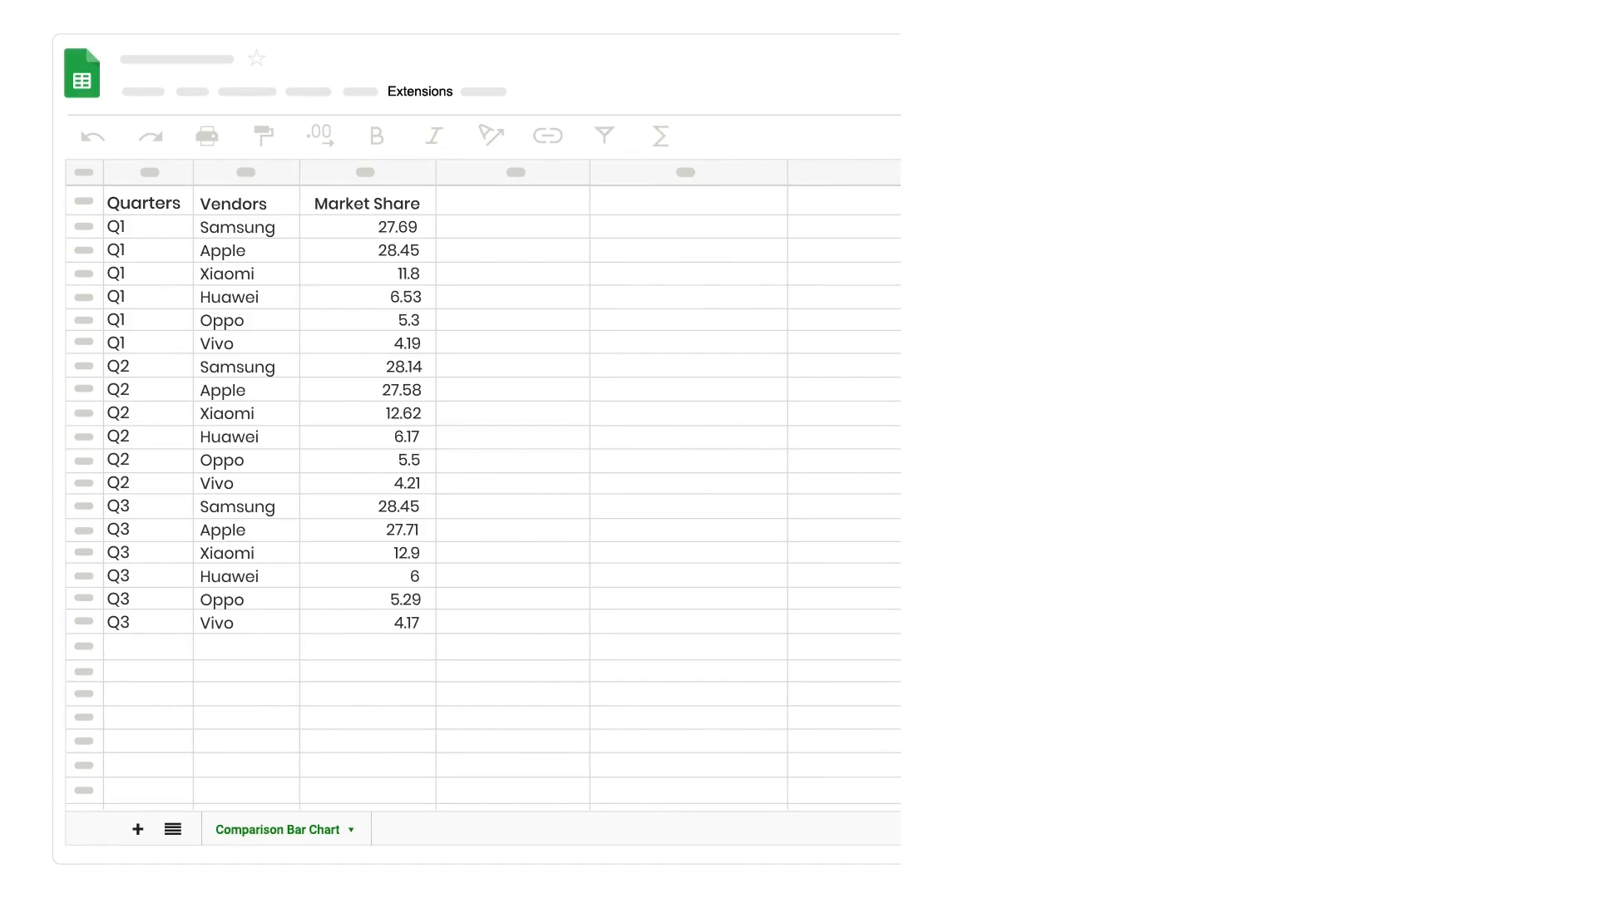
- Show the Extensions menu listing the ChartExpo charts add-on
{"action": "left_click", "coordinate": [419, 89]}
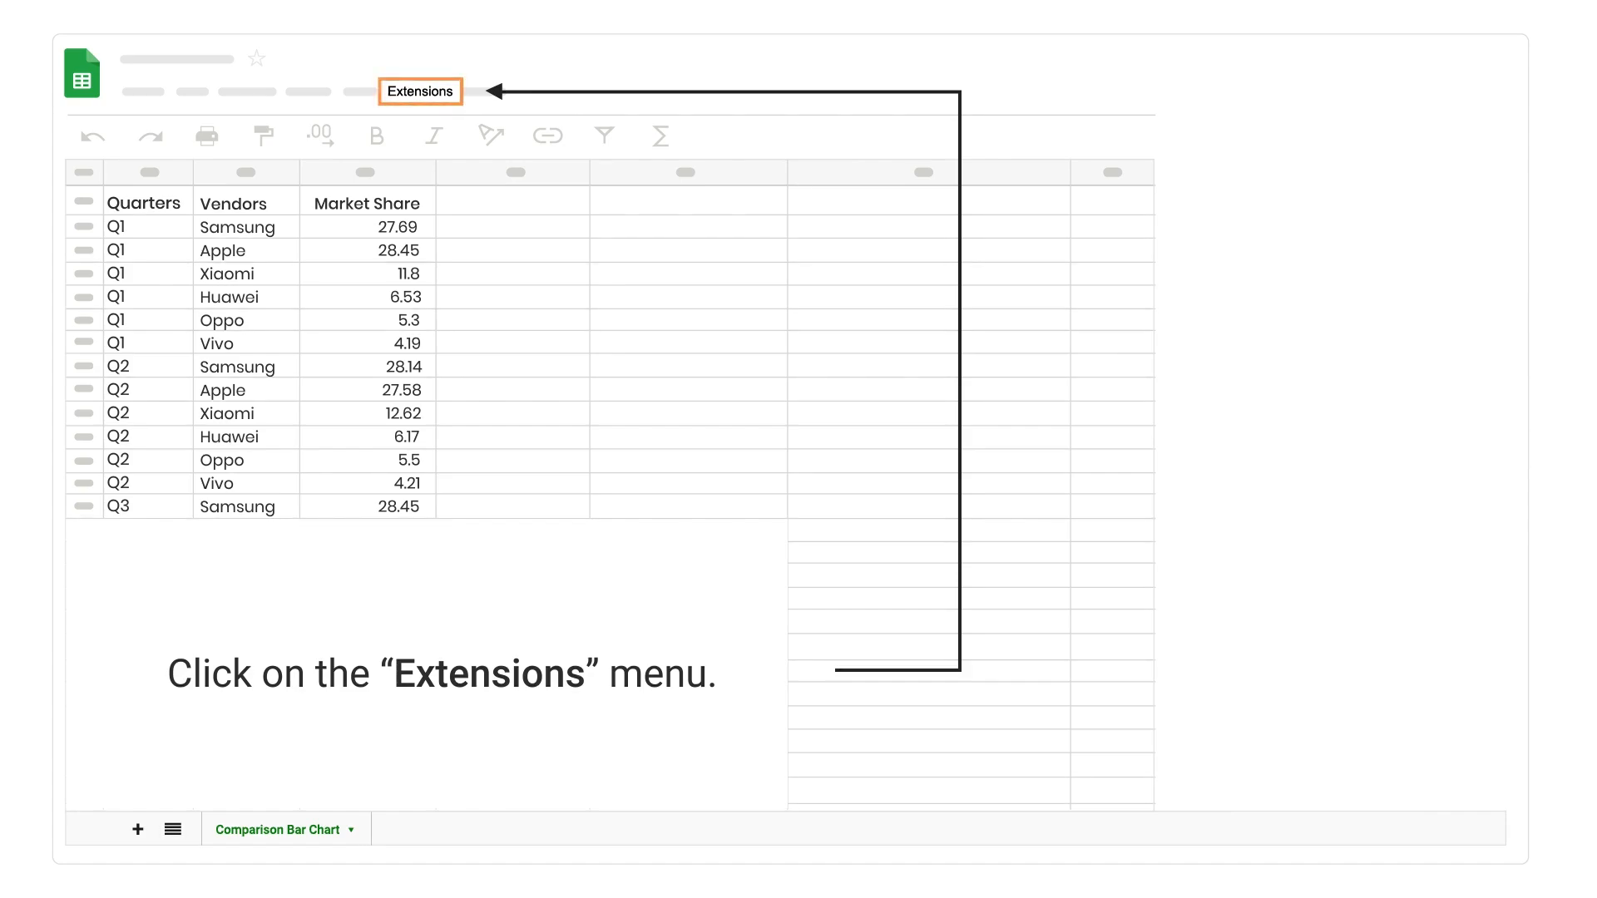
{"action": "left_click", "coordinate": [419, 90]}
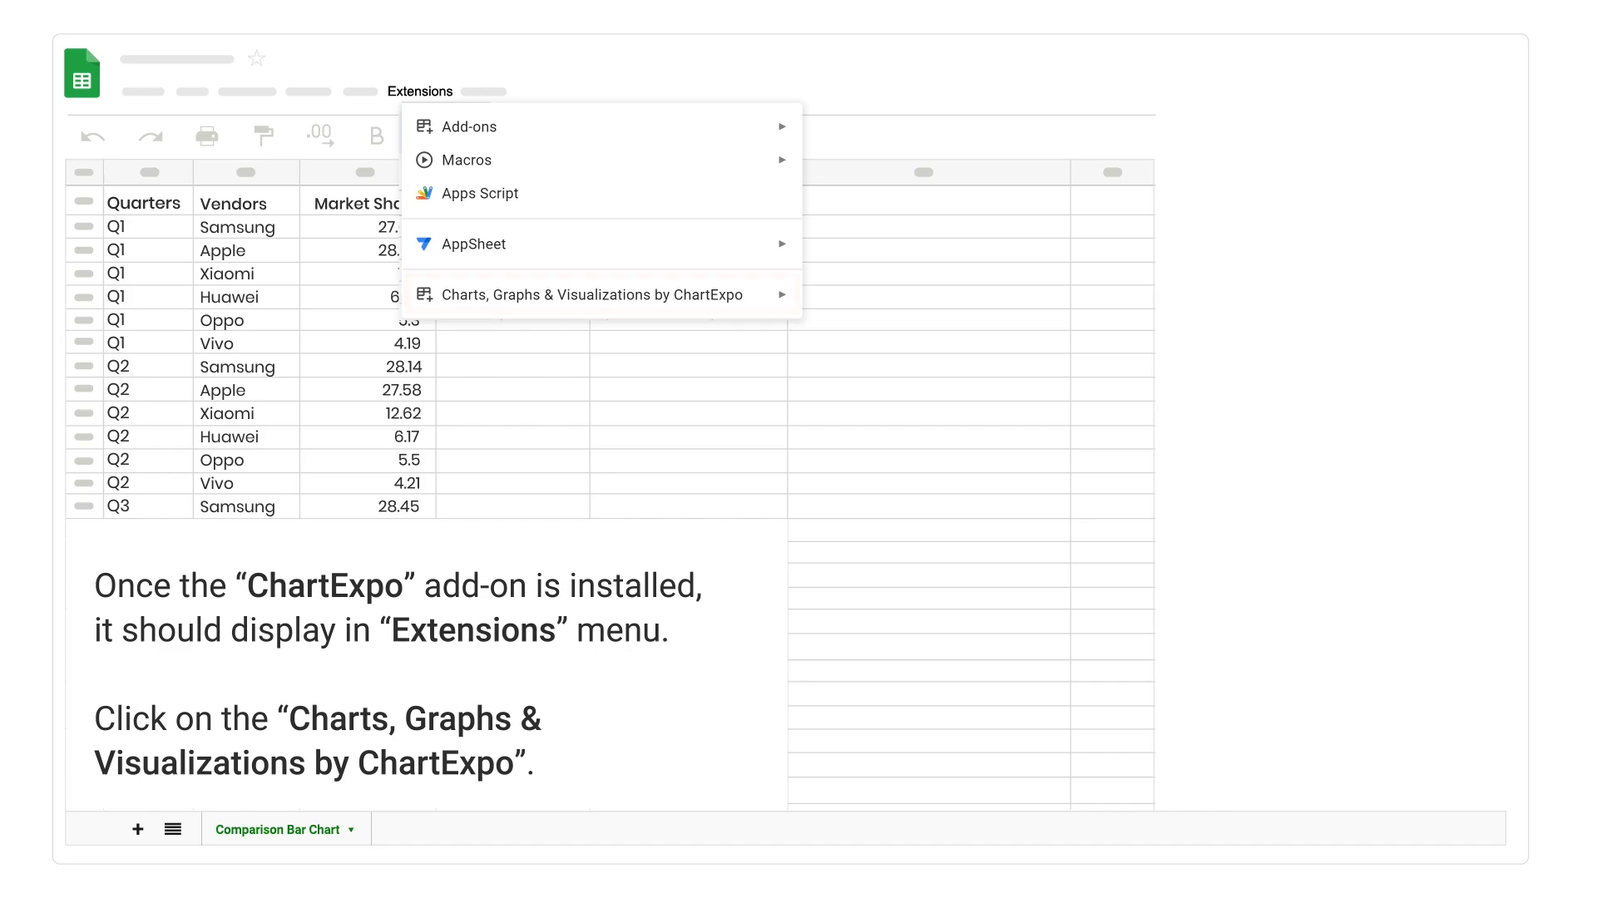
{"action": "mouse_move", "coordinate": [589, 294]}
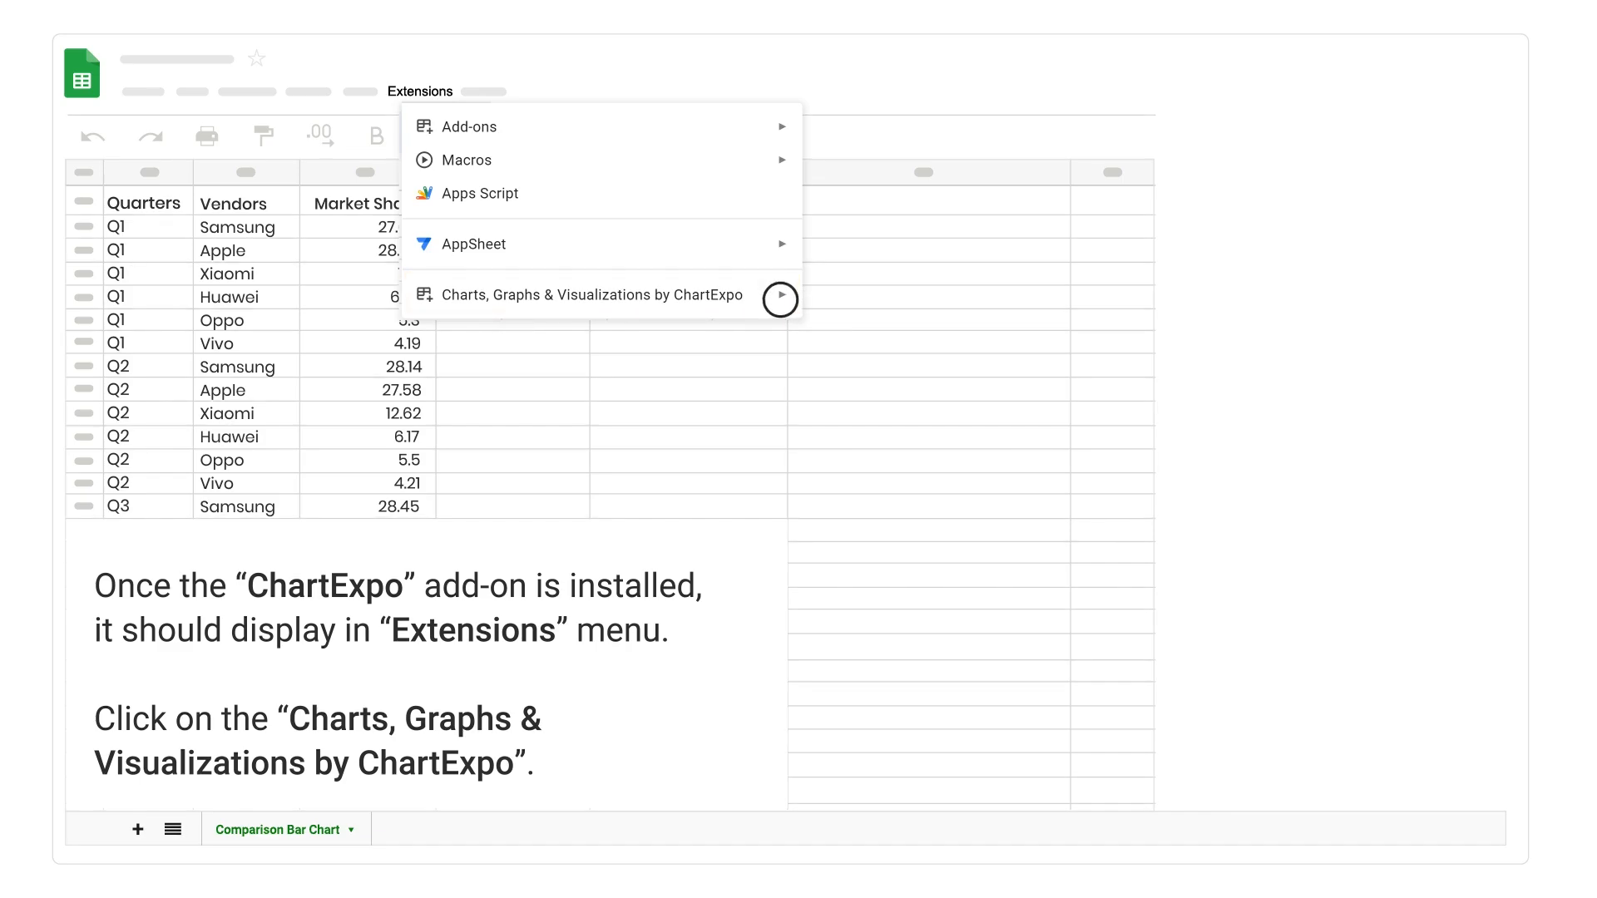
- Launch ChartExpo, add a new chart and pick Comparison Bar Chart via the 'com' search
{"action": "left_click", "coordinate": [587, 294]}
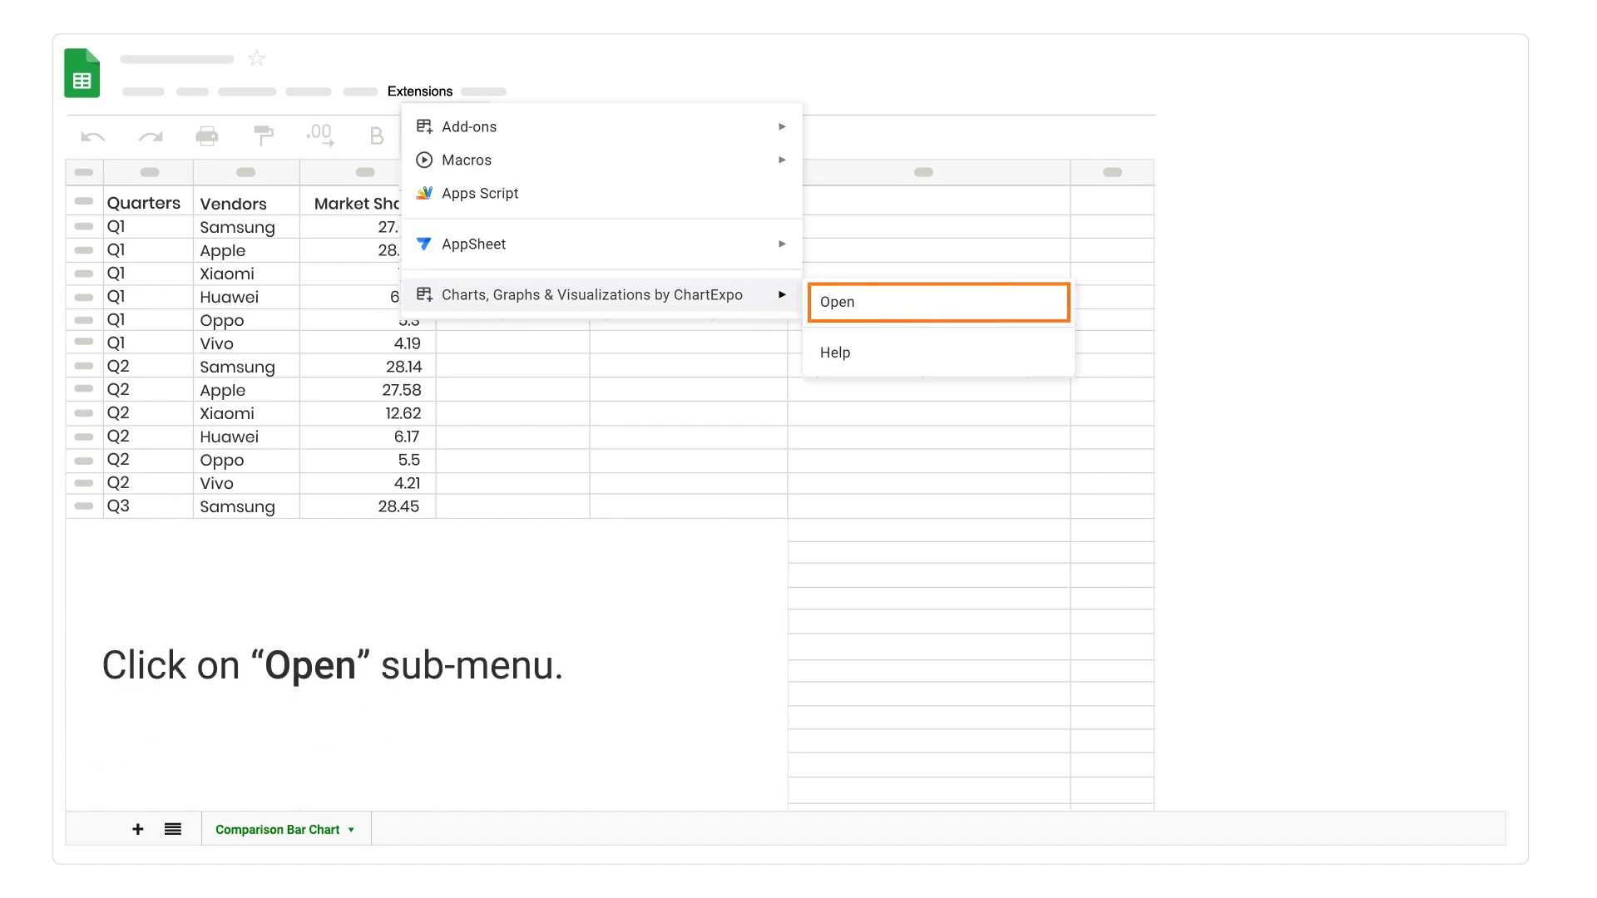
{"action": "left_click", "coordinate": [936, 301]}
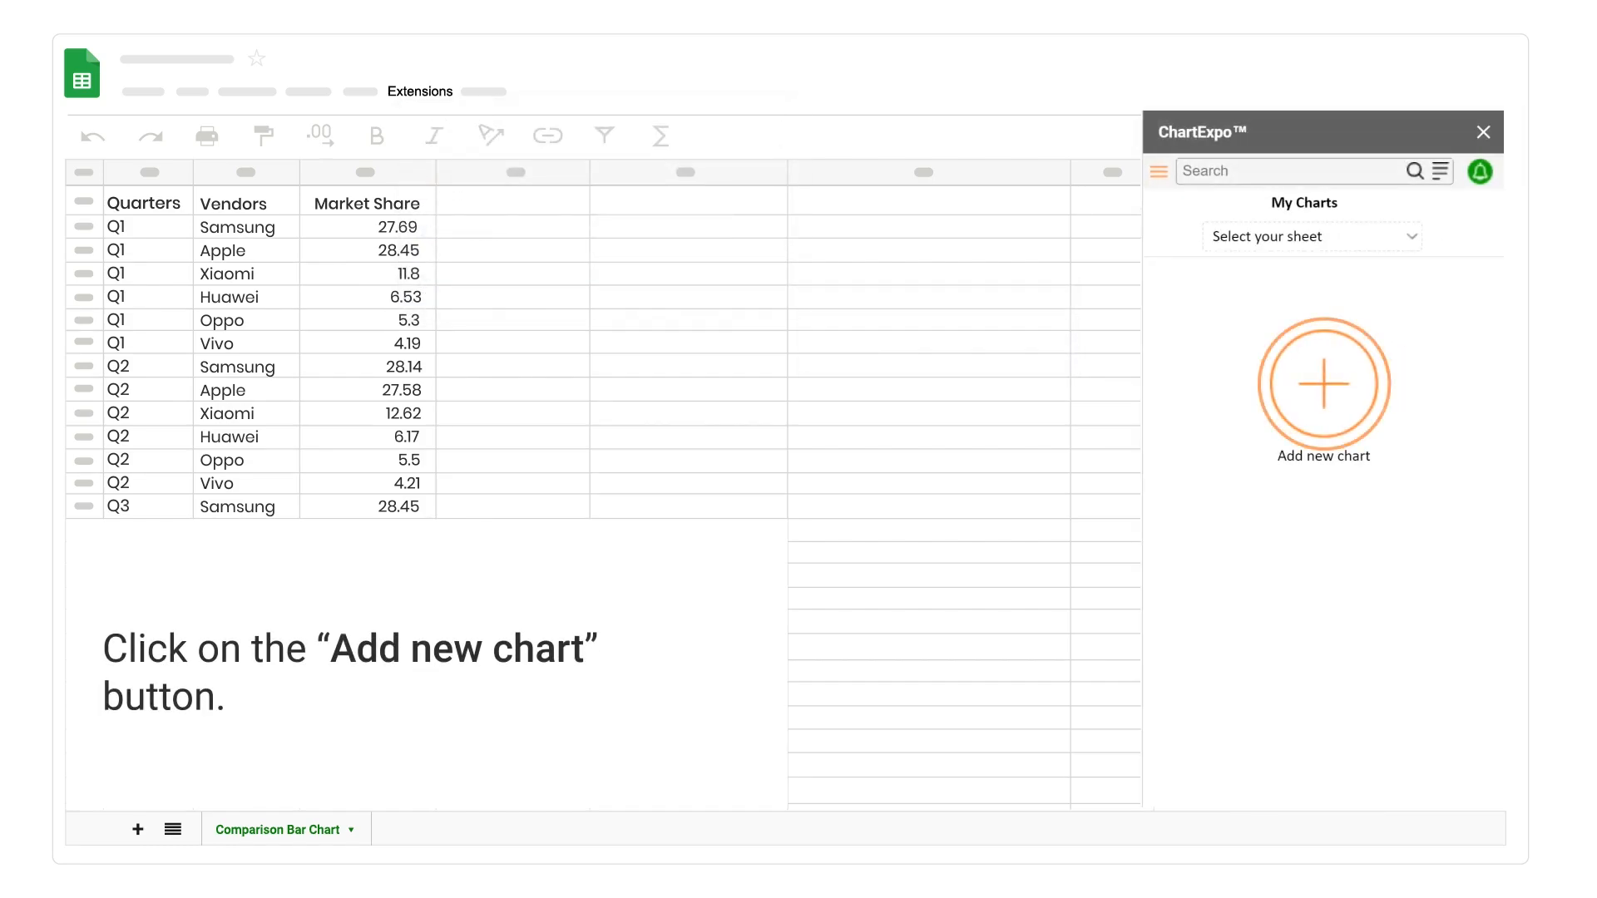
{"action": "left_click", "coordinate": [1322, 385]}
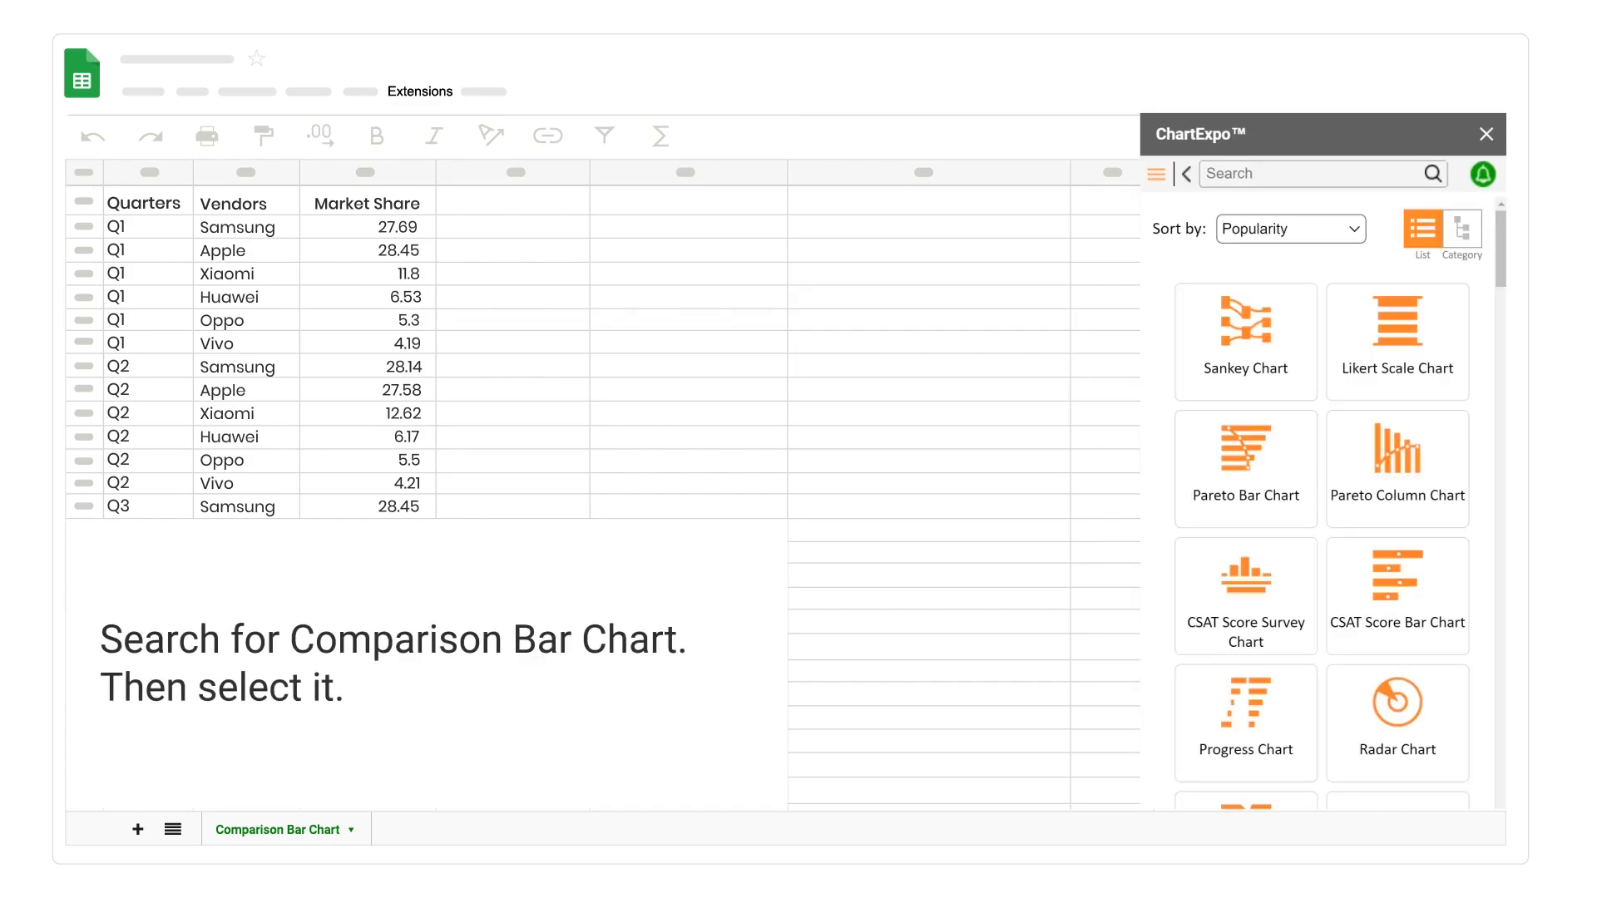
{"action": "type", "text": "c"}
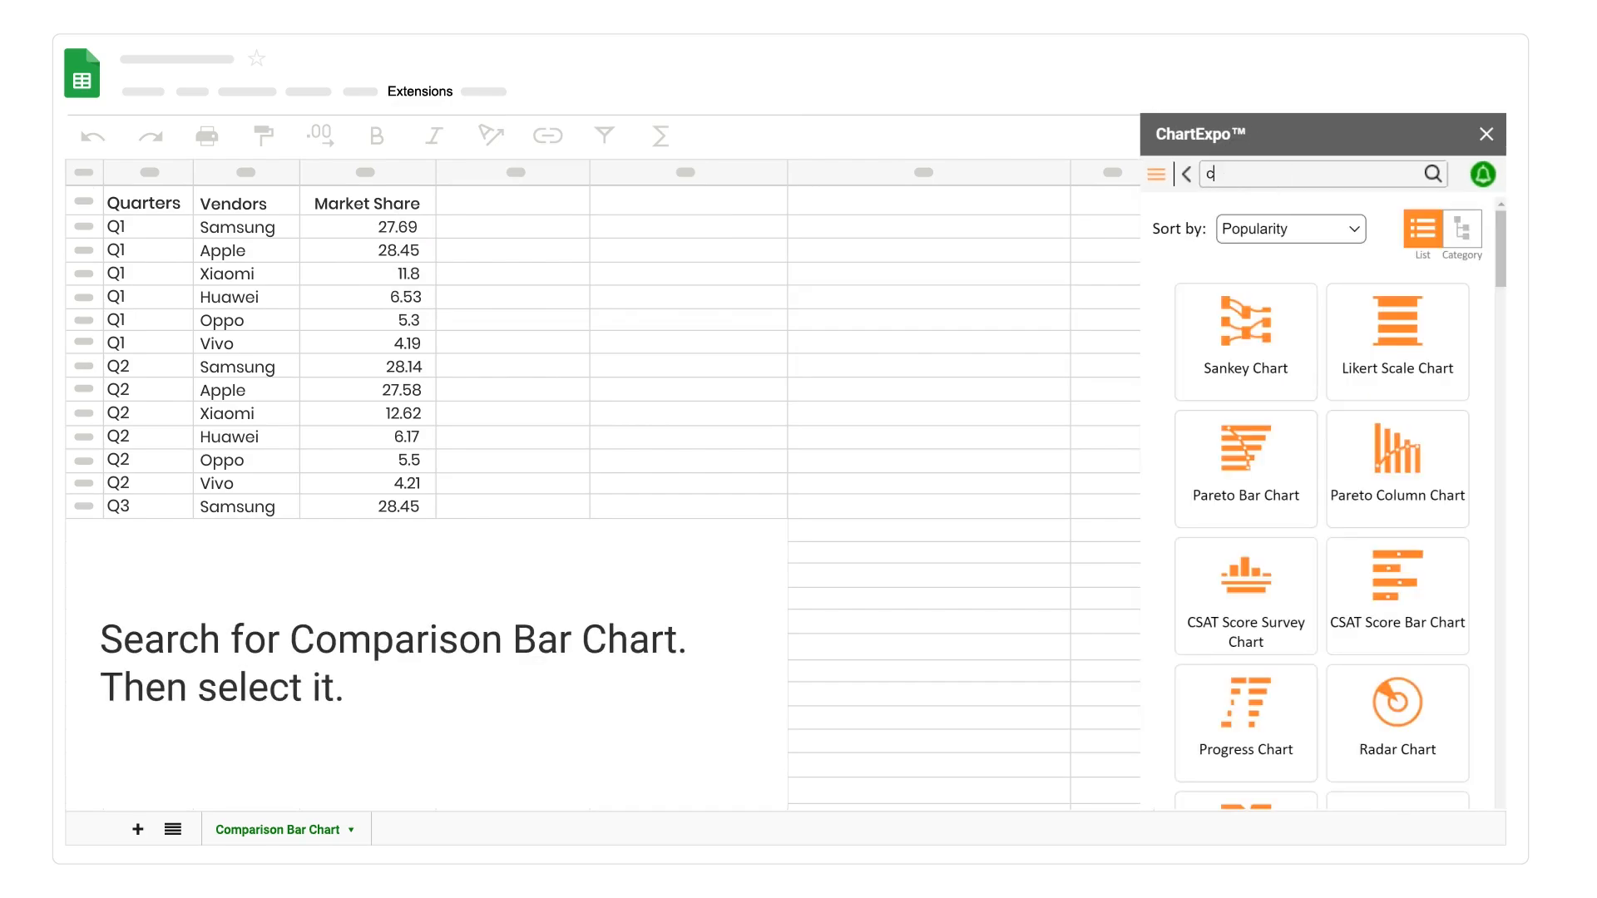
{"action": "type", "text": "om"}
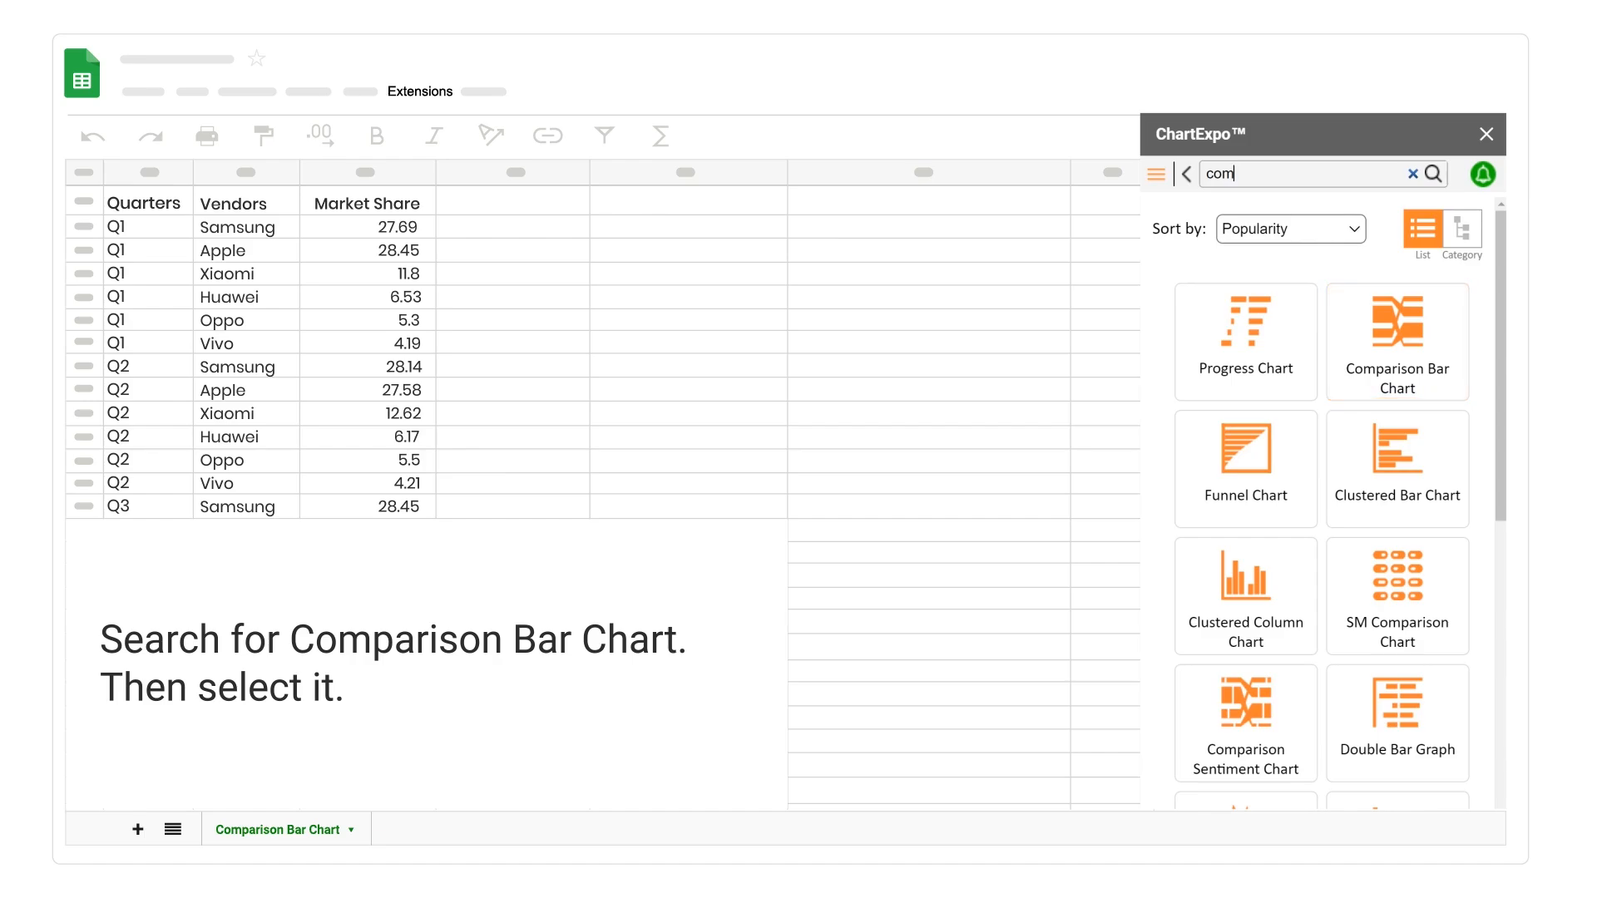
{"action": "left_click", "coordinate": [1395, 341]}
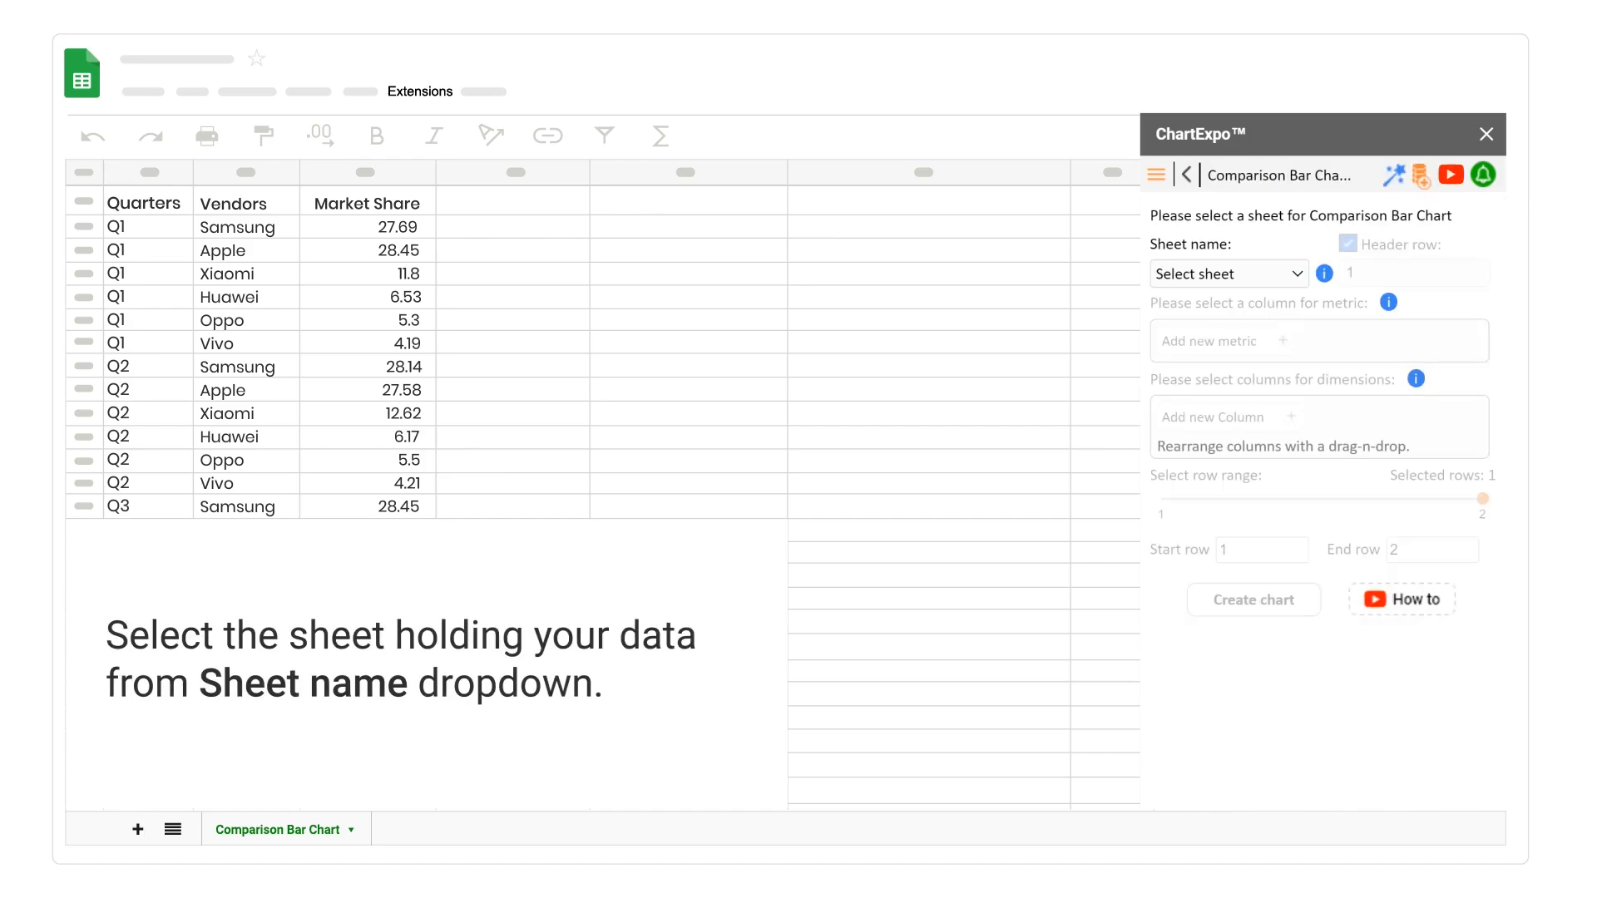
- Use the Comparison Bar Chart sheet with header row as data and Market Share as metric
{"action": "left_click", "coordinate": [1227, 273]}
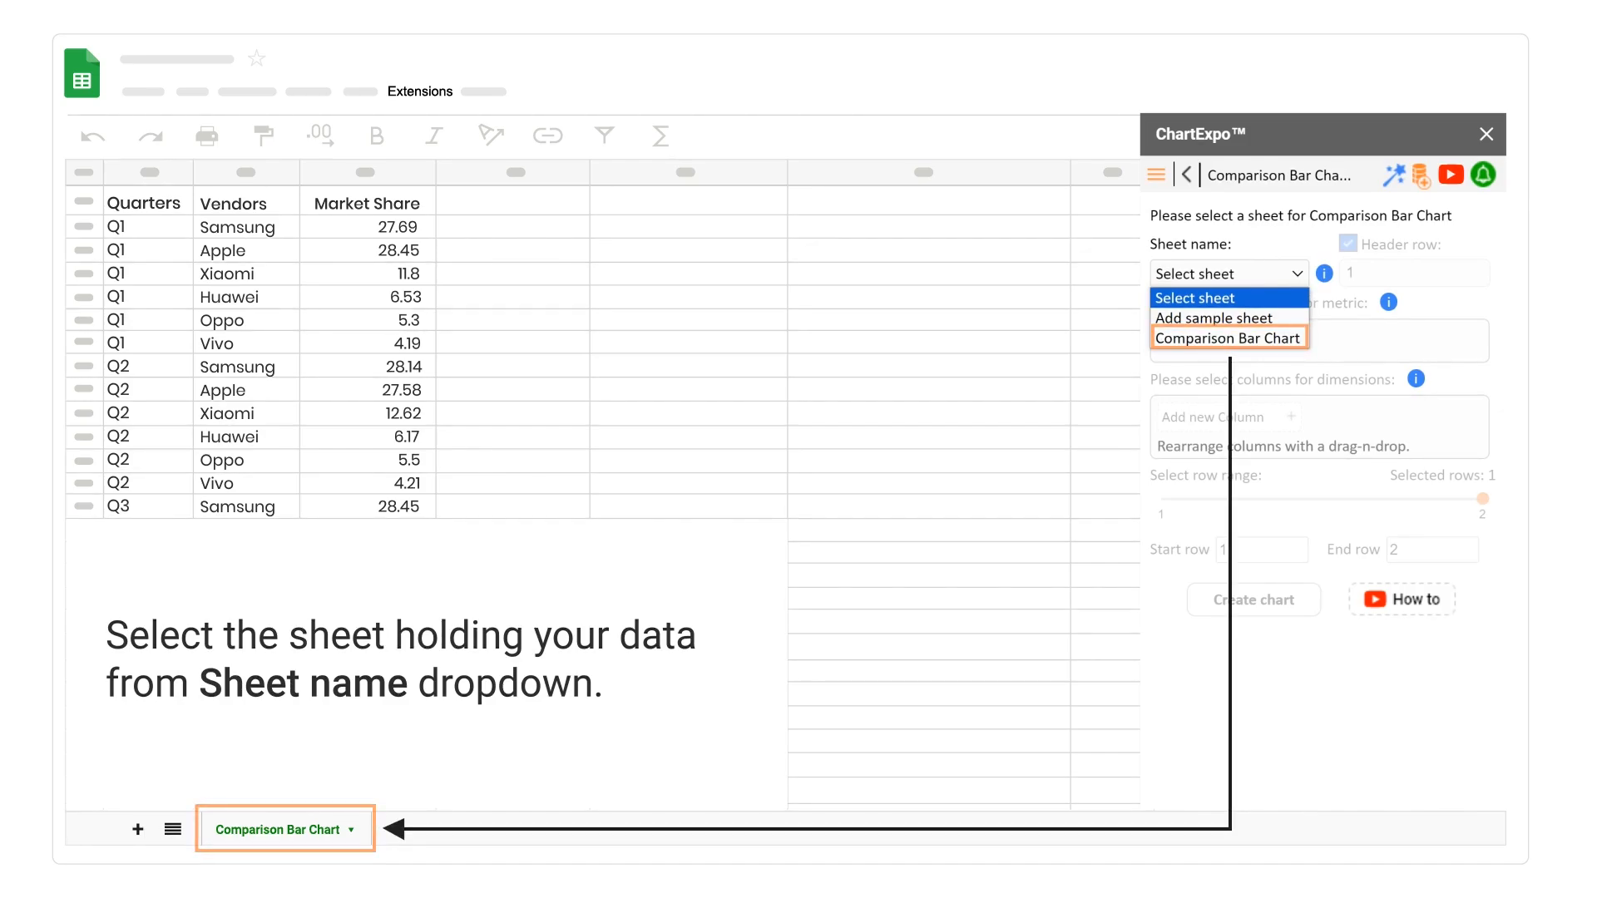
{"action": "left_click", "coordinate": [1228, 338]}
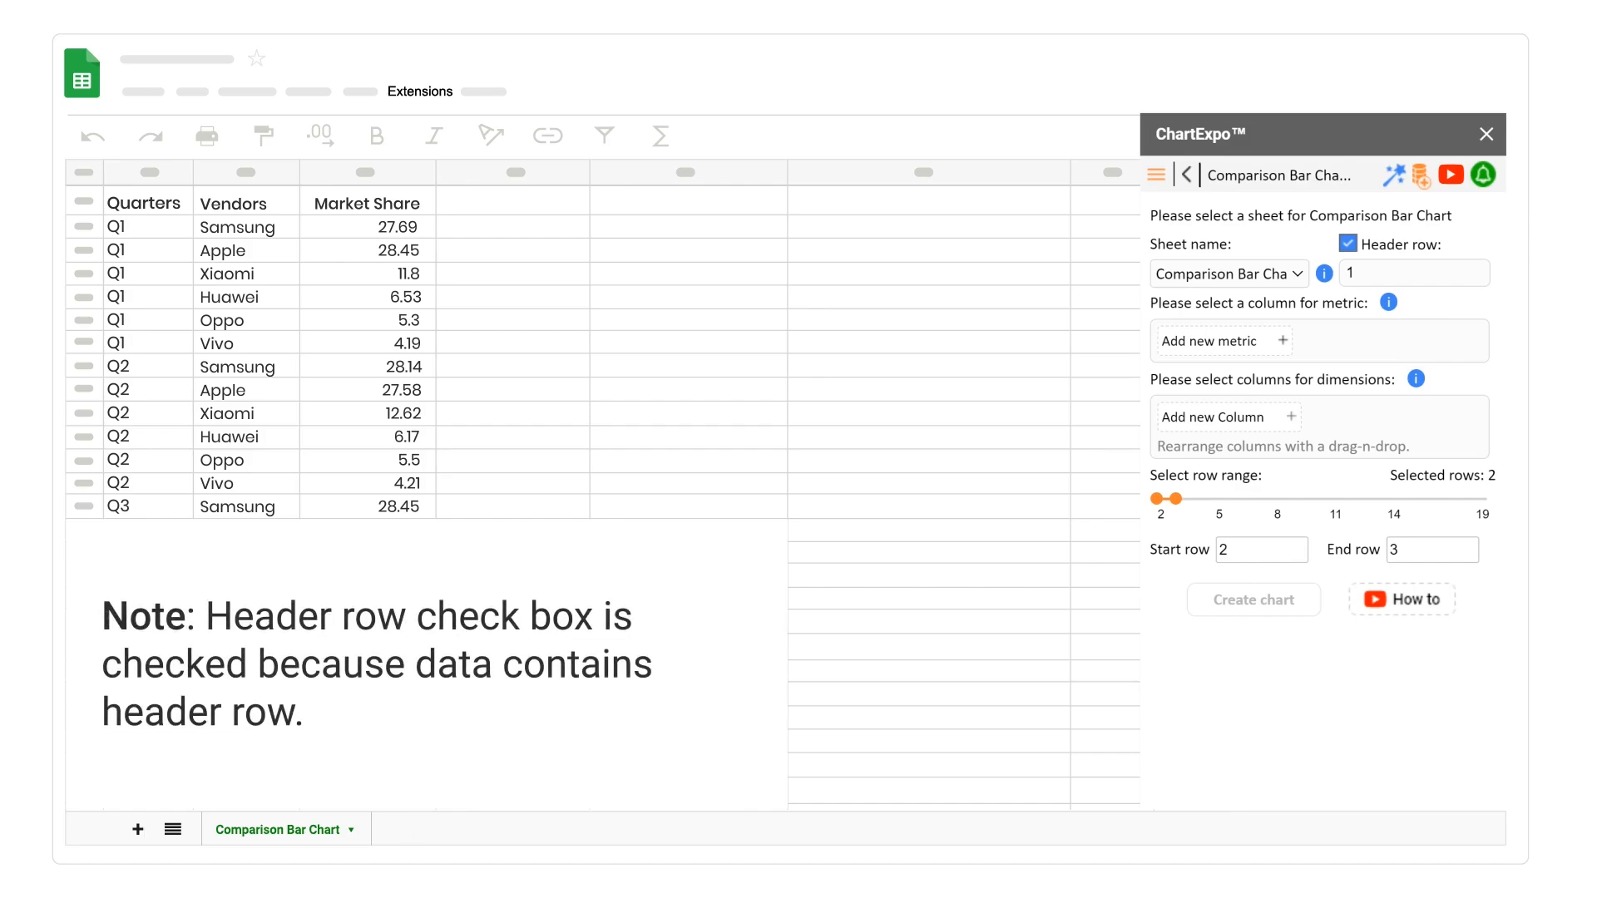
{"action": "left_click", "coordinate": [1349, 243]}
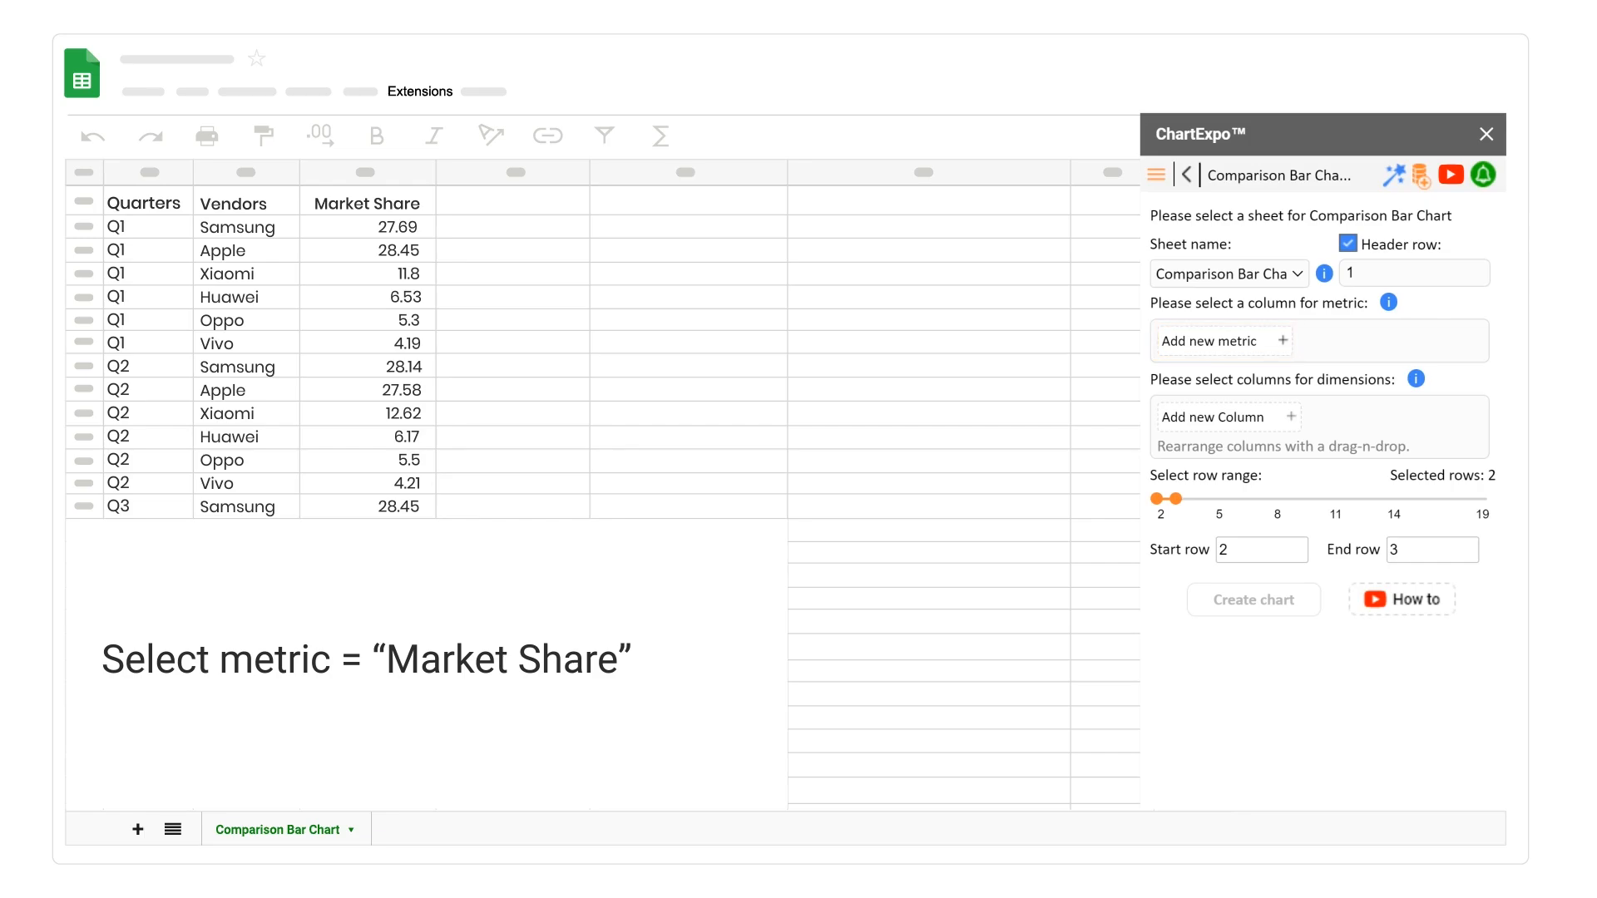
{"action": "left_click", "coordinate": [1219, 339]}
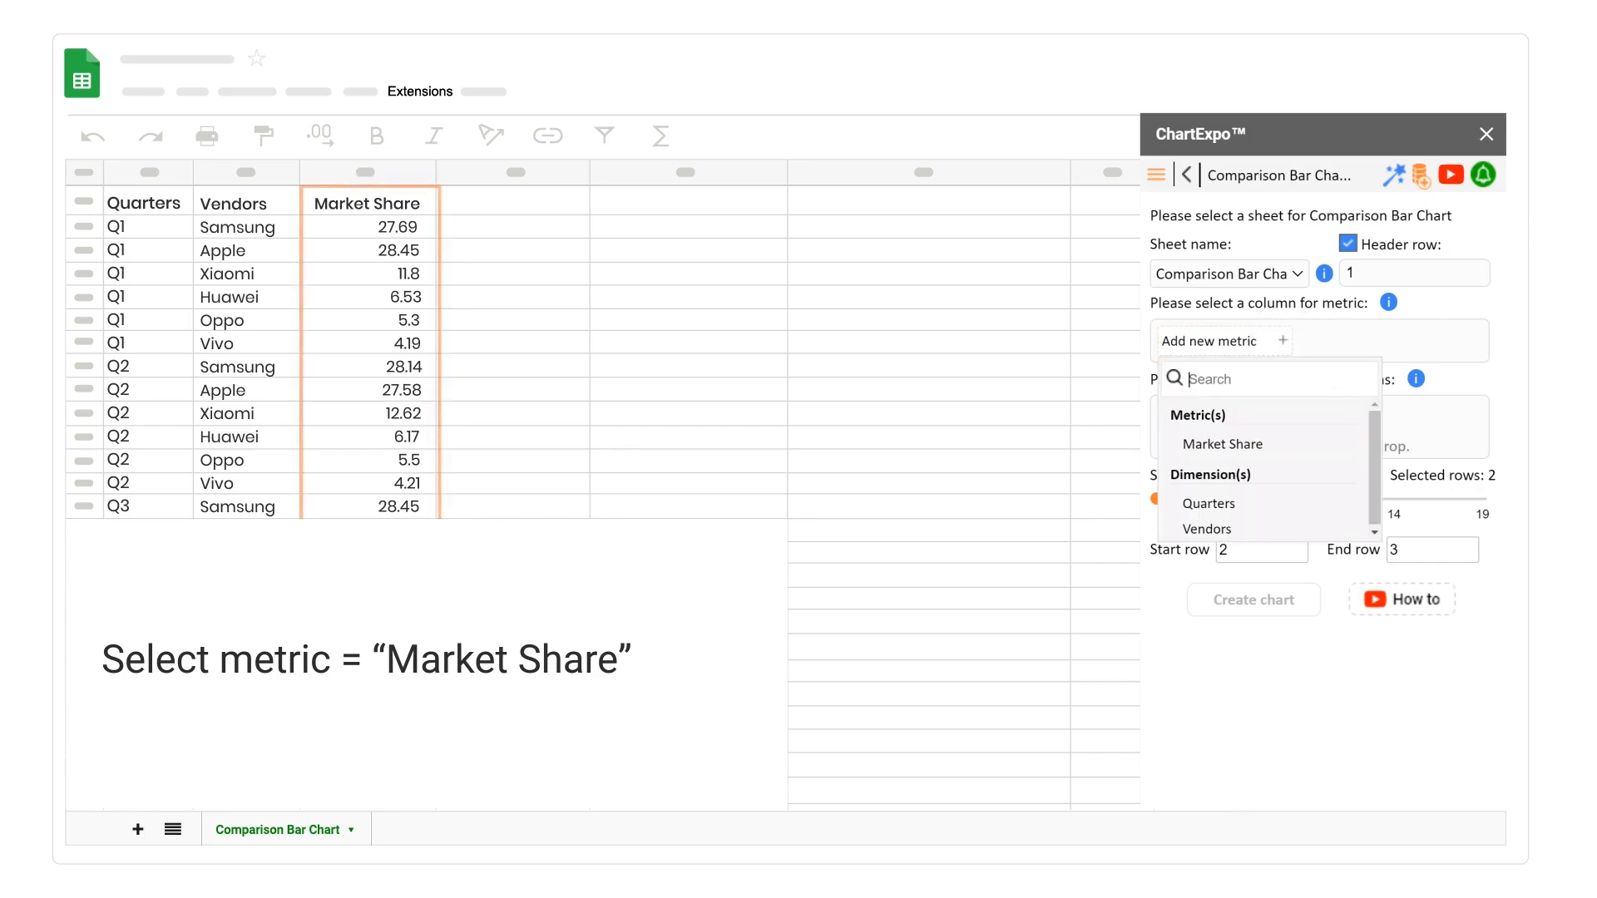
{"action": "left_click", "coordinate": [1221, 443]}
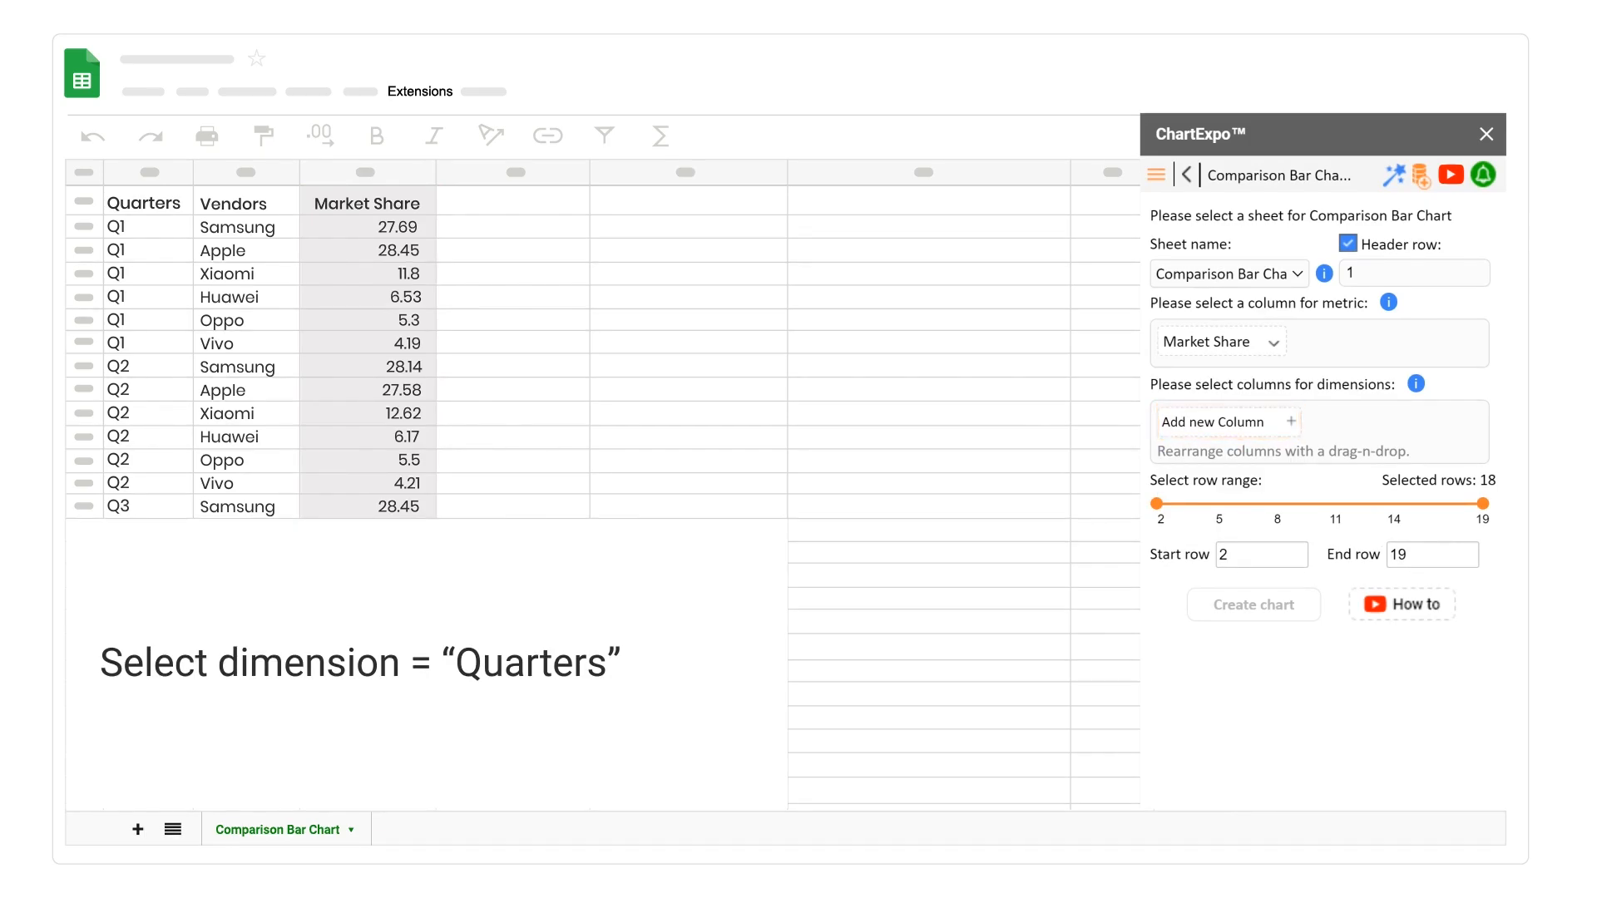
- Add Quarters and Vendors as dimensions and set the row range to 2–19
{"action": "left_click", "coordinate": [1226, 421]}
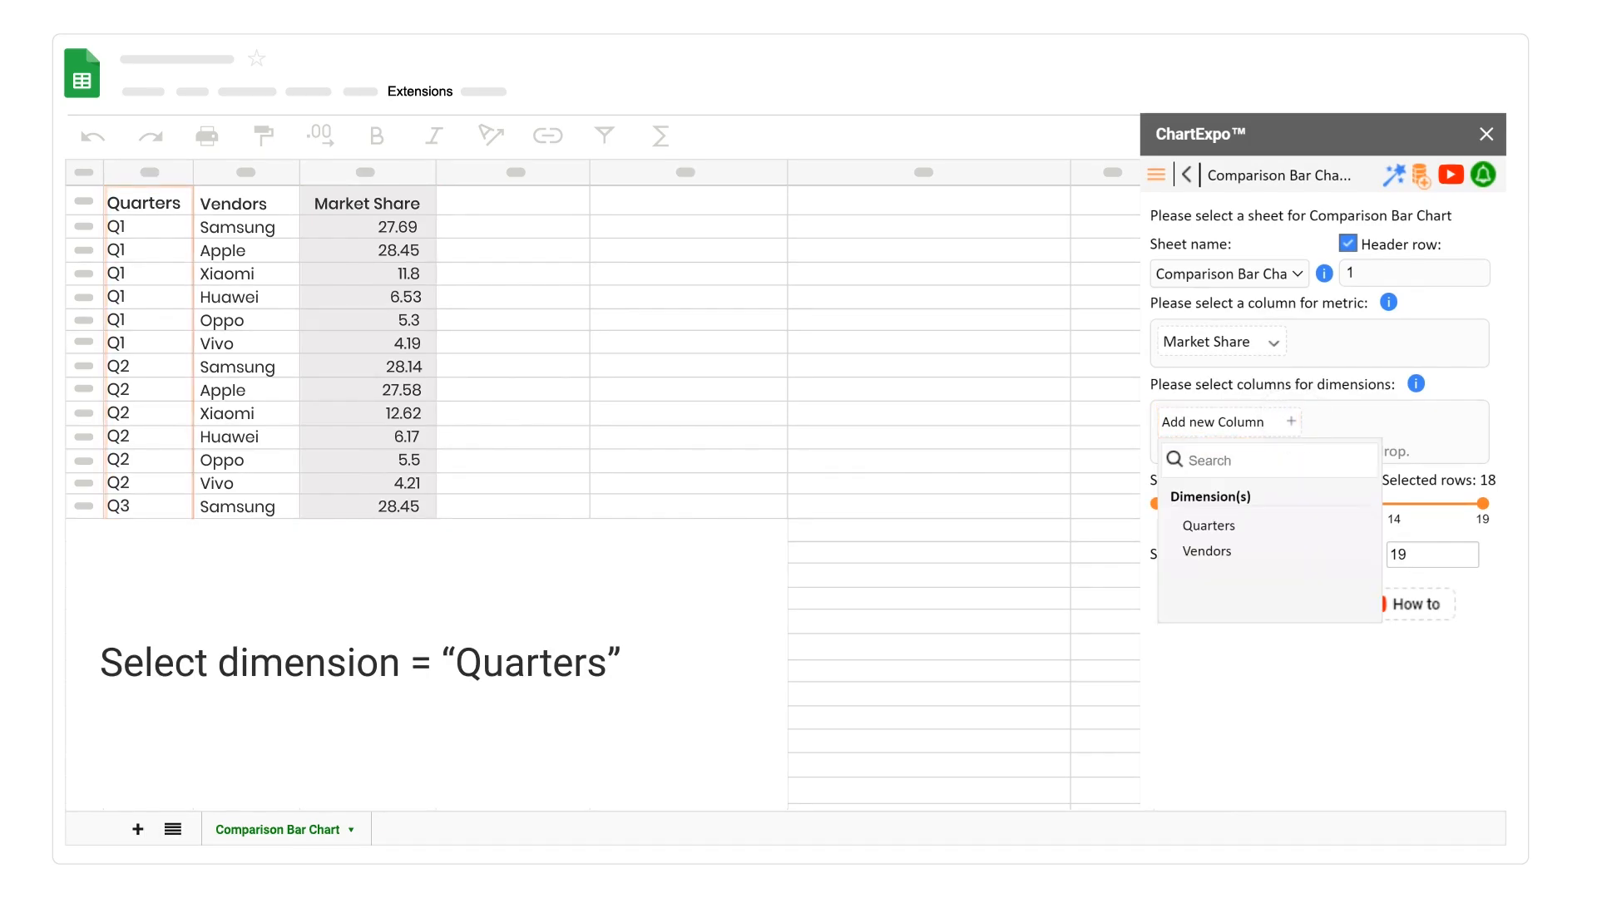
{"action": "left_click", "coordinate": [1207, 524]}
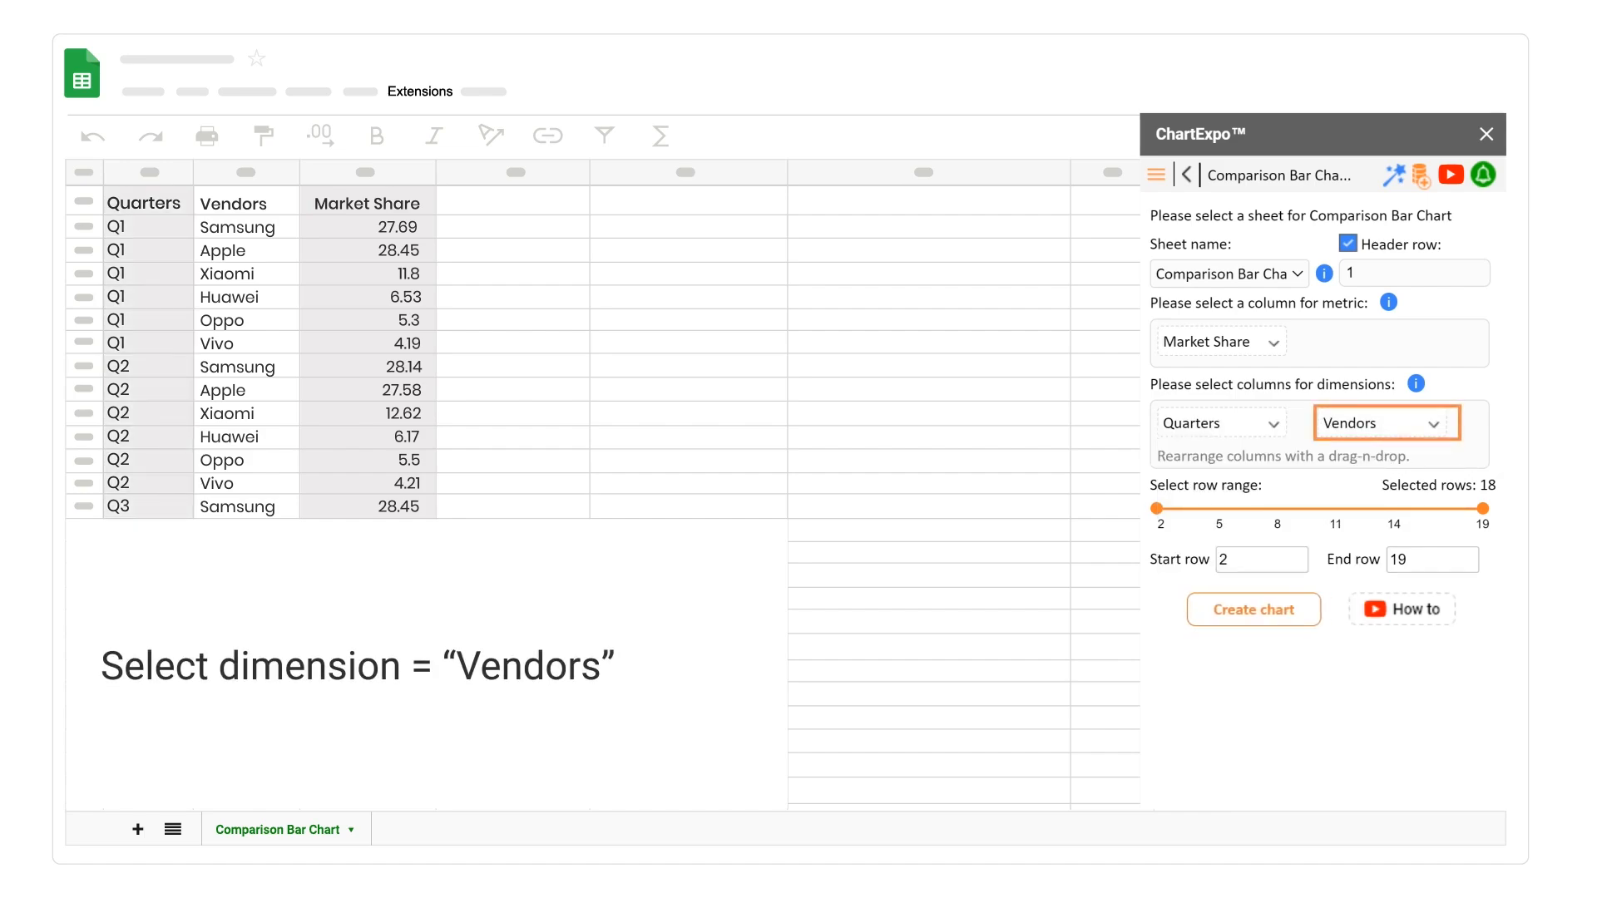
{"action": "left_click", "coordinate": [1451, 421]}
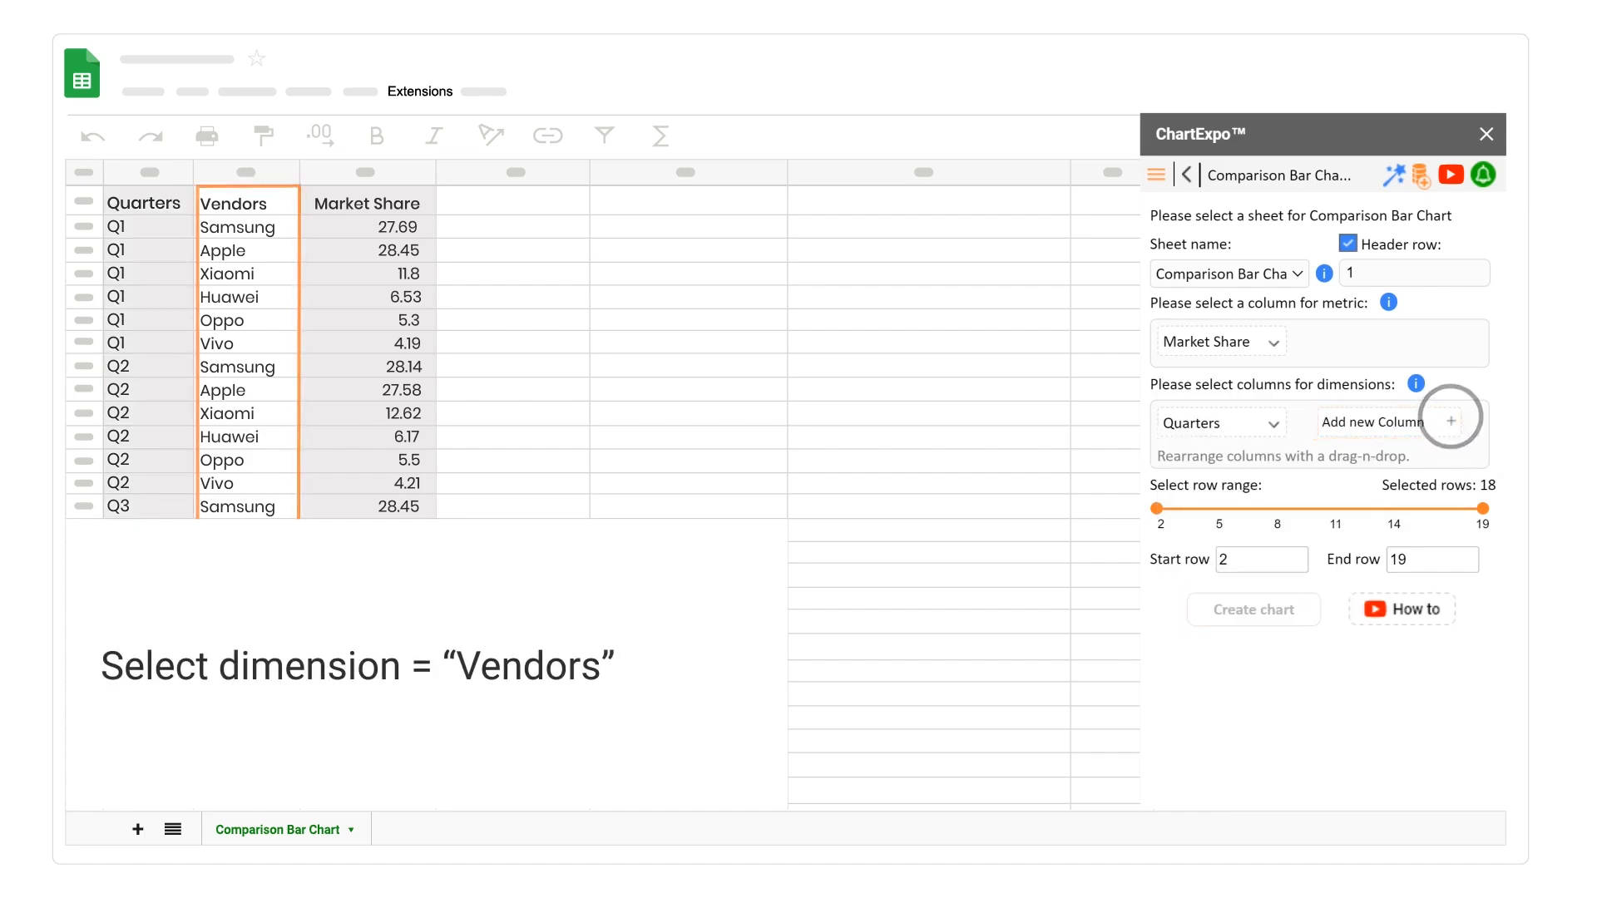
{"action": "left_click", "coordinate": [1450, 419]}
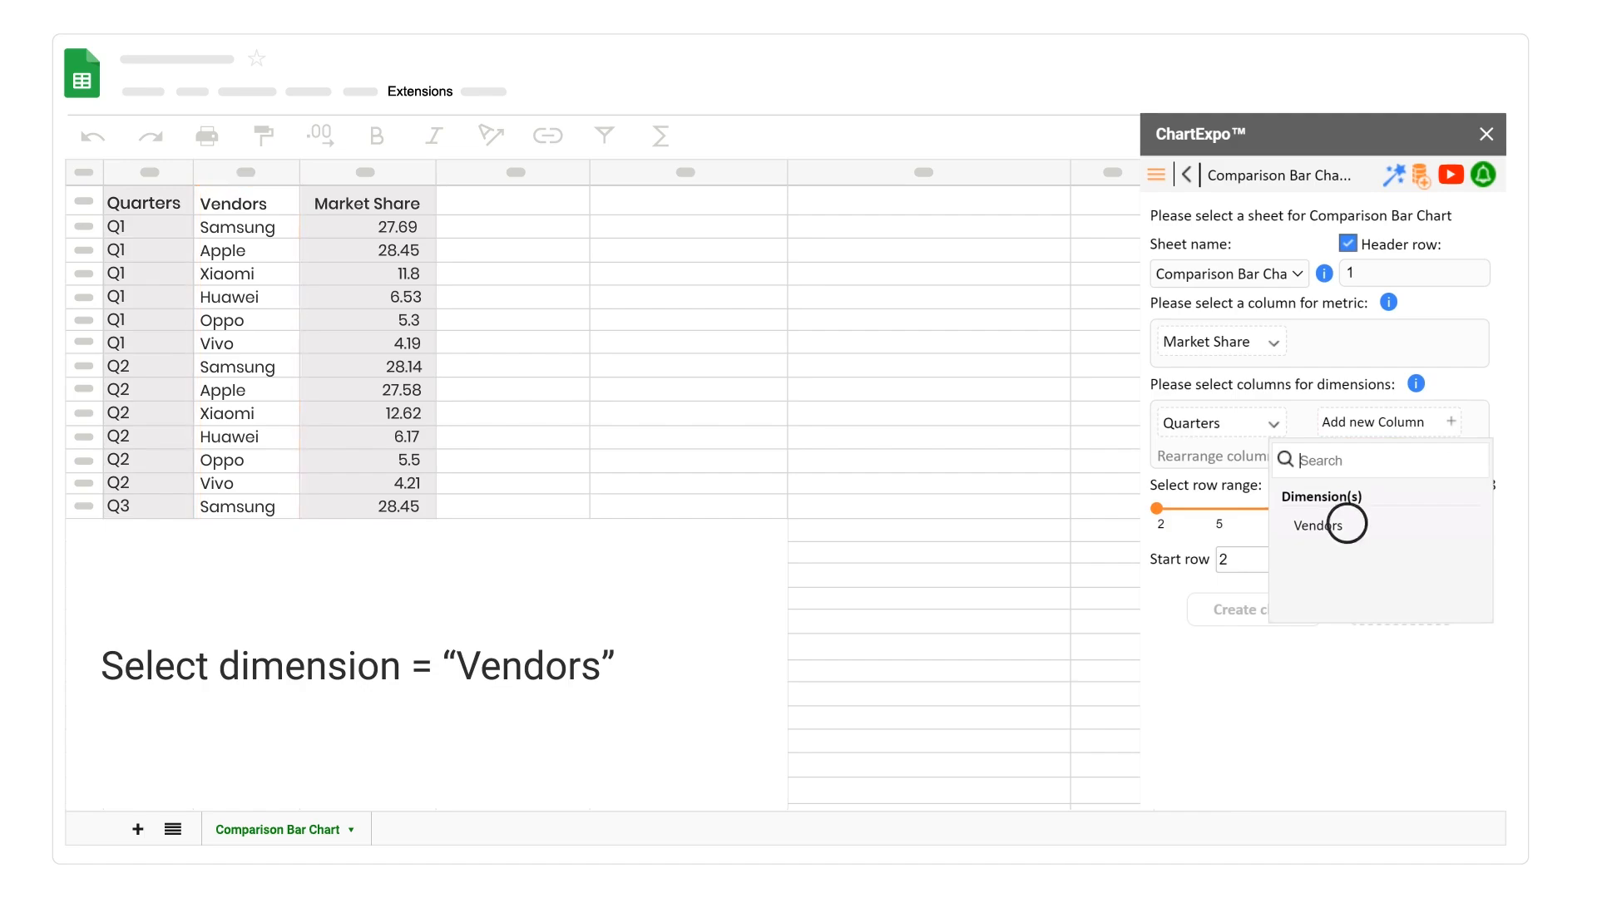
{"action": "left_click", "coordinate": [1321, 524]}
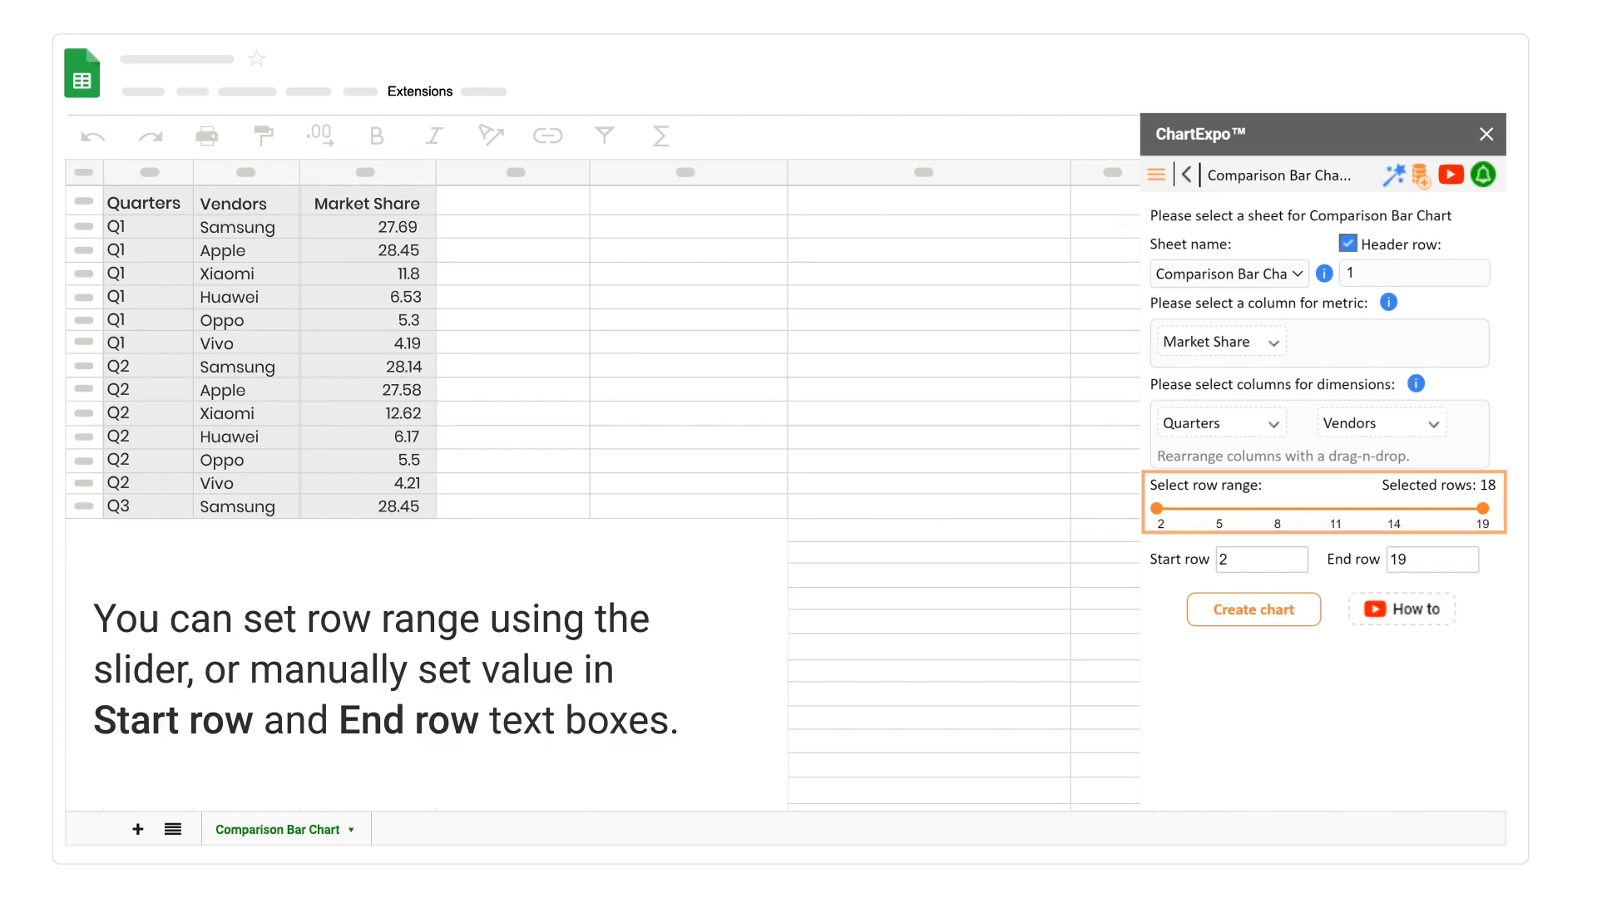
{"action": "left_click_drag", "start_coordinate": [1482, 507], "coordinate": [1272, 507]}
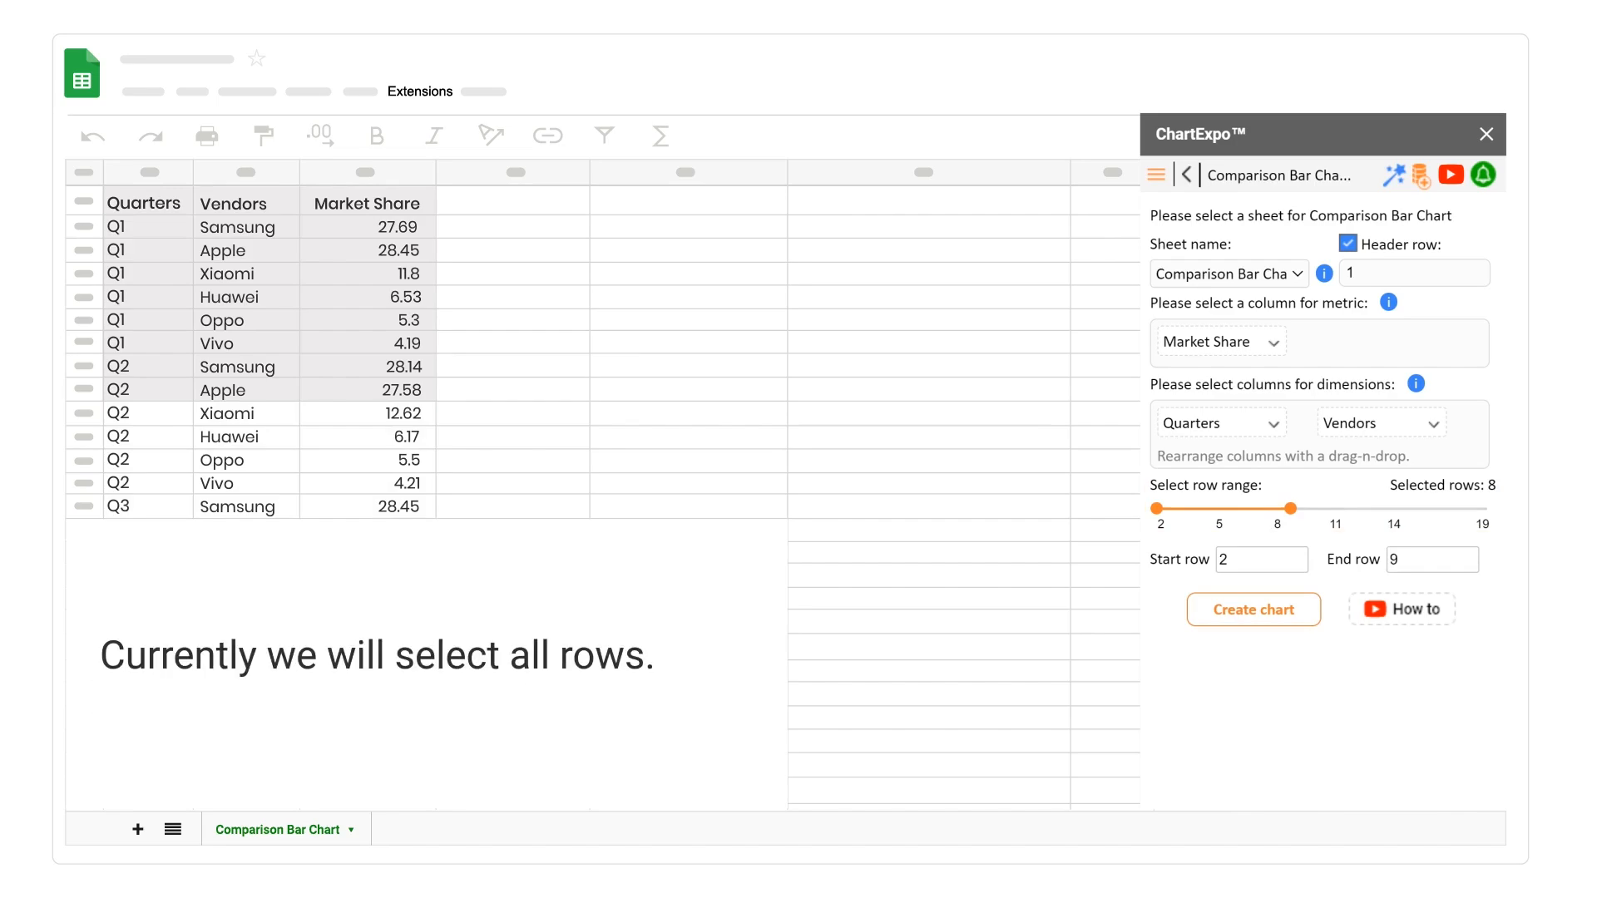
{"action": "left_click_drag", "start_coordinate": [1277, 507], "coordinate": [1485, 507]}
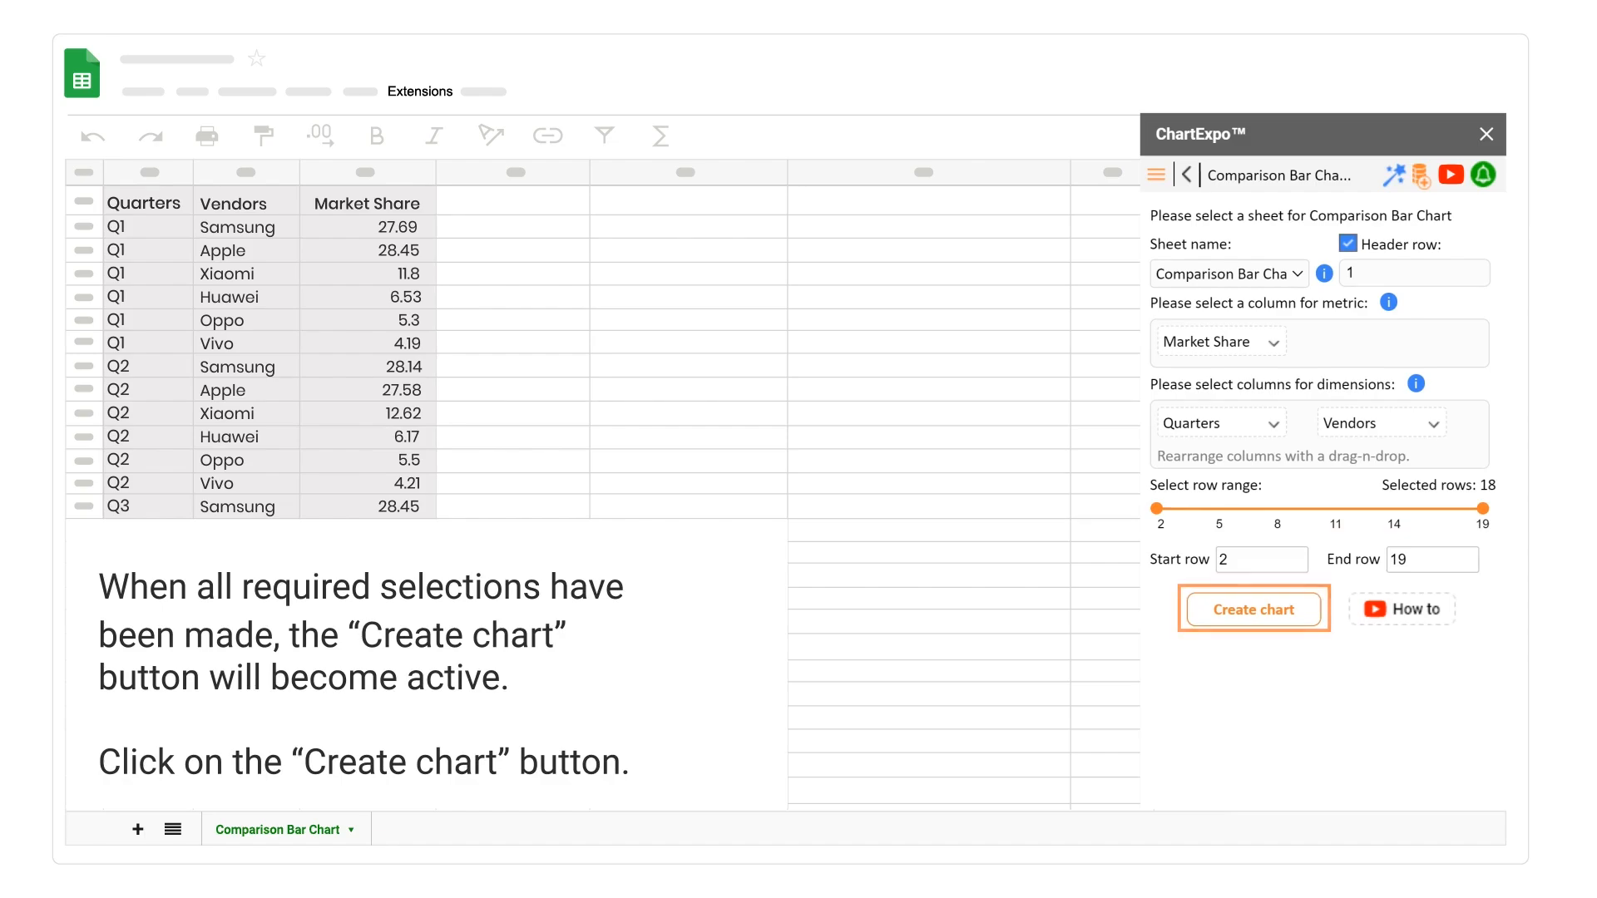
- Create the comparison bar chart of vendor market share across Q1–Q4
{"action": "left_click", "coordinate": [1253, 609]}
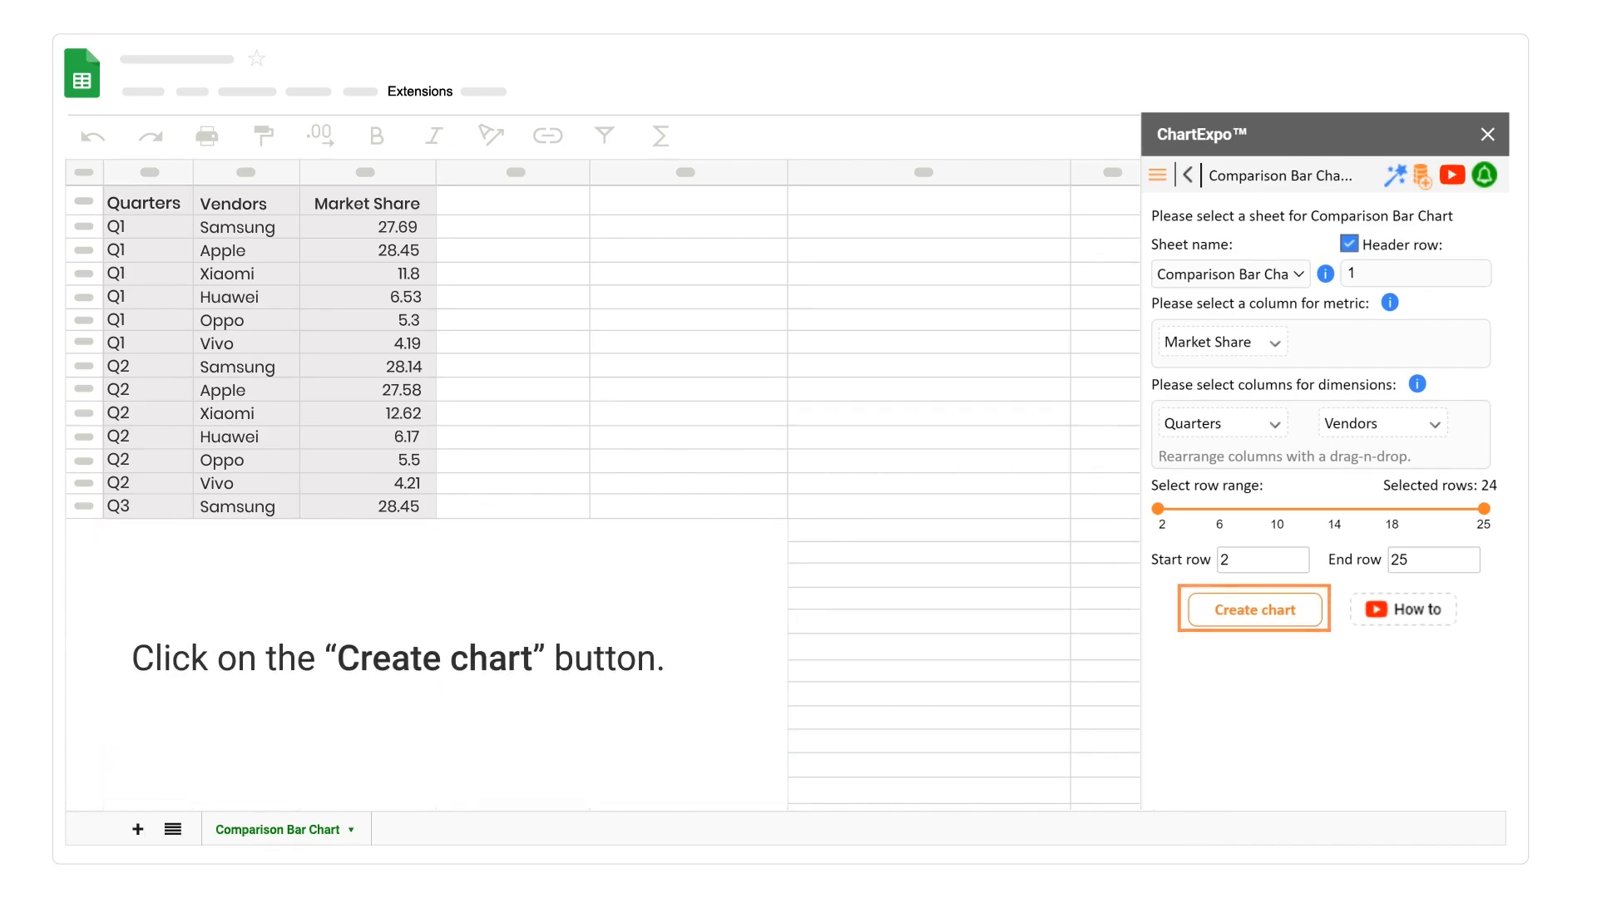
{"action": "left_click", "coordinate": [1252, 609]}
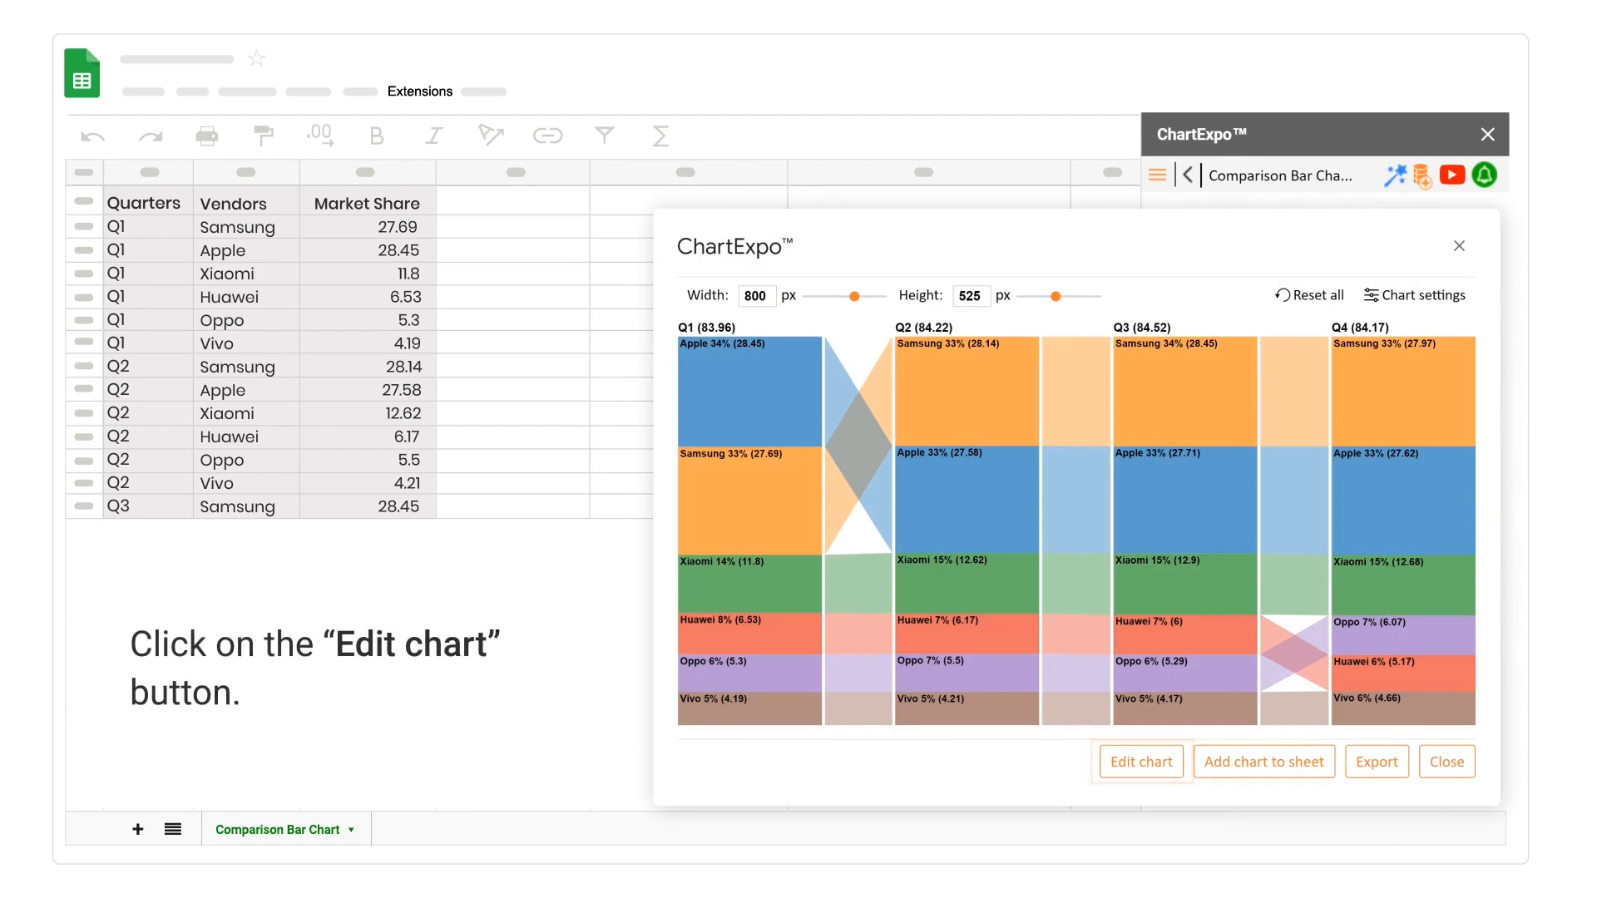
- Edit the chart header to read 'Smartphone Vendors Market Share Worldwide' and apply it
{"action": "left_click", "coordinate": [1139, 762]}
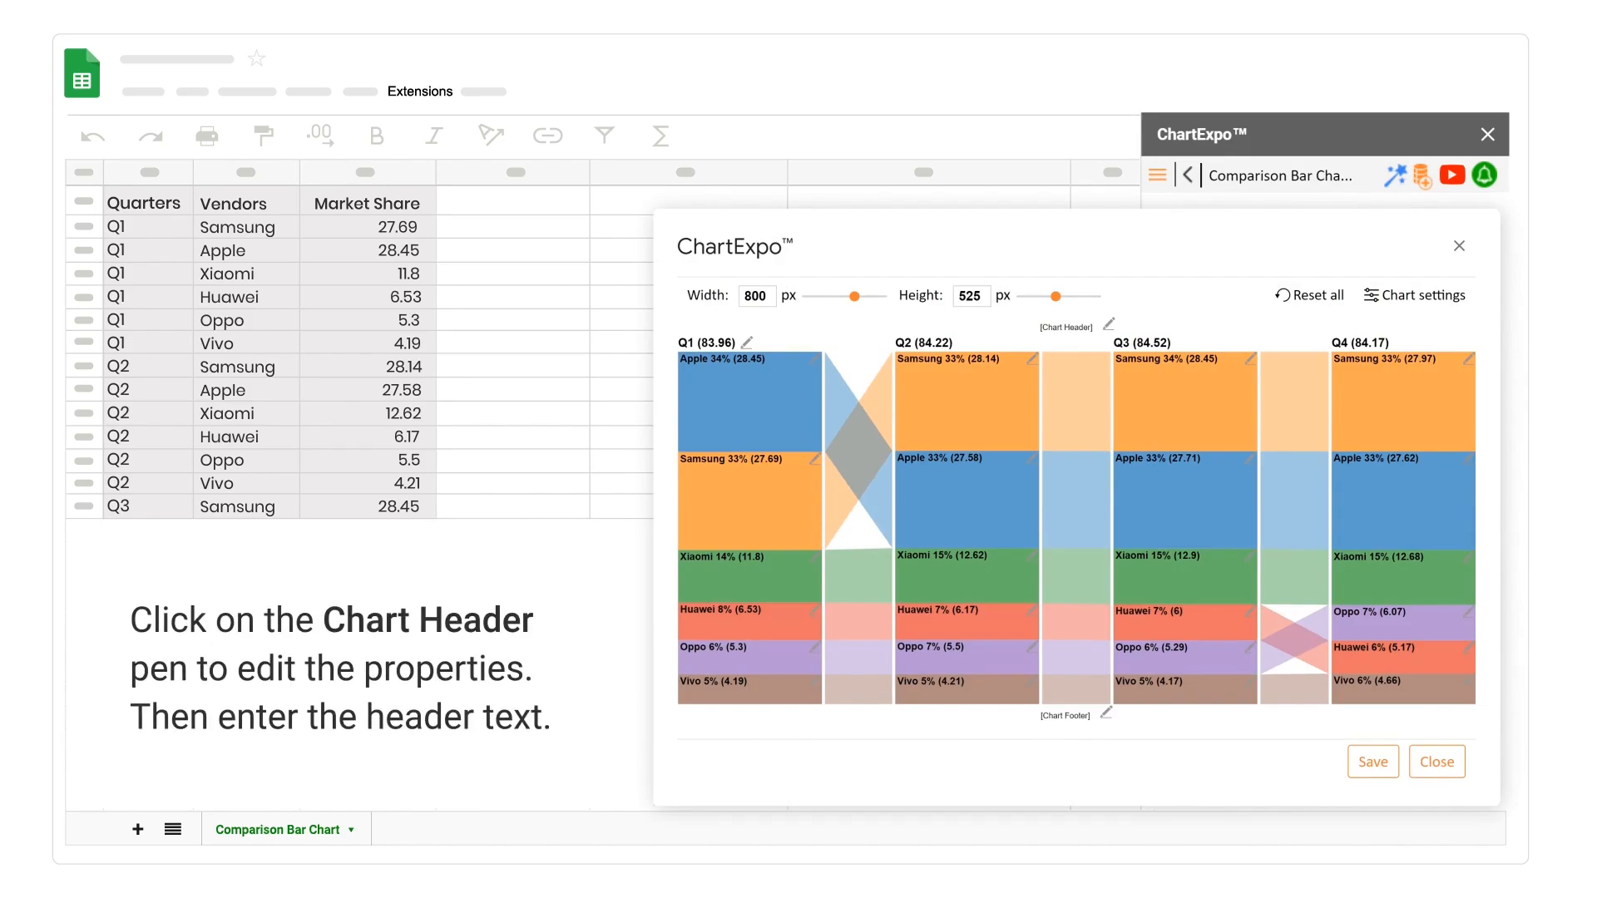
{"action": "left_click", "coordinate": [1108, 323]}
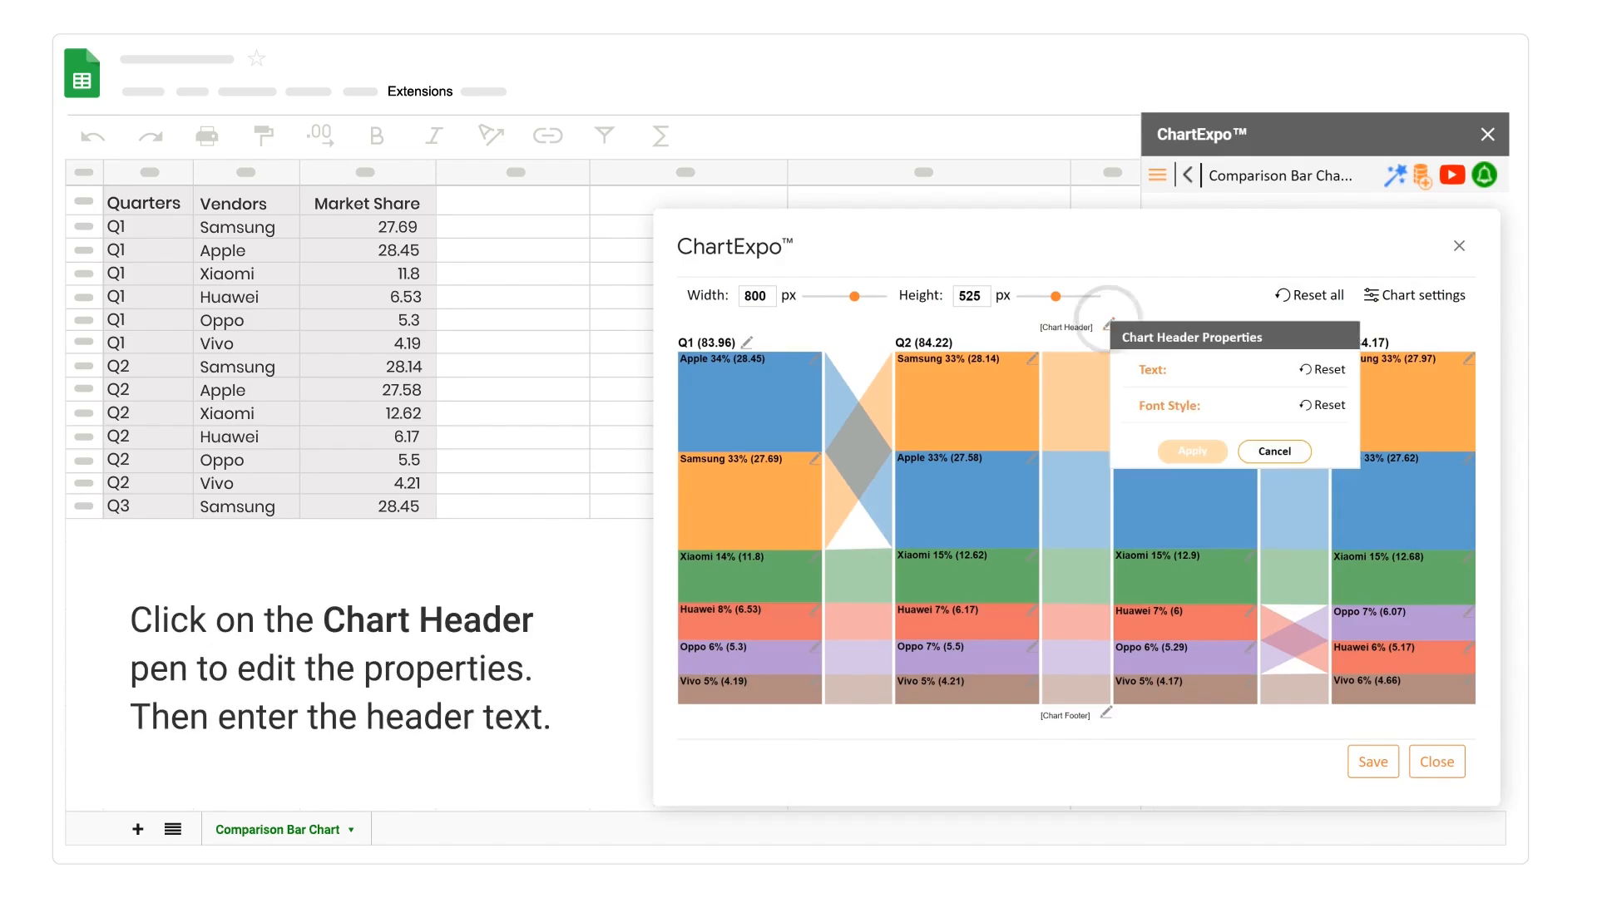
{"action": "left_click", "coordinate": [1146, 369]}
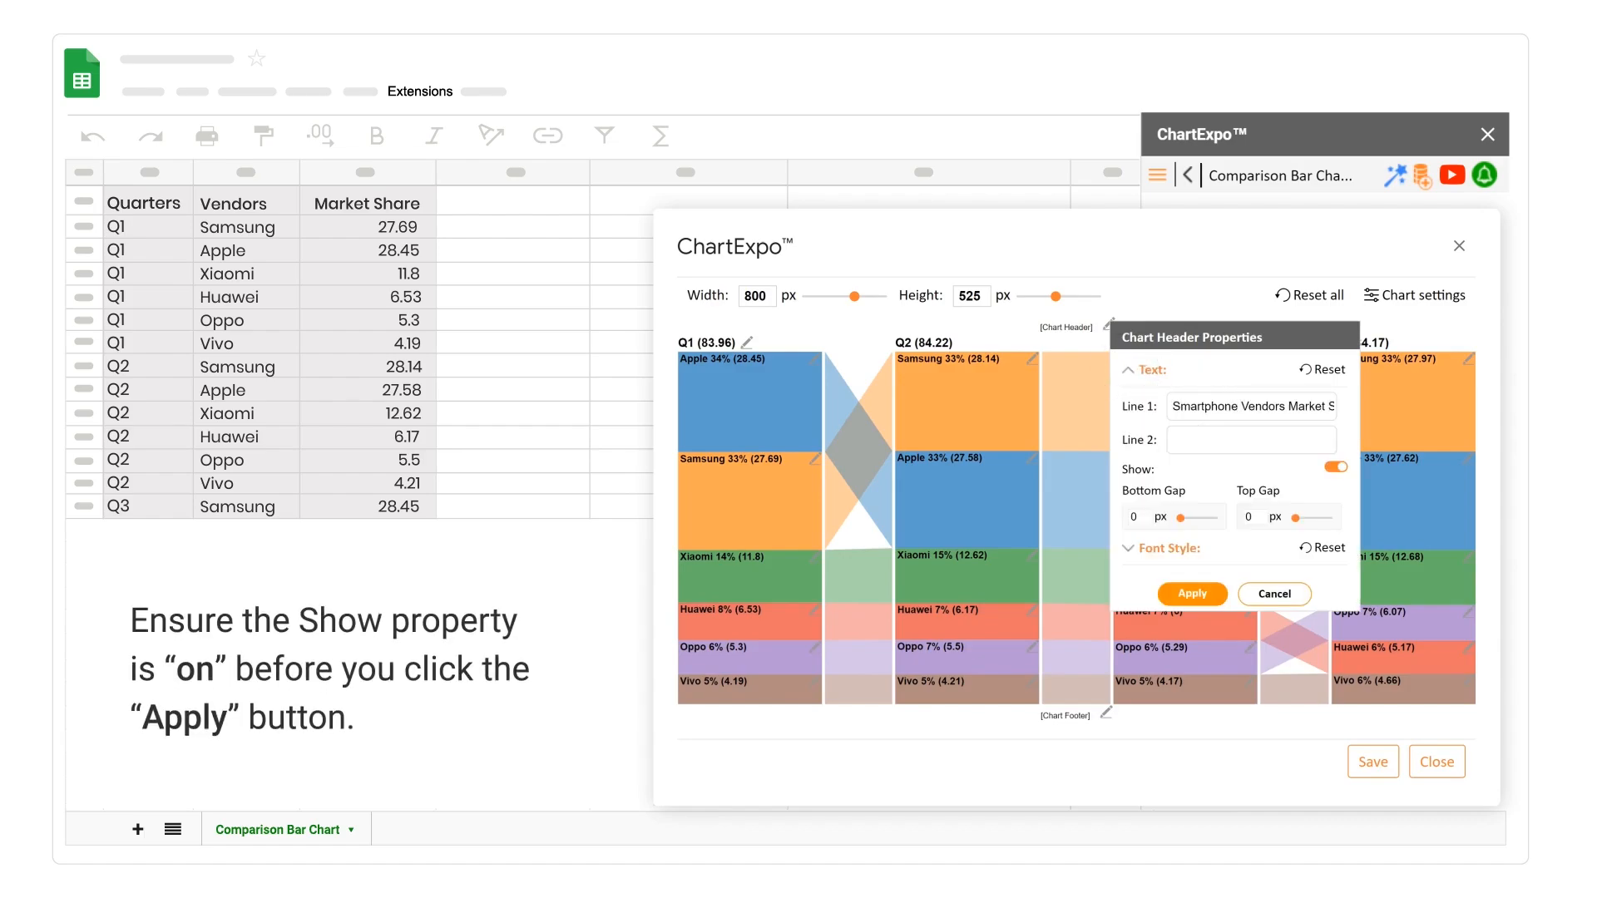
{"action": "left_click", "coordinate": [1334, 467]}
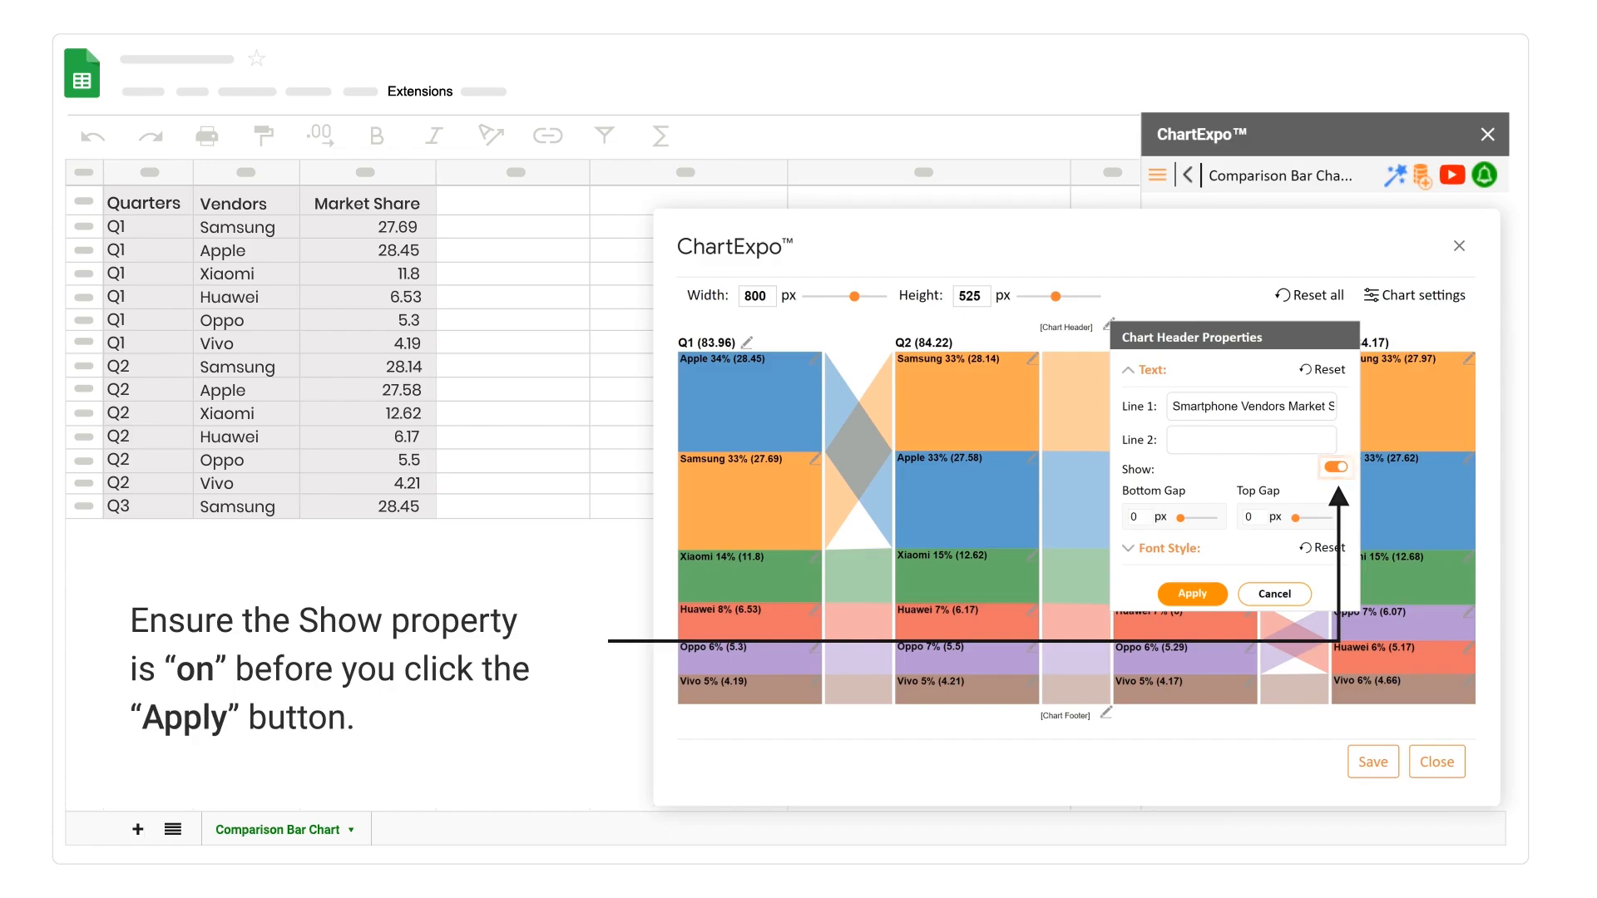
{"action": "left_click", "coordinate": [1189, 594]}
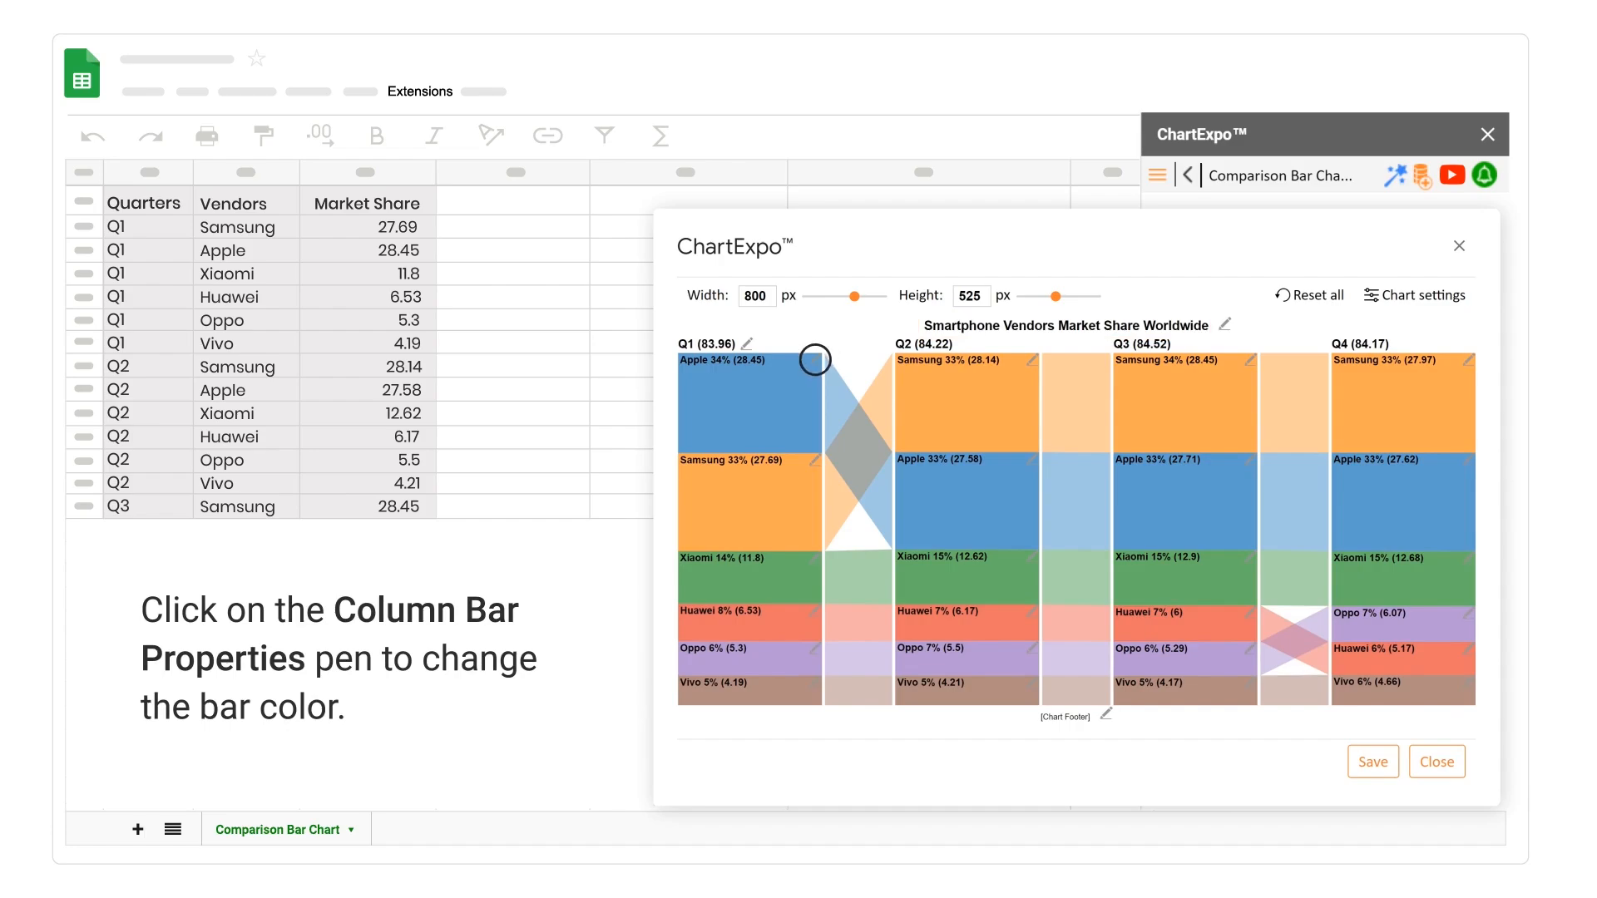
- Recolour the vendor bars from the Bar colour chooser, making Apple yellow
{"action": "left_click", "coordinate": [812, 342]}
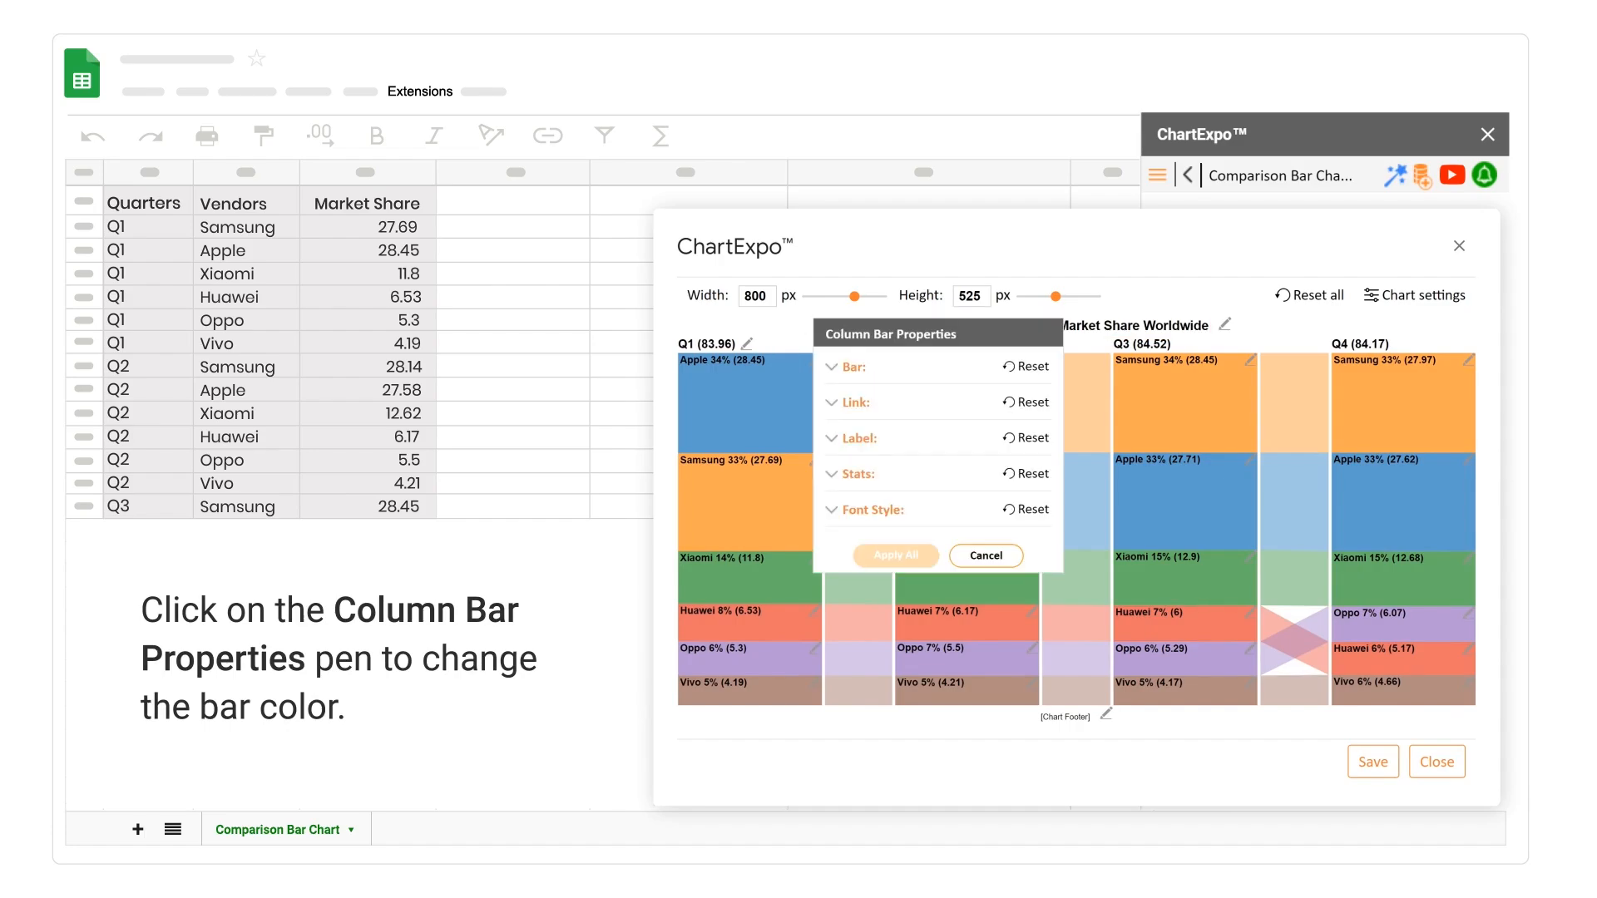
{"action": "left_click", "coordinate": [845, 366]}
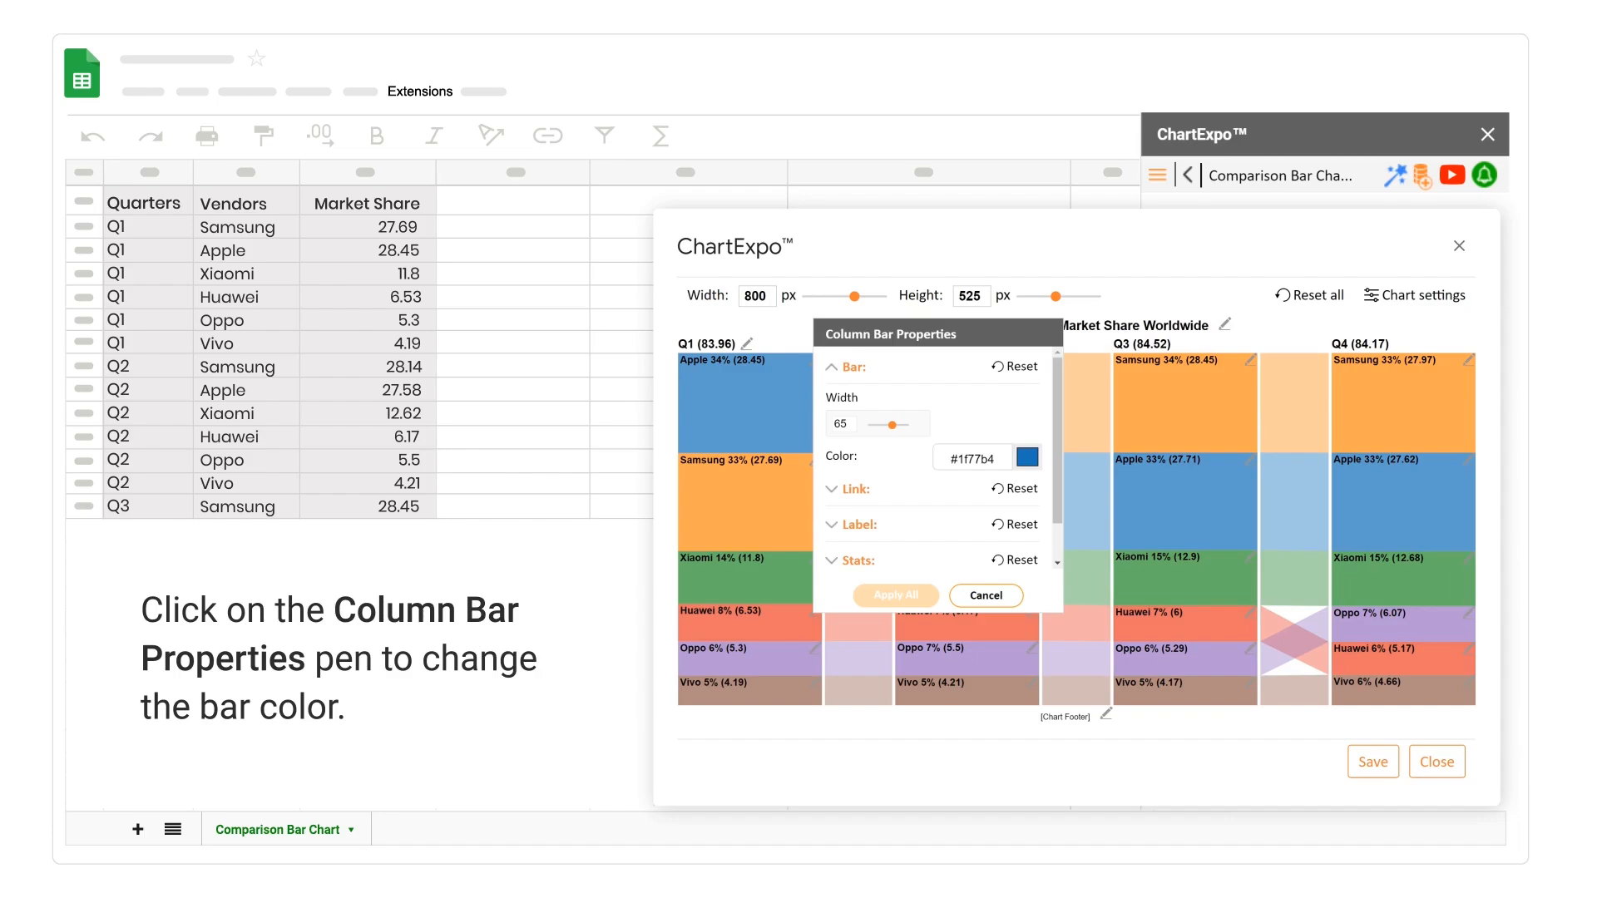
{"action": "left_click", "coordinate": [1027, 458]}
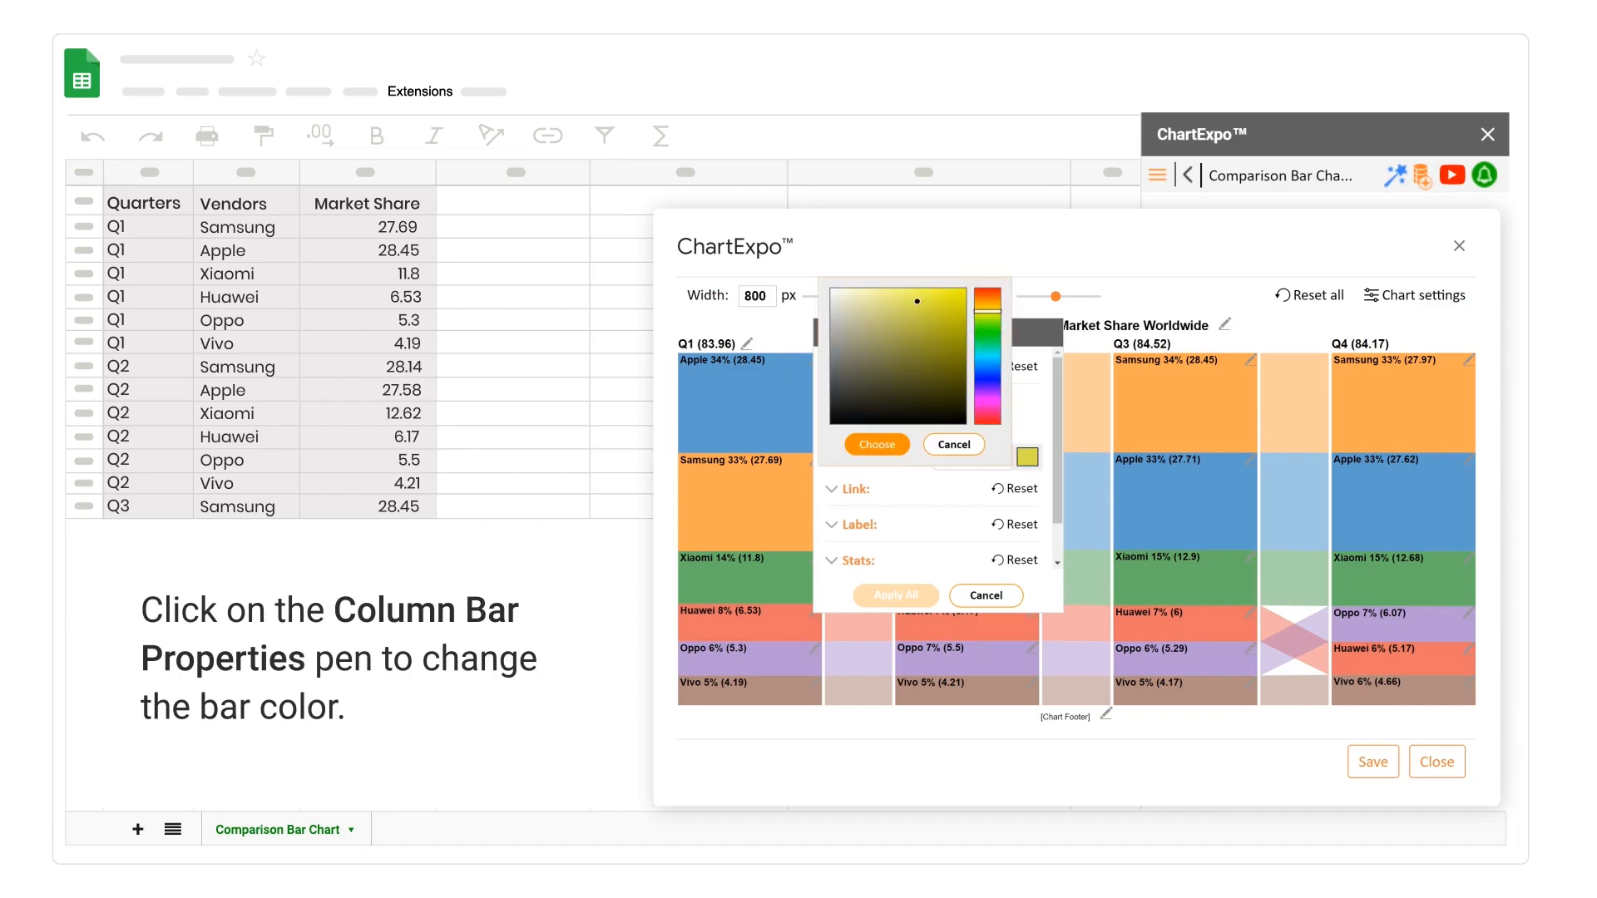
{"action": "left_click", "coordinate": [875, 444]}
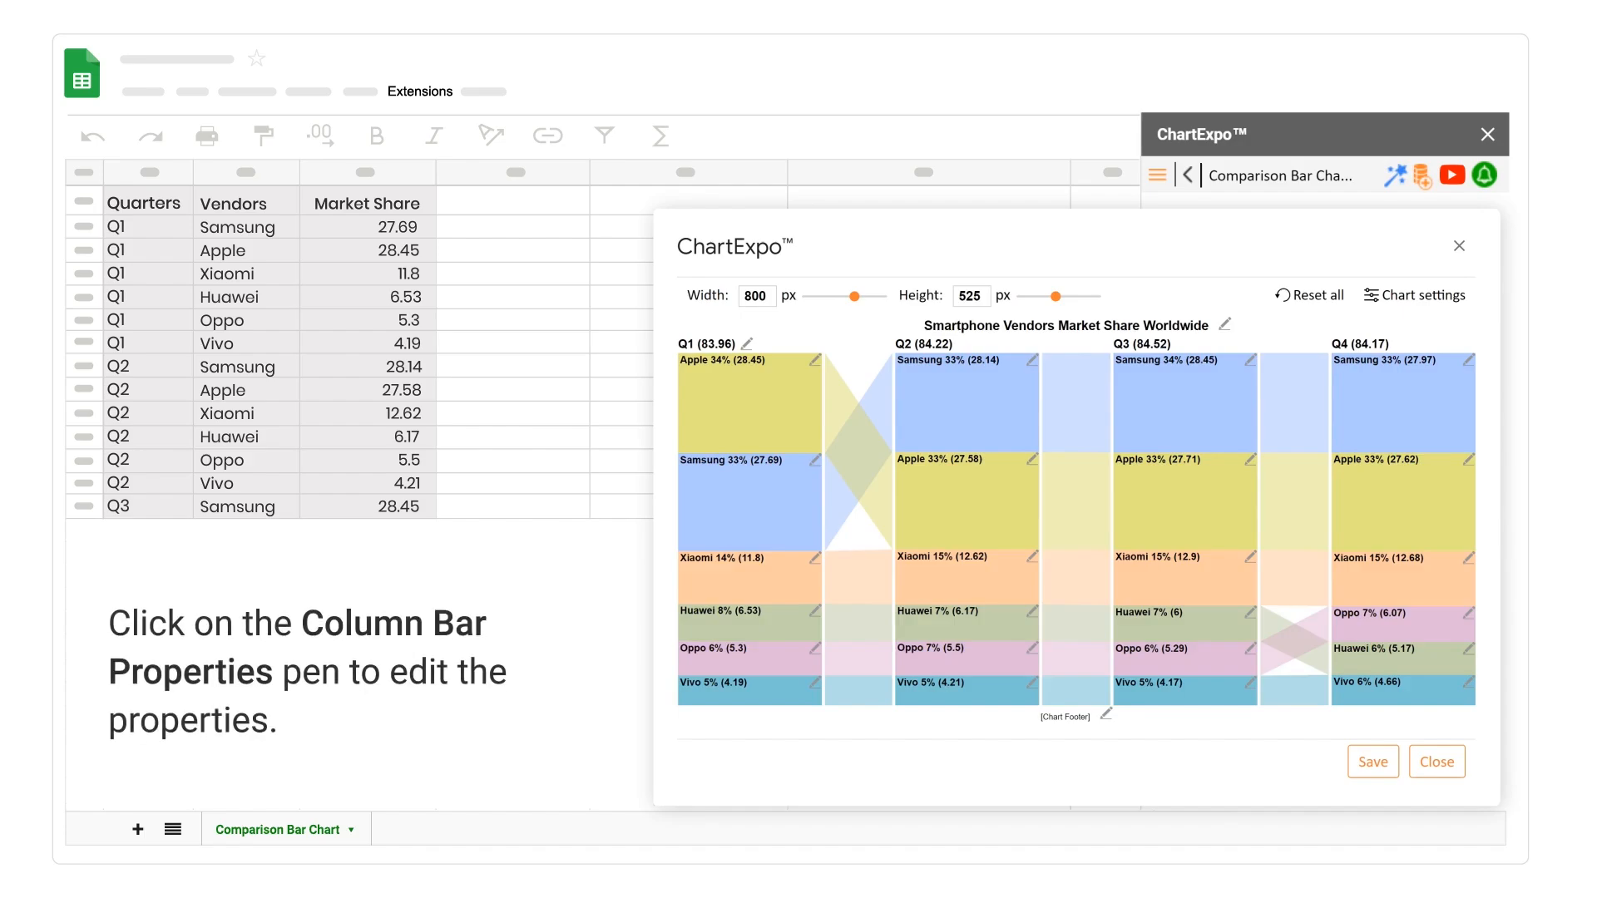
- Hide the bar stats and add a % postfix to bar values, applied to all bars
{"action": "left_click", "coordinate": [1006, 359]}
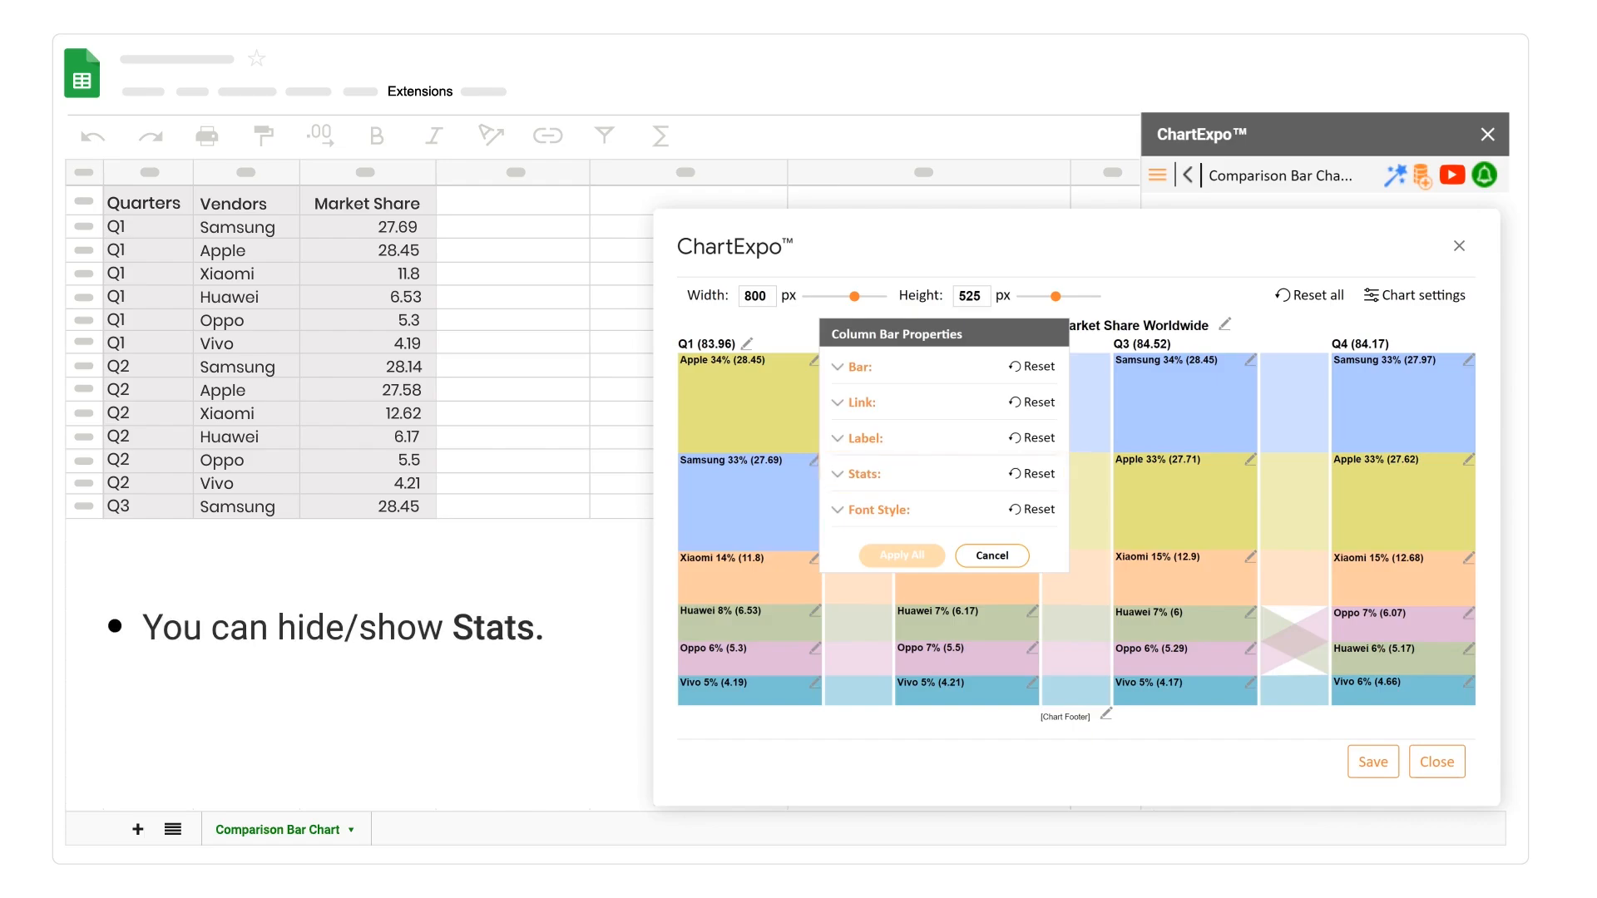
{"action": "left_click", "coordinate": [860, 474]}
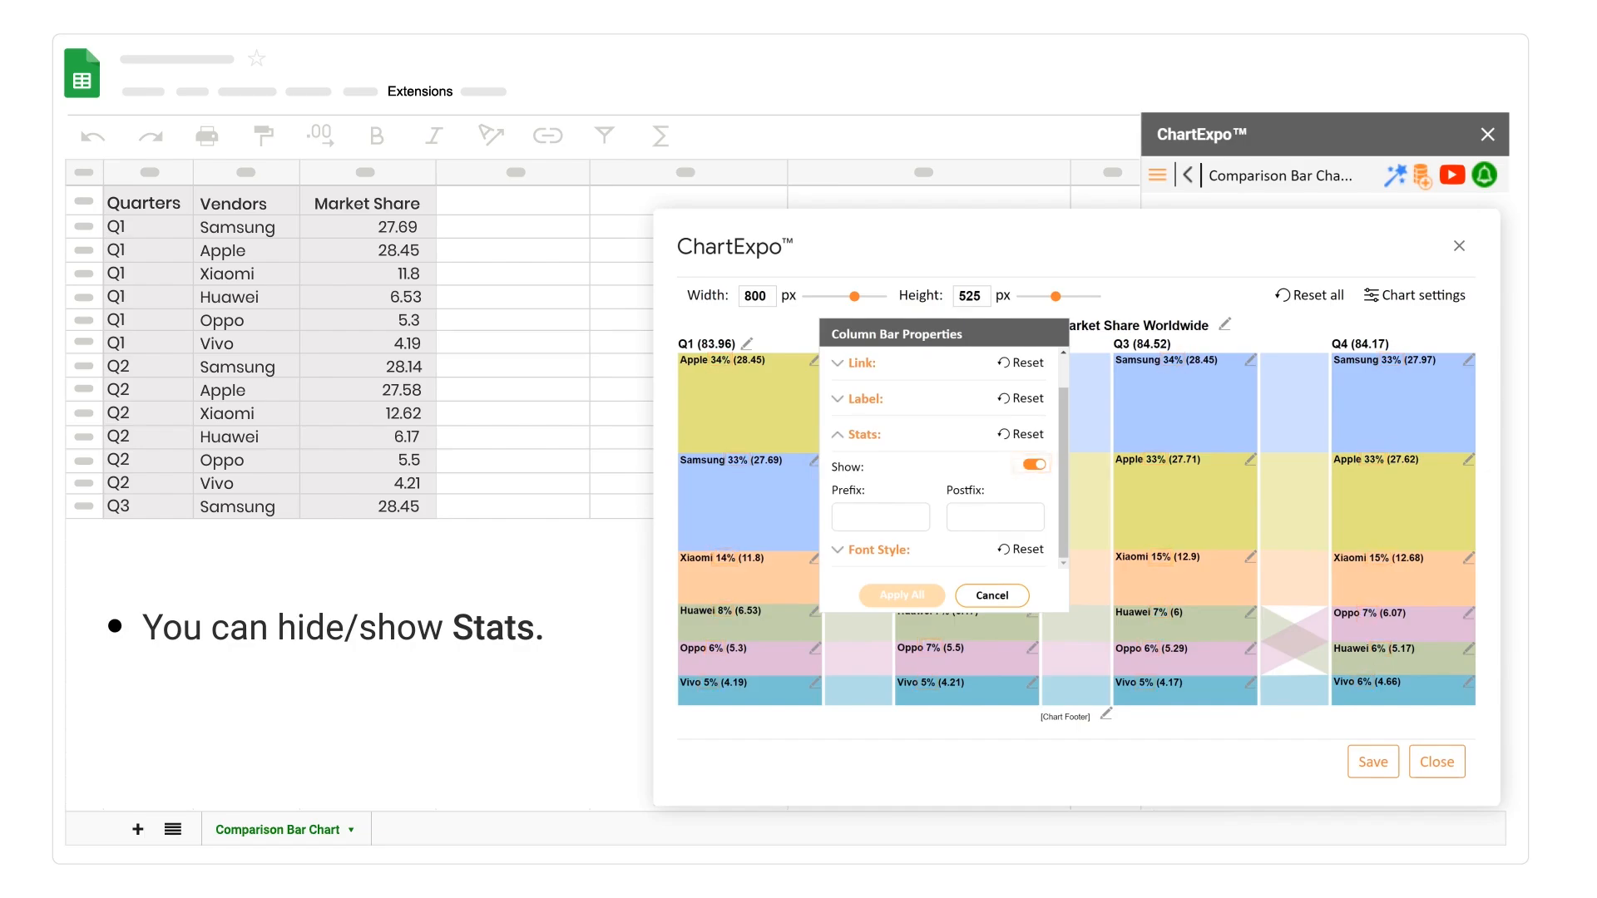
{"action": "left_click", "coordinate": [1031, 464]}
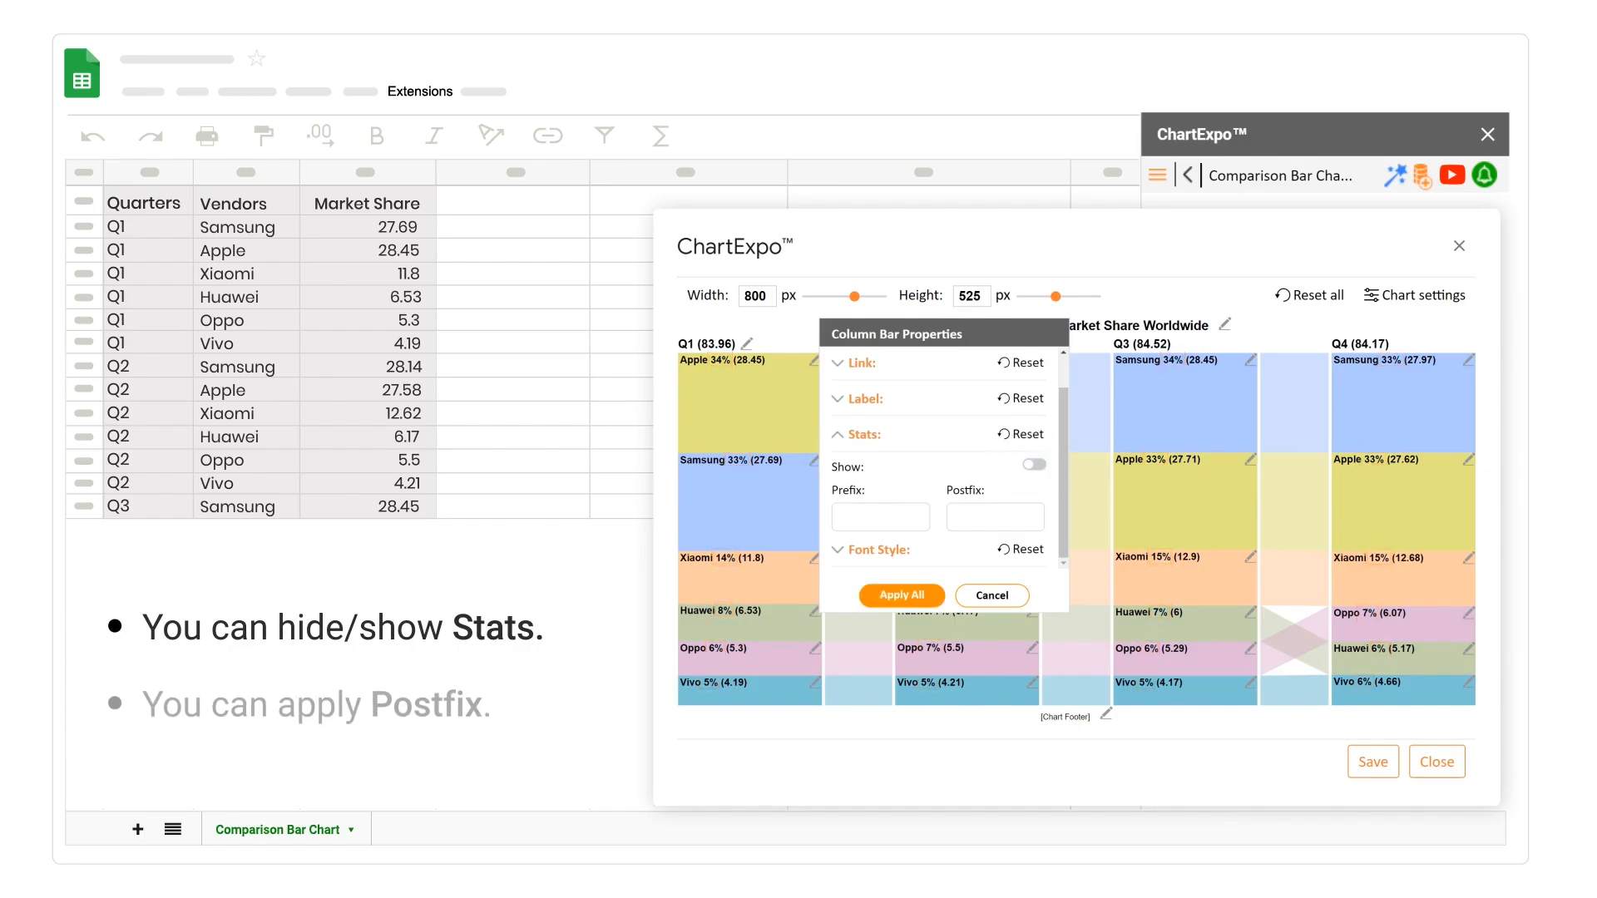
{"action": "left_click", "coordinate": [993, 516]}
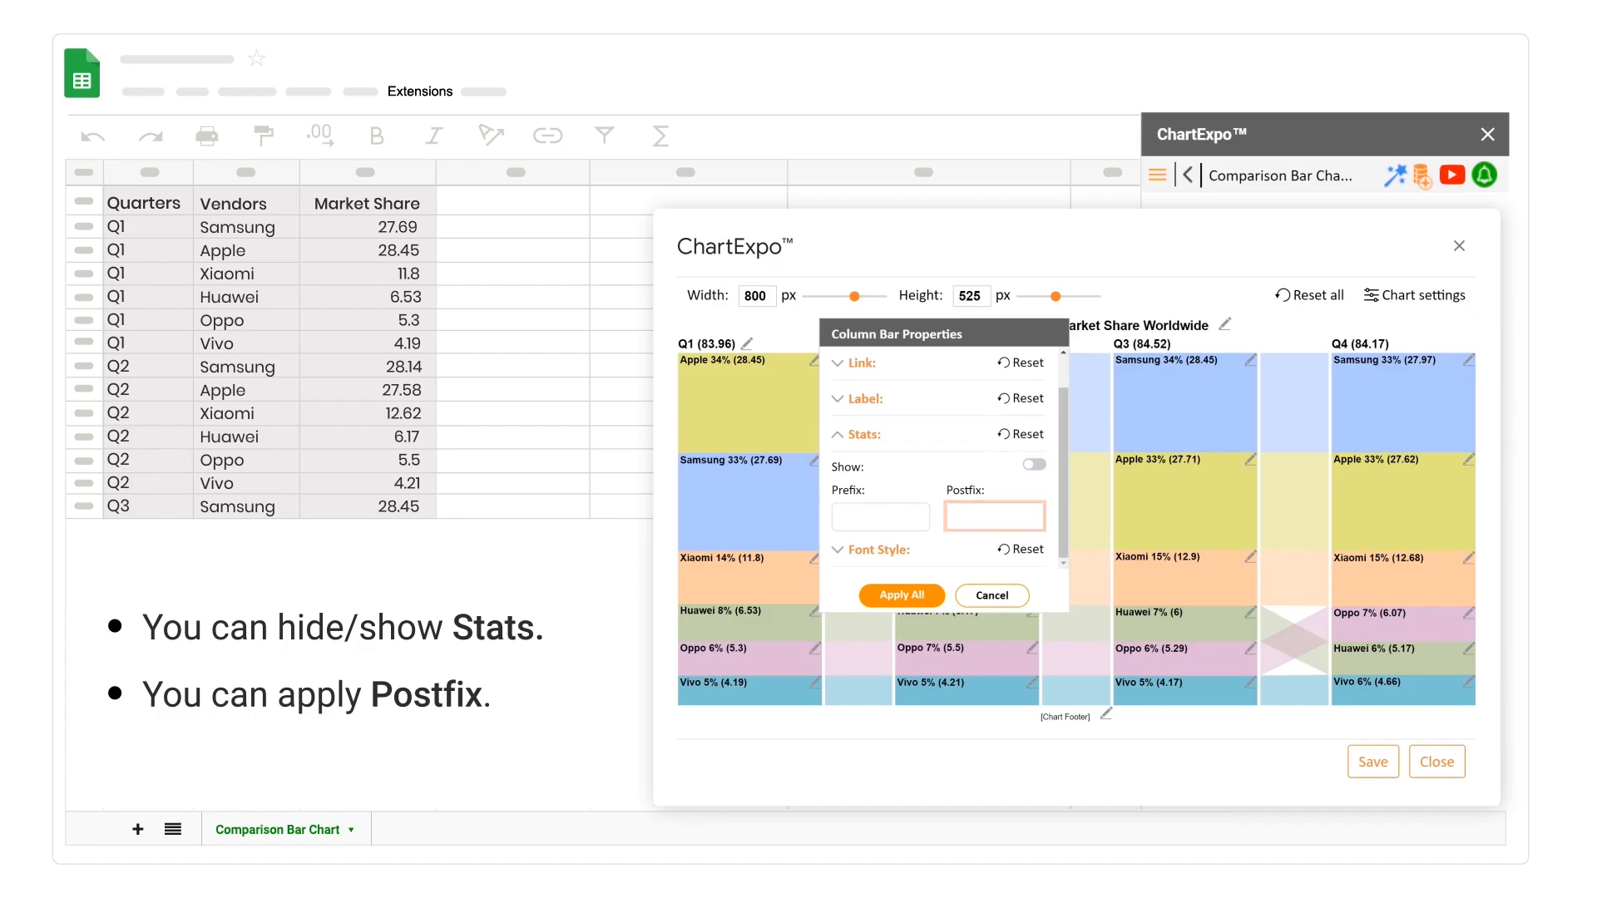
{"action": "type", "text": "%"}
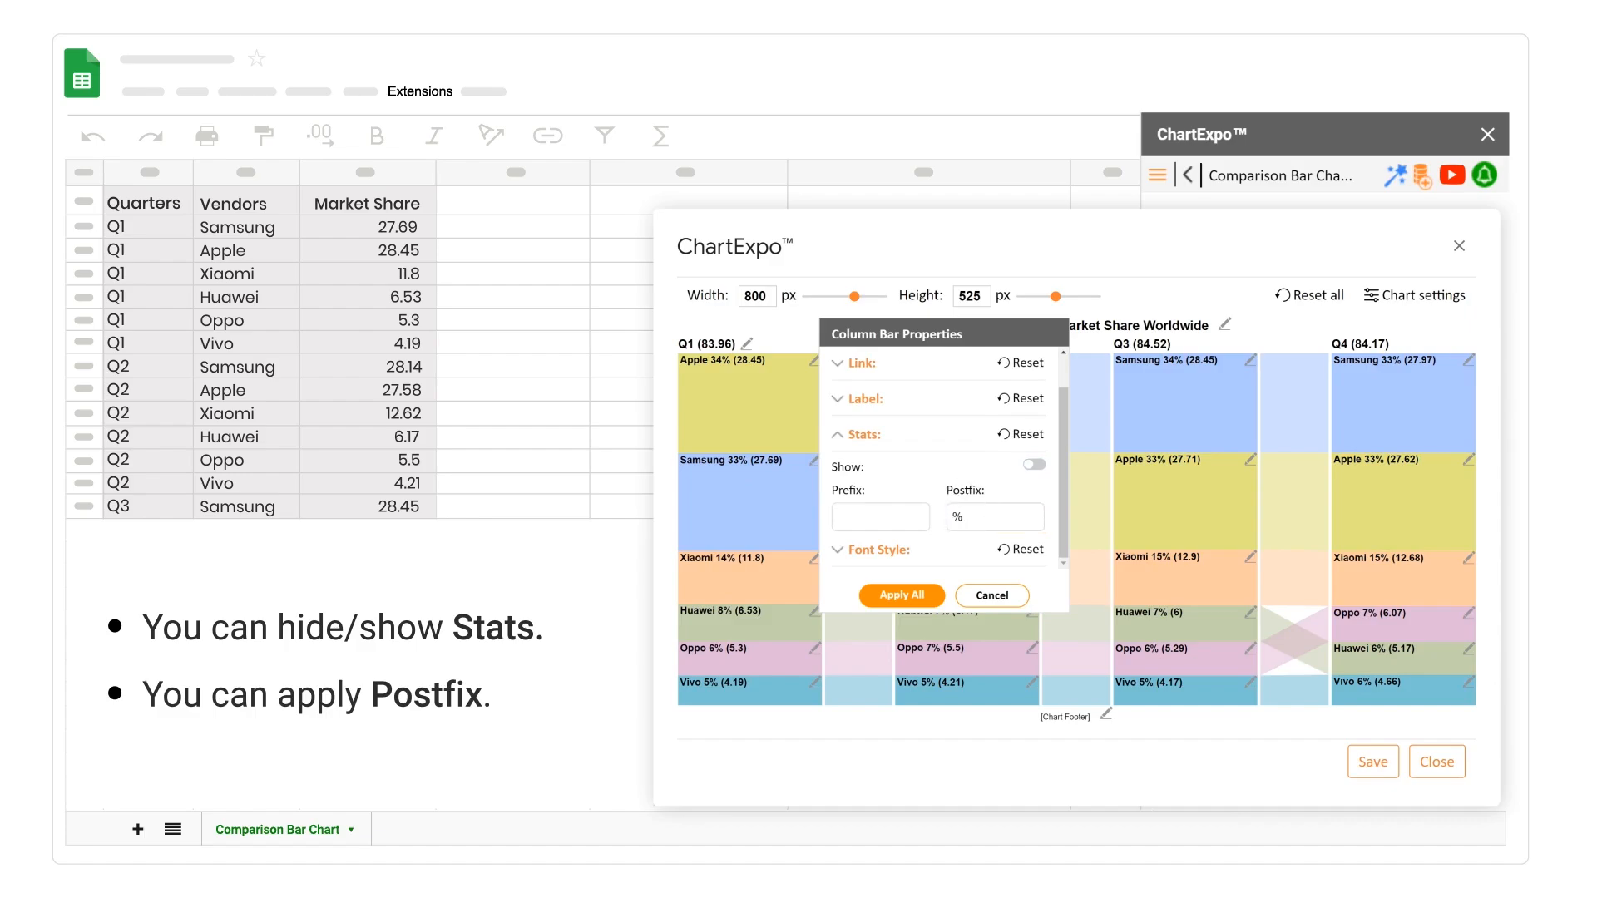
{"action": "left_click", "coordinate": [900, 595]}
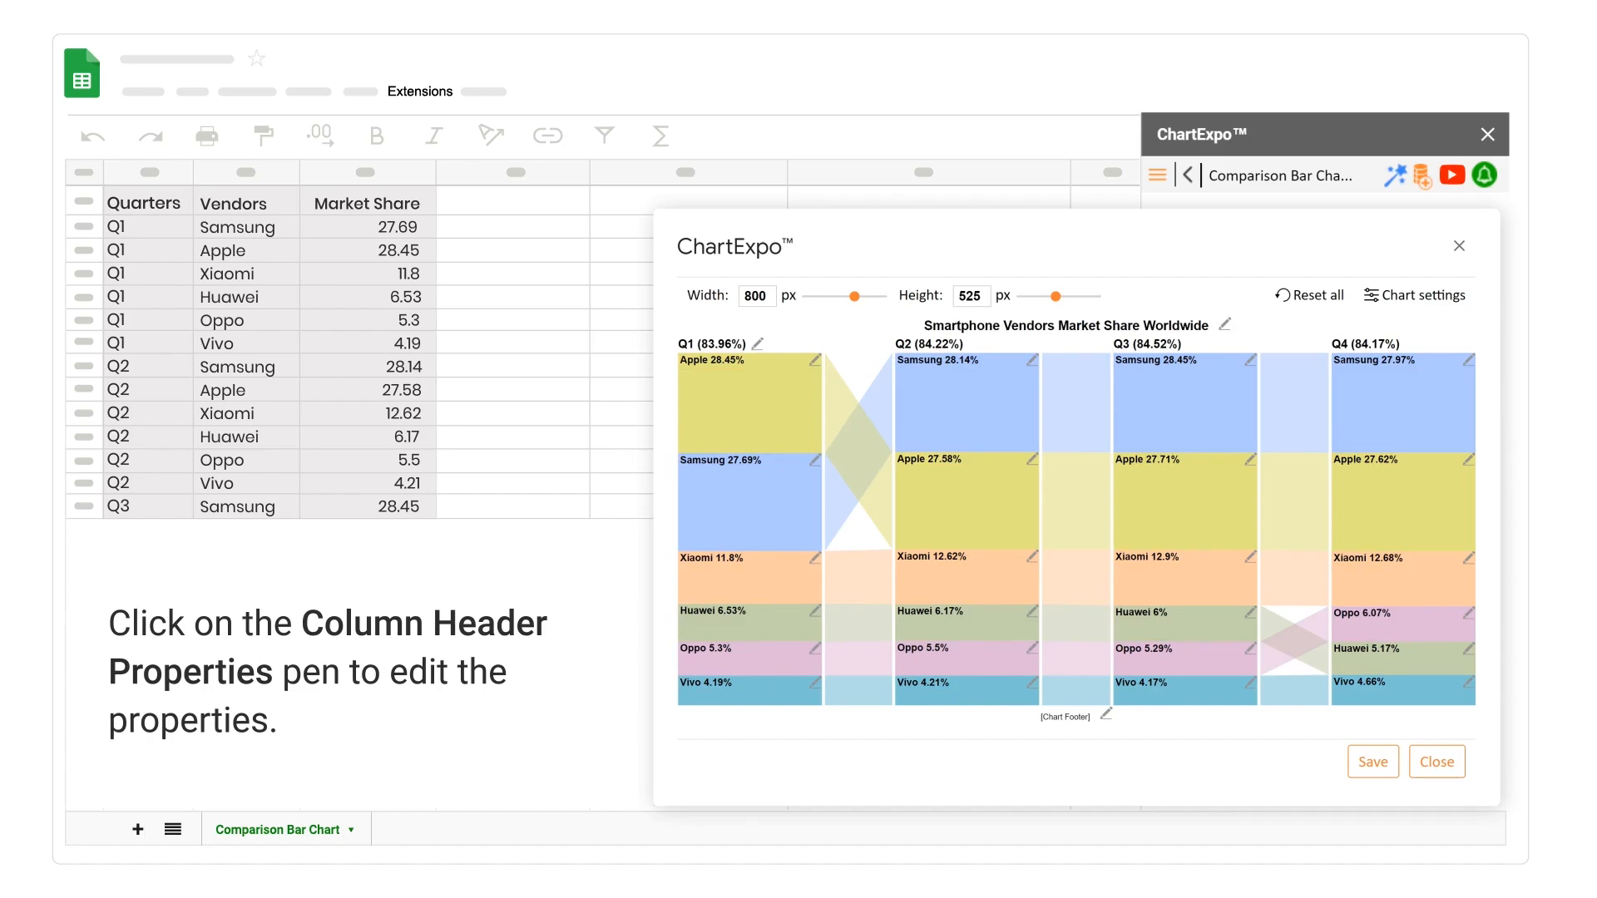
- Center the Q1–Q4 column headers and hide the totals beside them
{"action": "left_click", "coordinate": [758, 342]}
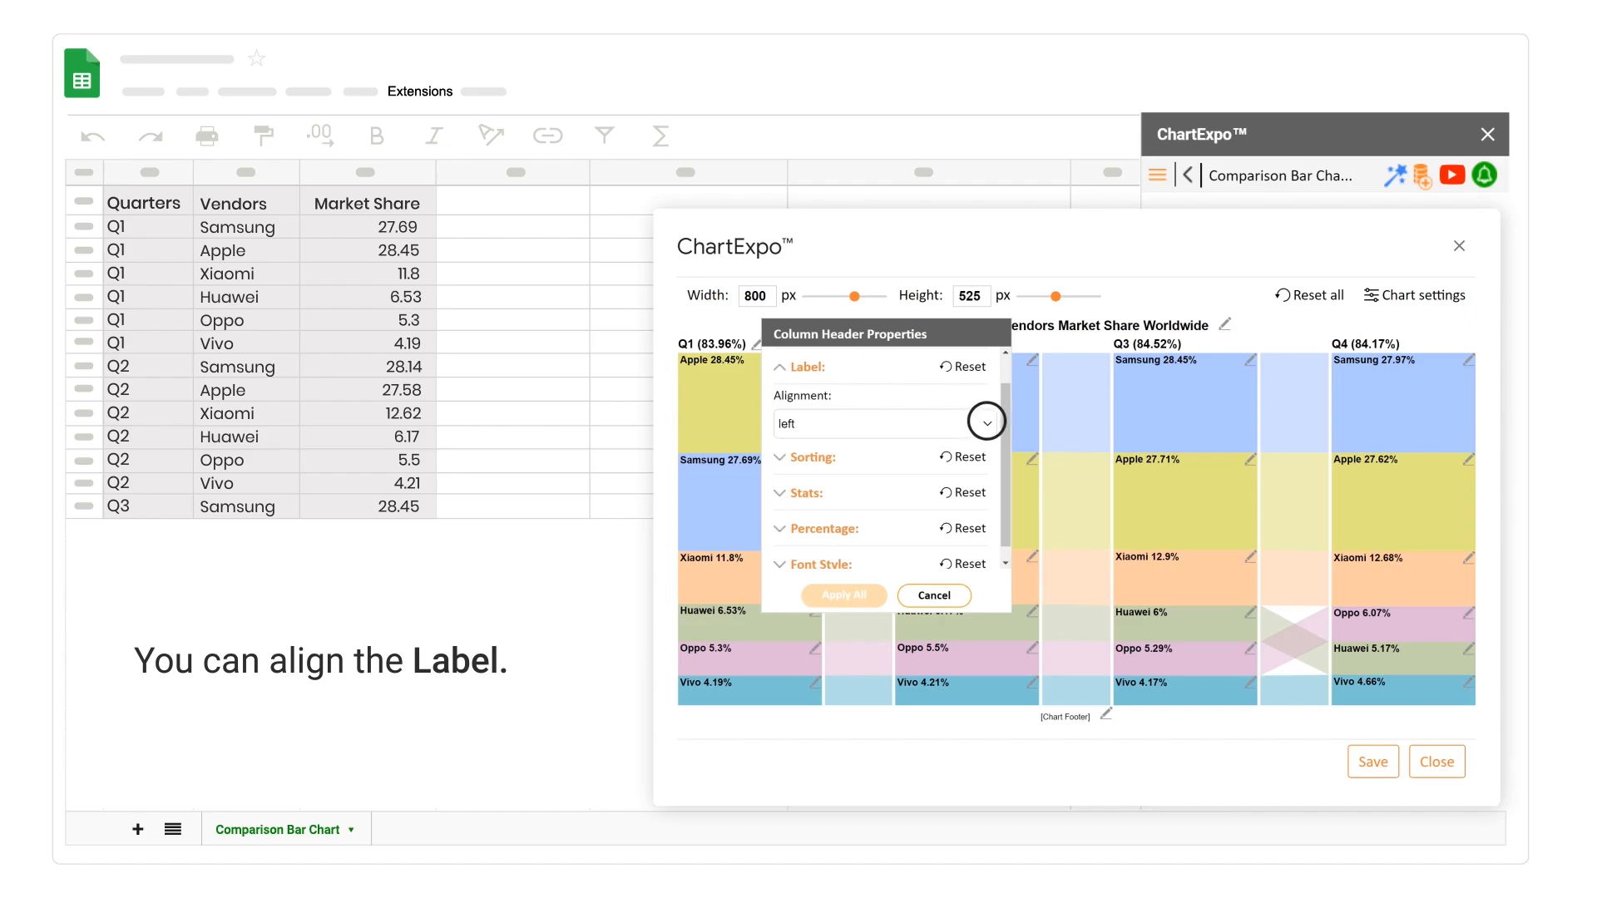
{"action": "left_click", "coordinate": [983, 421]}
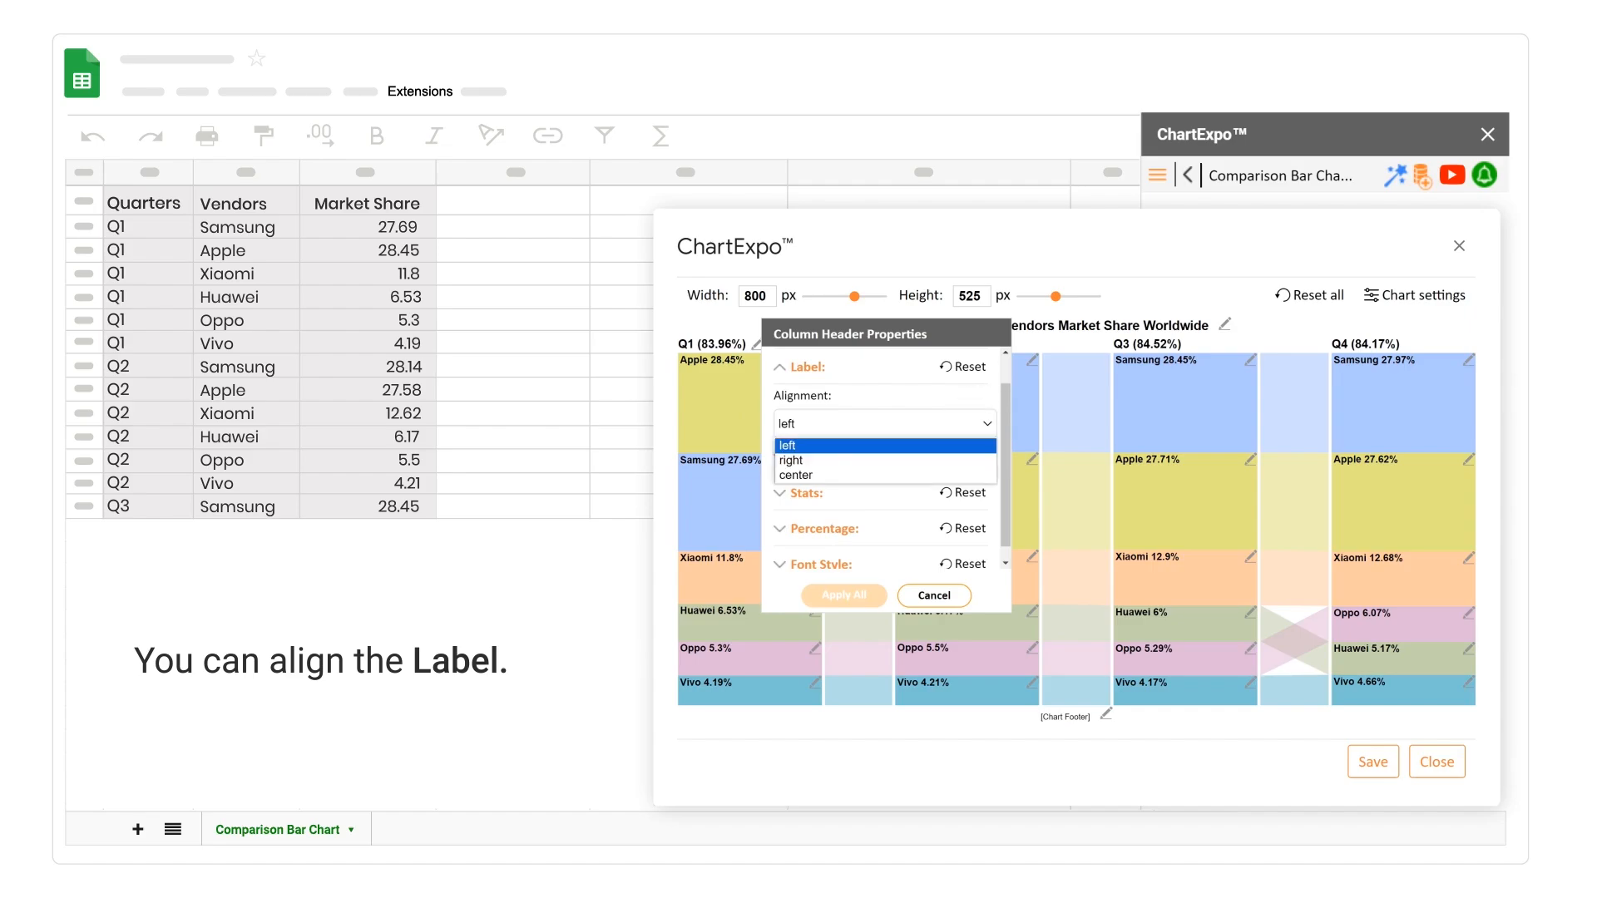
{"action": "left_click", "coordinate": [795, 474]}
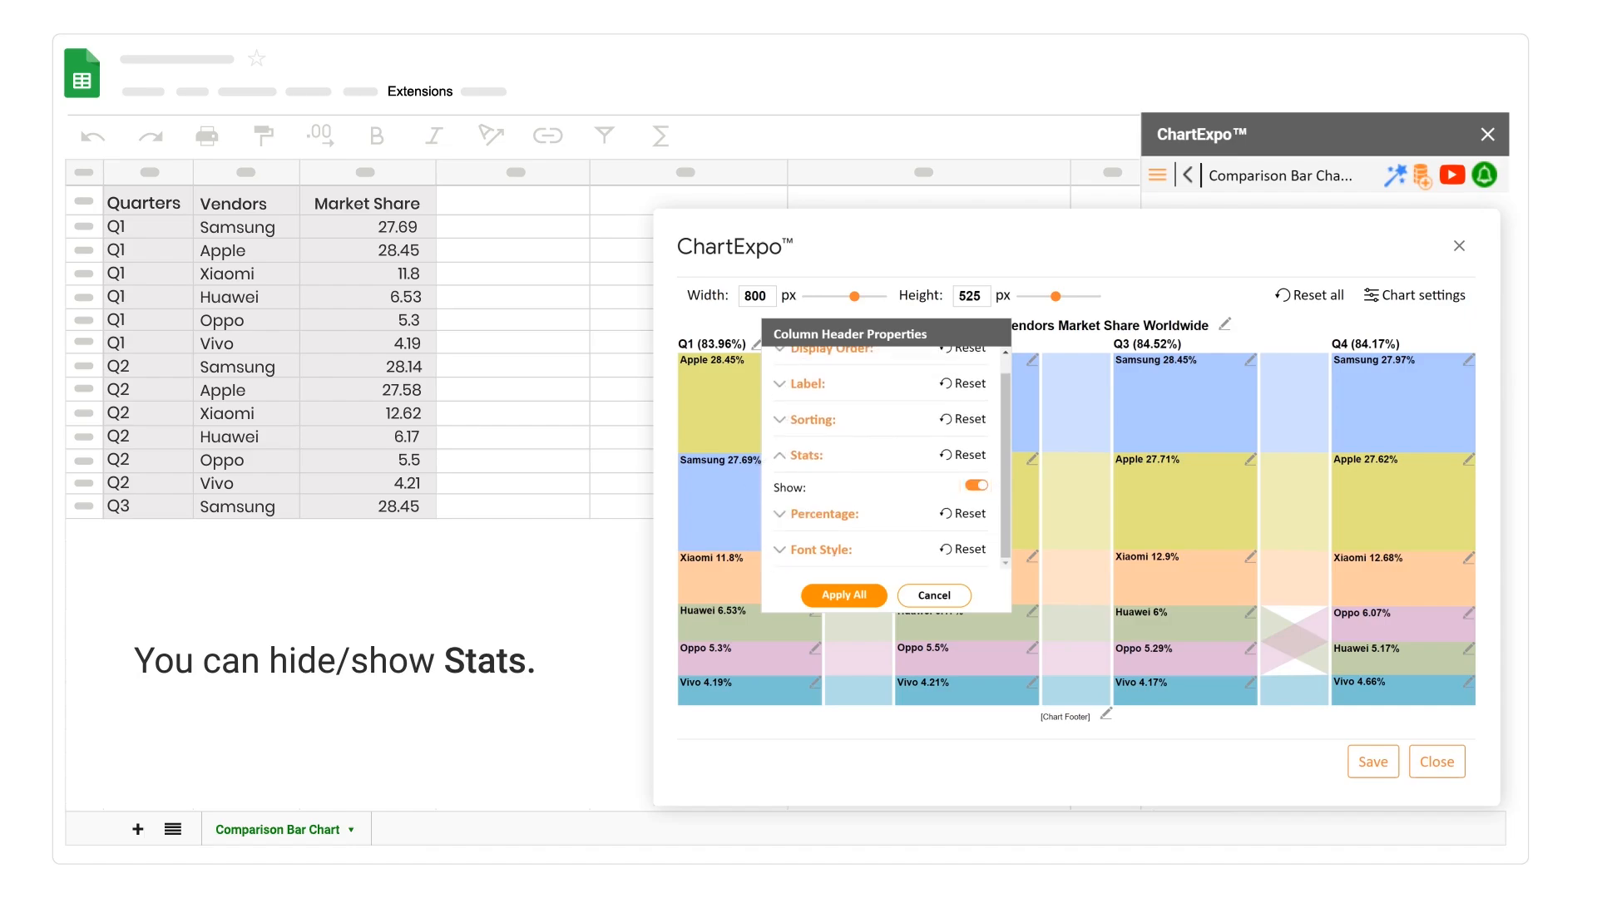
{"action": "left_click", "coordinate": [974, 484]}
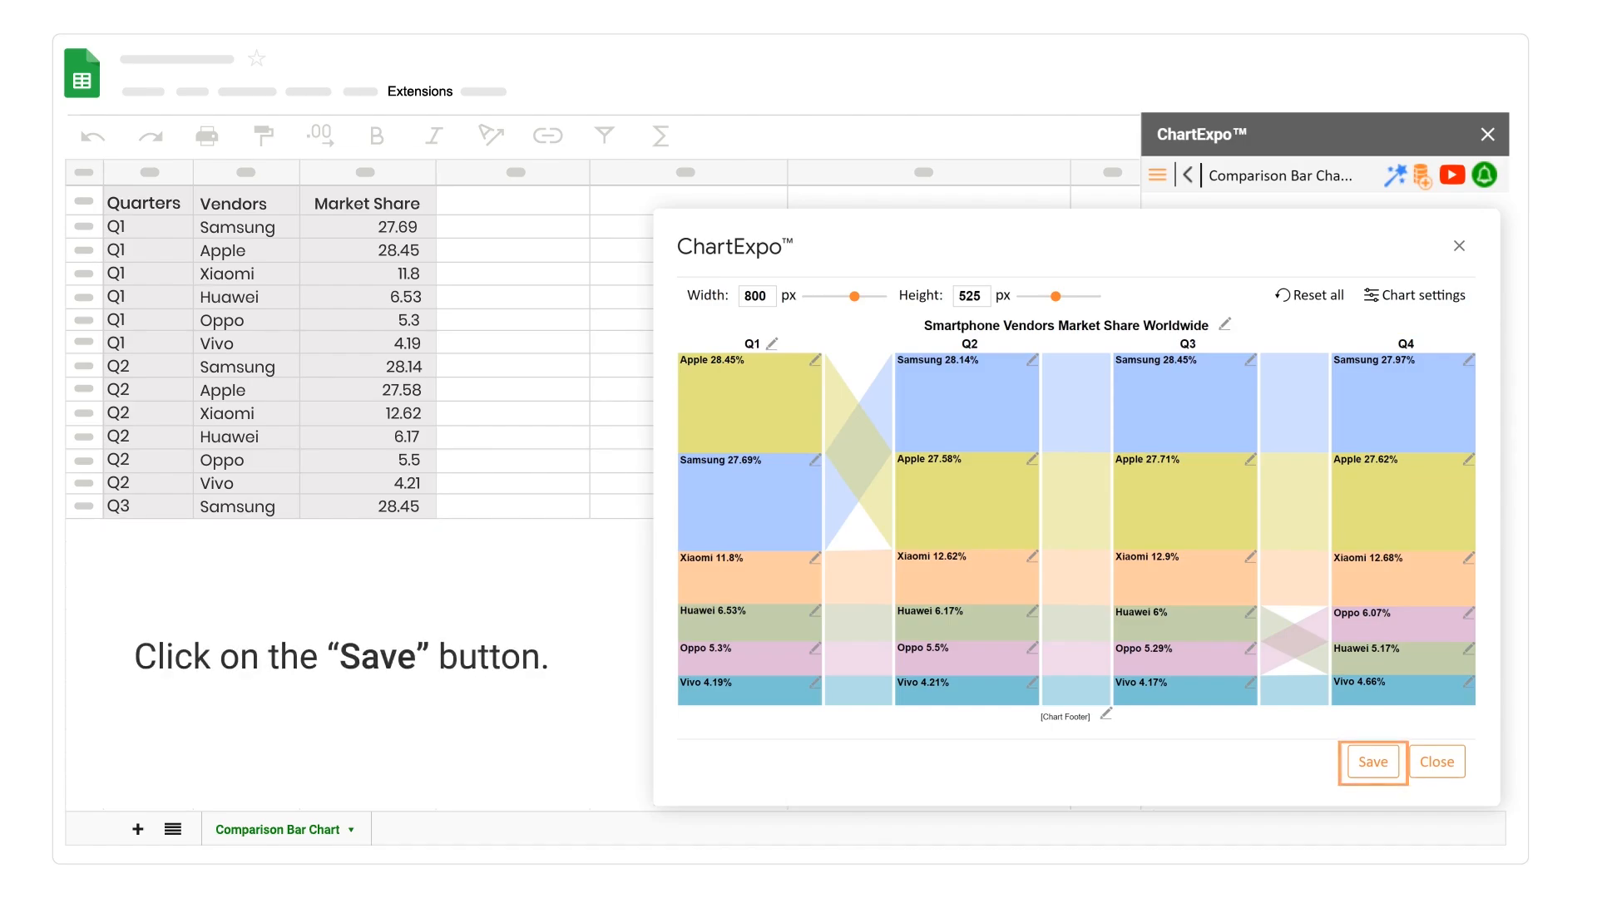
- Save the finished chart edits
{"action": "left_click", "coordinate": [1372, 762]}
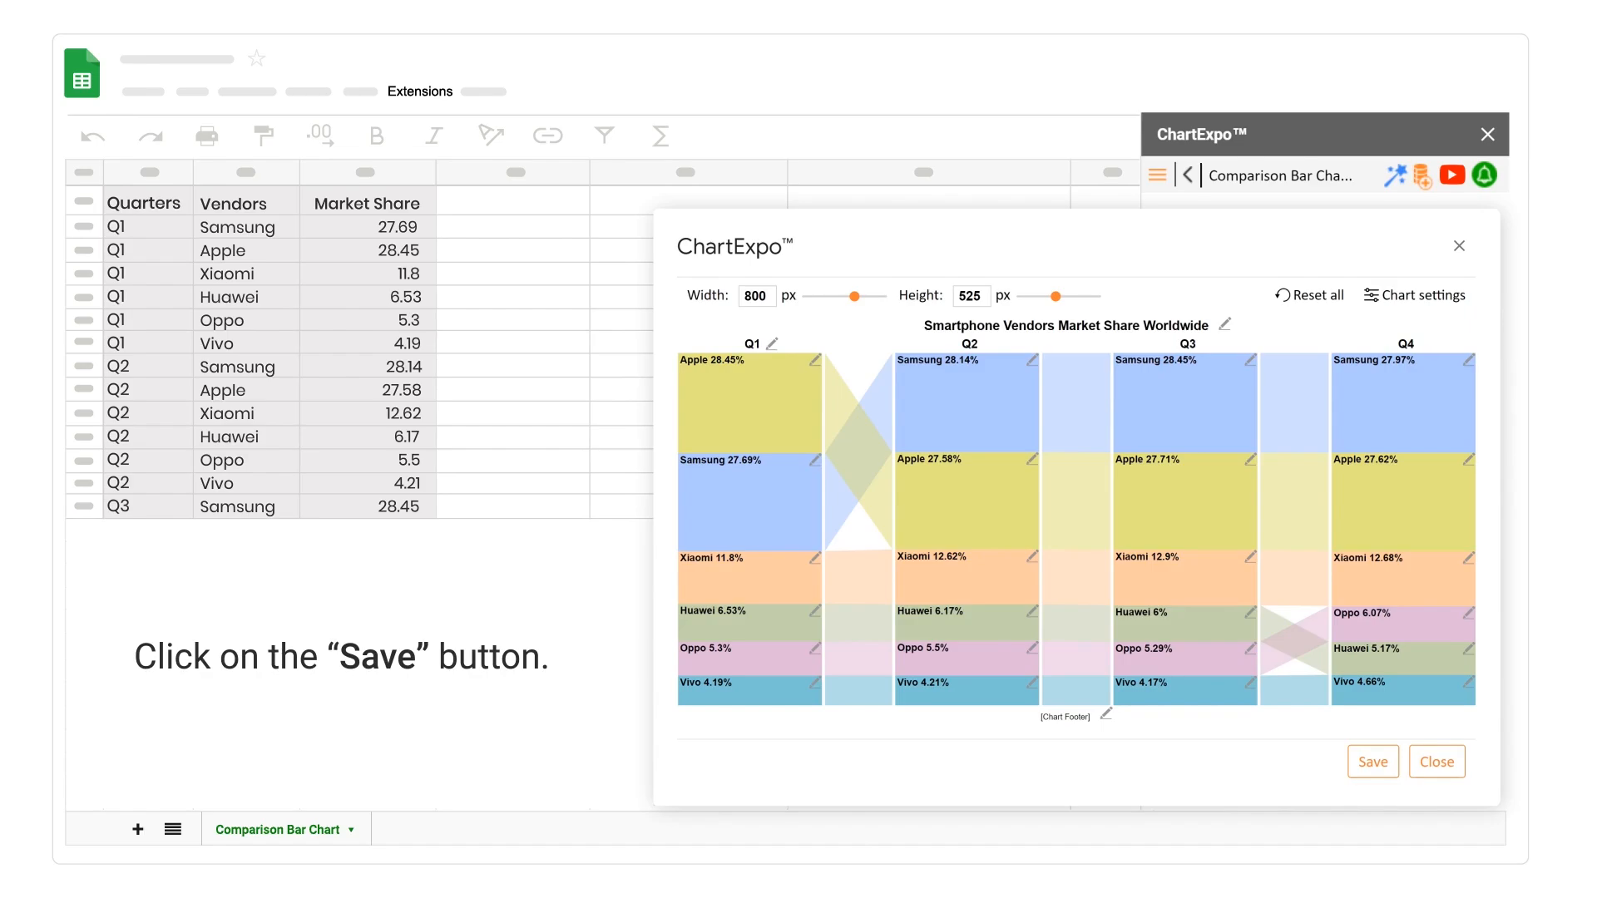
{"action": "left_click", "coordinate": [1372, 760]}
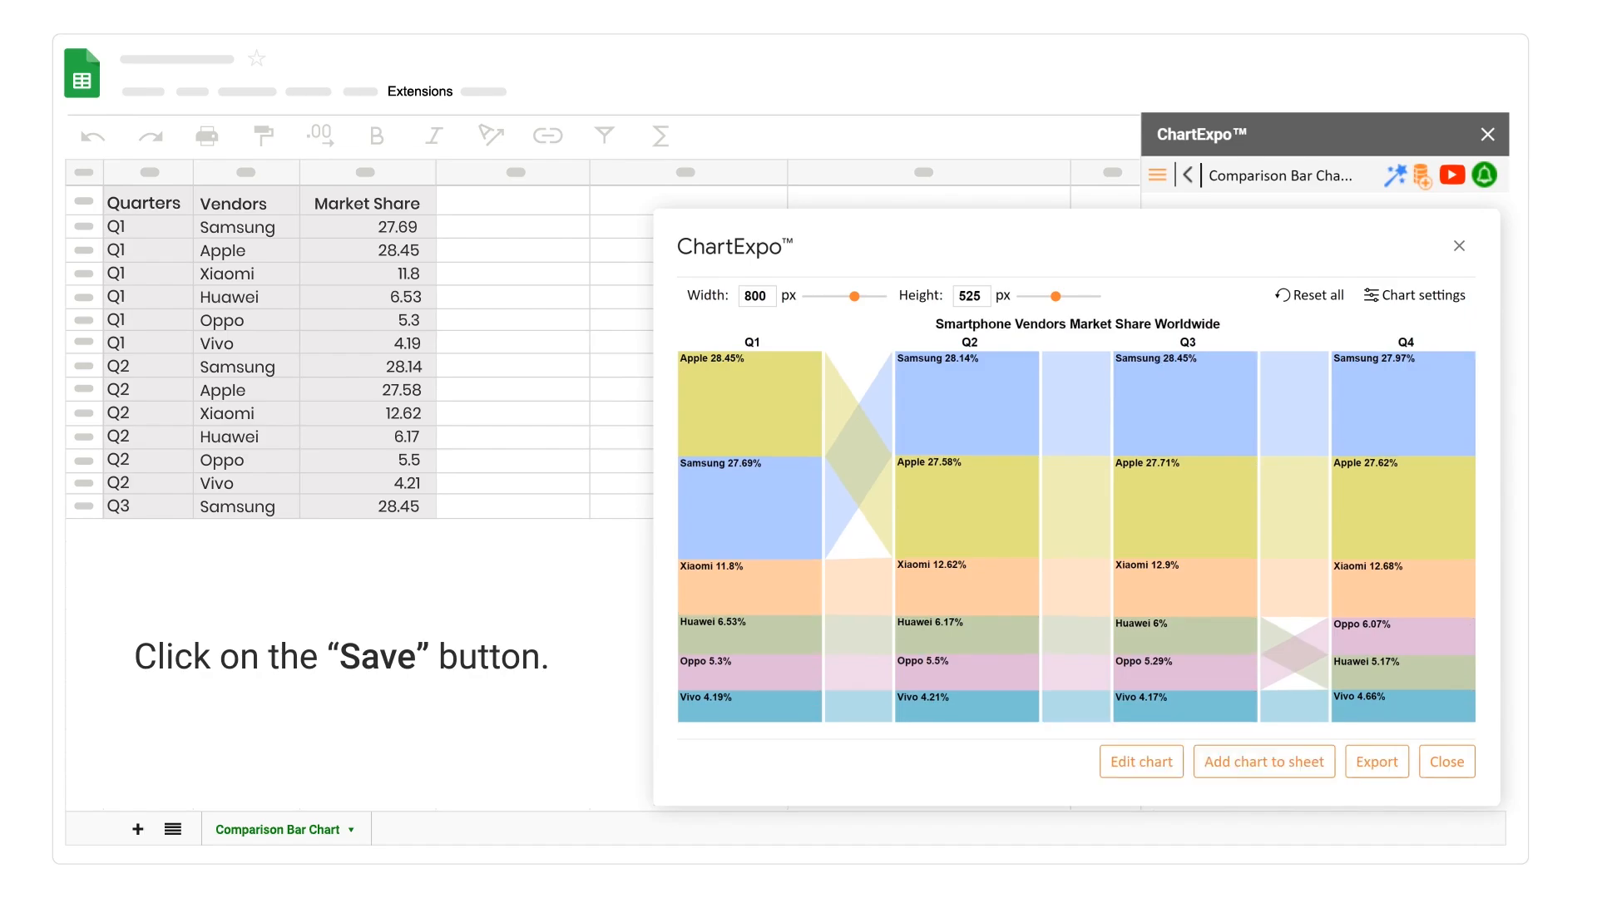
{"action": "left_click", "coordinate": [1375, 762]}
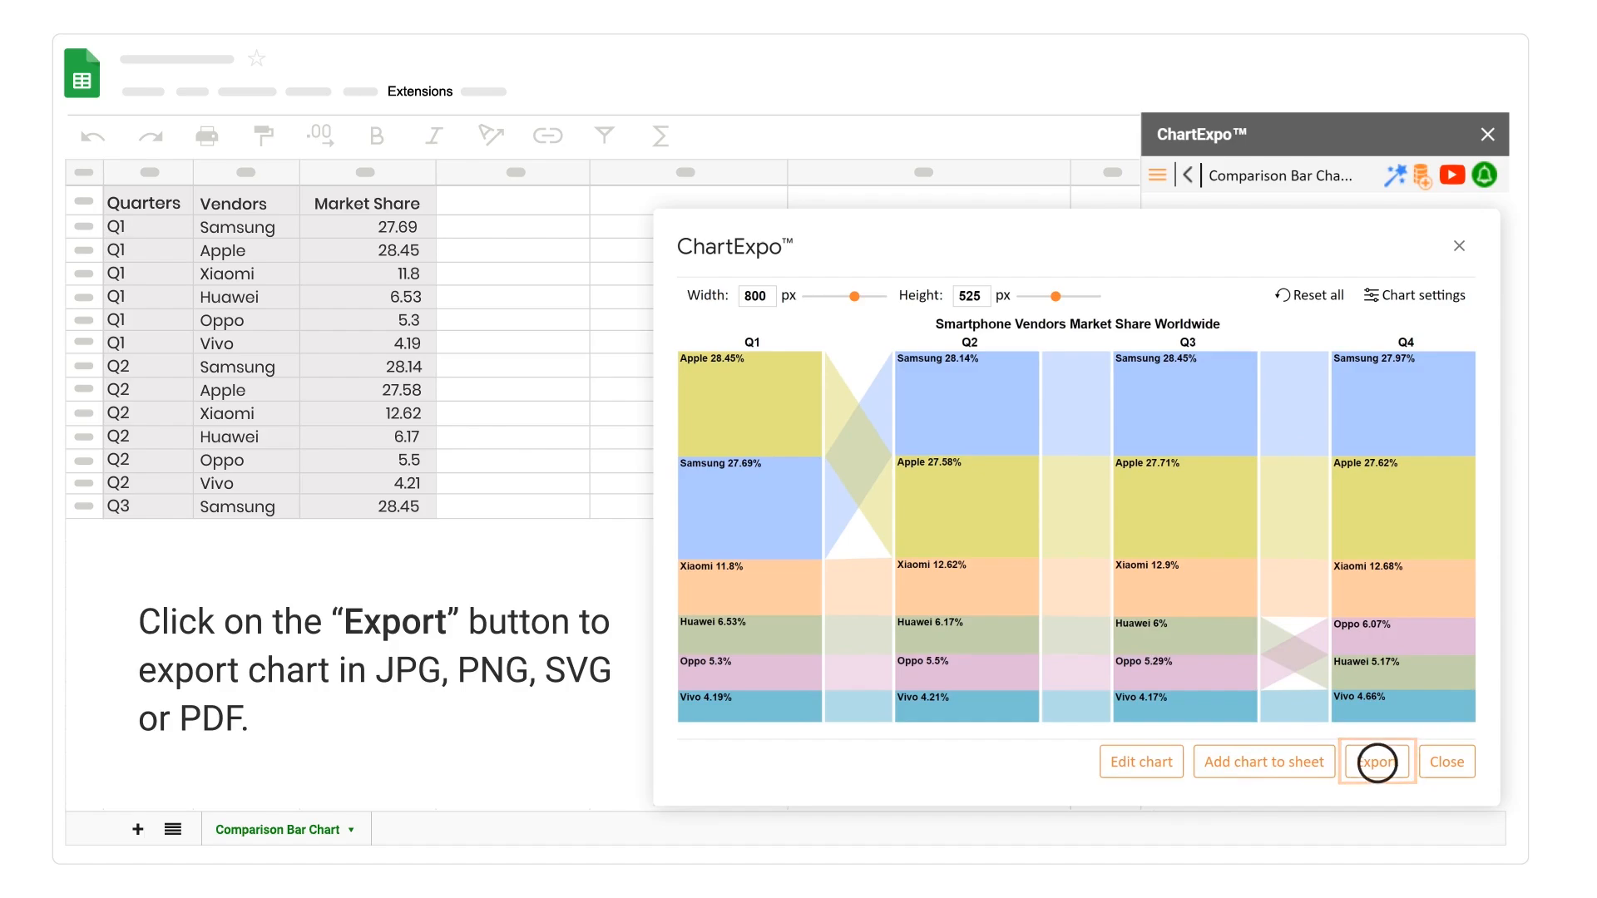
{"action": "left_click", "coordinate": [1375, 761]}
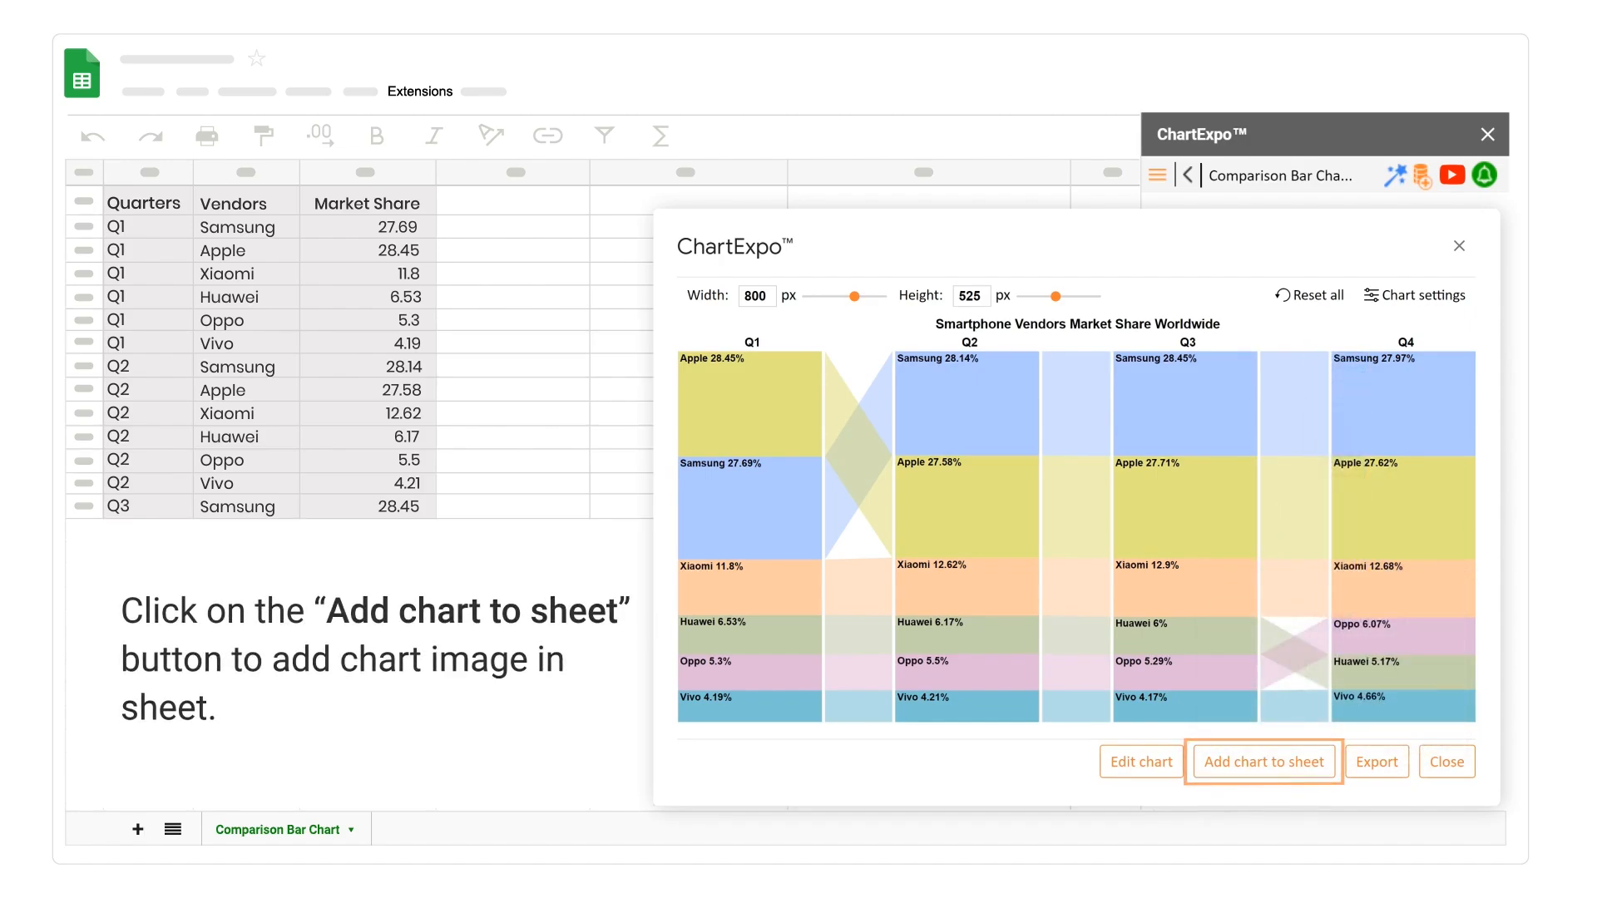
- Insert the chart image into the Comparison Bar Chart sheet
{"action": "left_click", "coordinate": [1262, 760]}
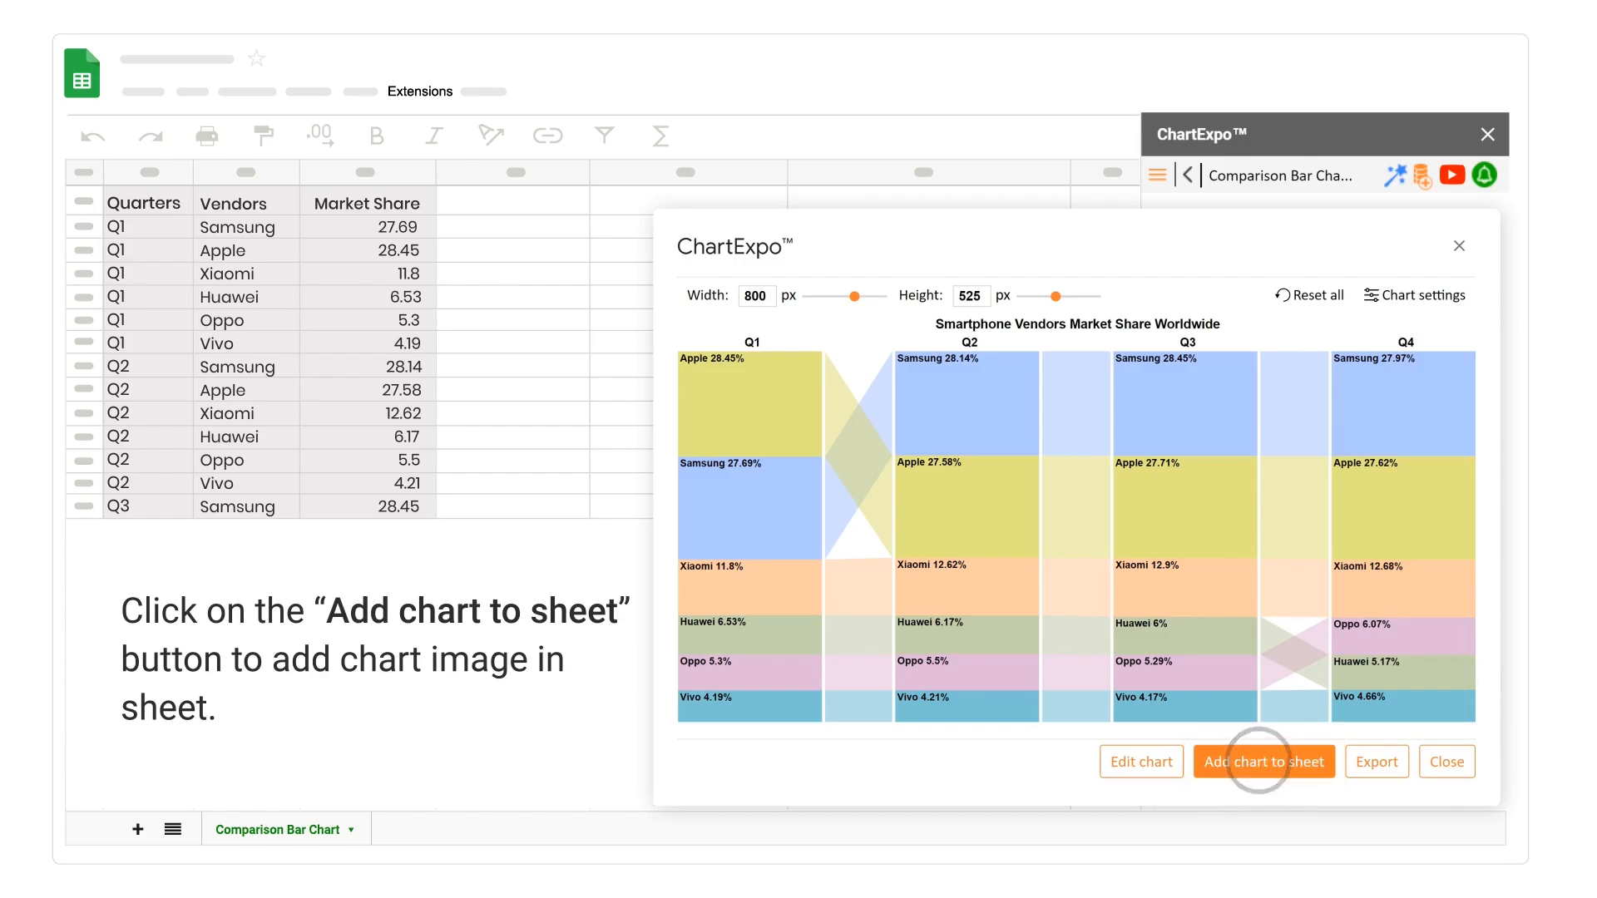
{"action": "left_click", "coordinate": [1262, 760]}
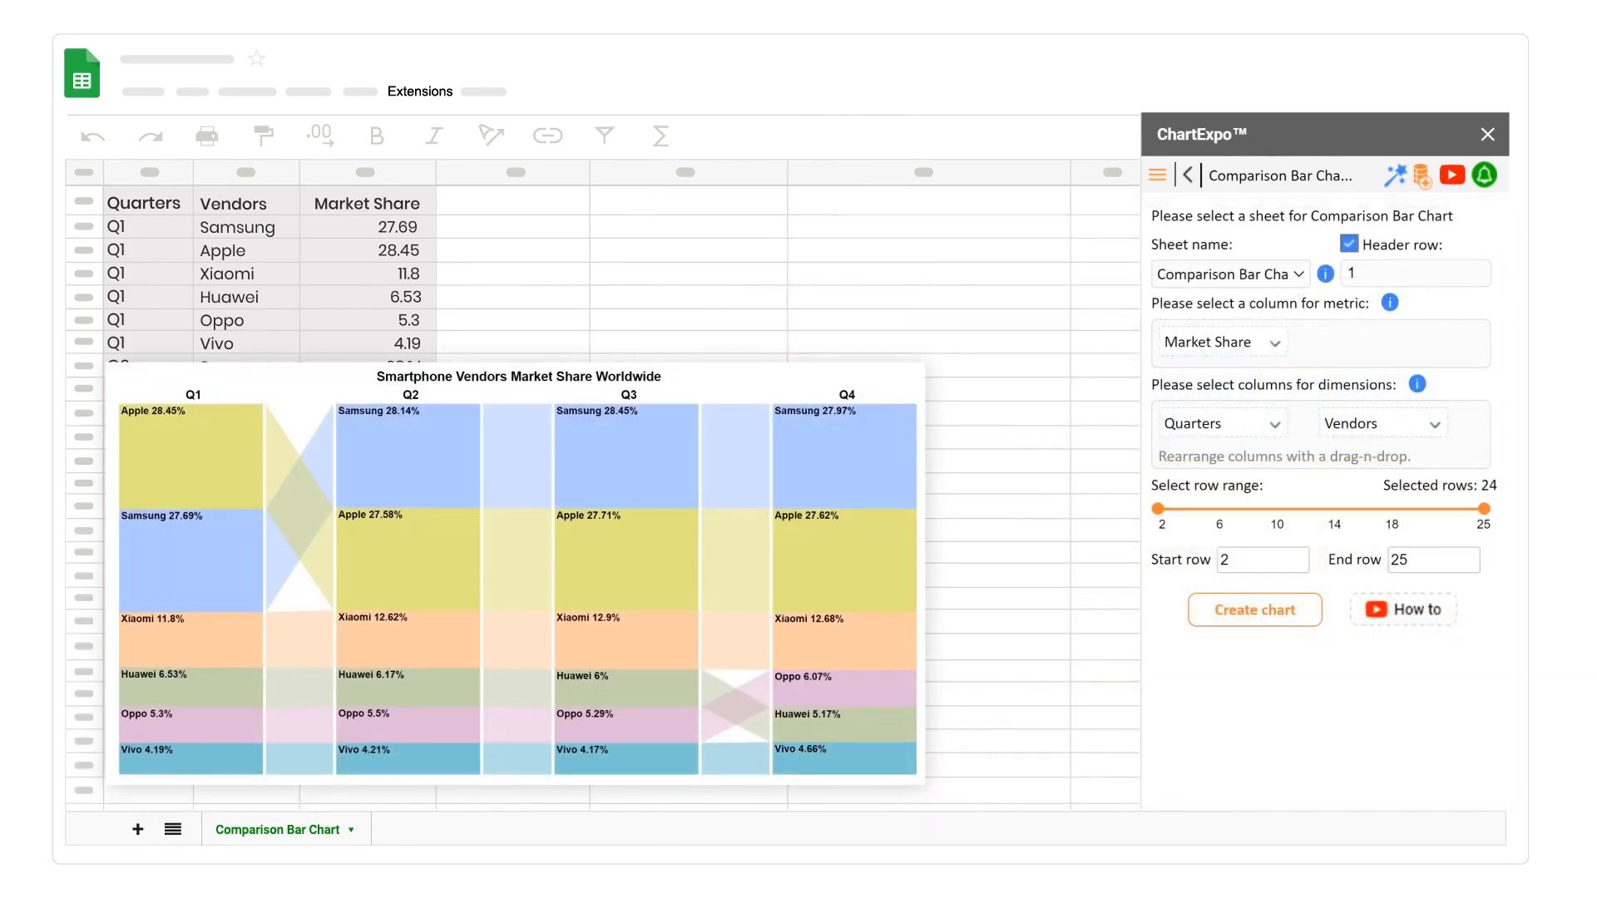